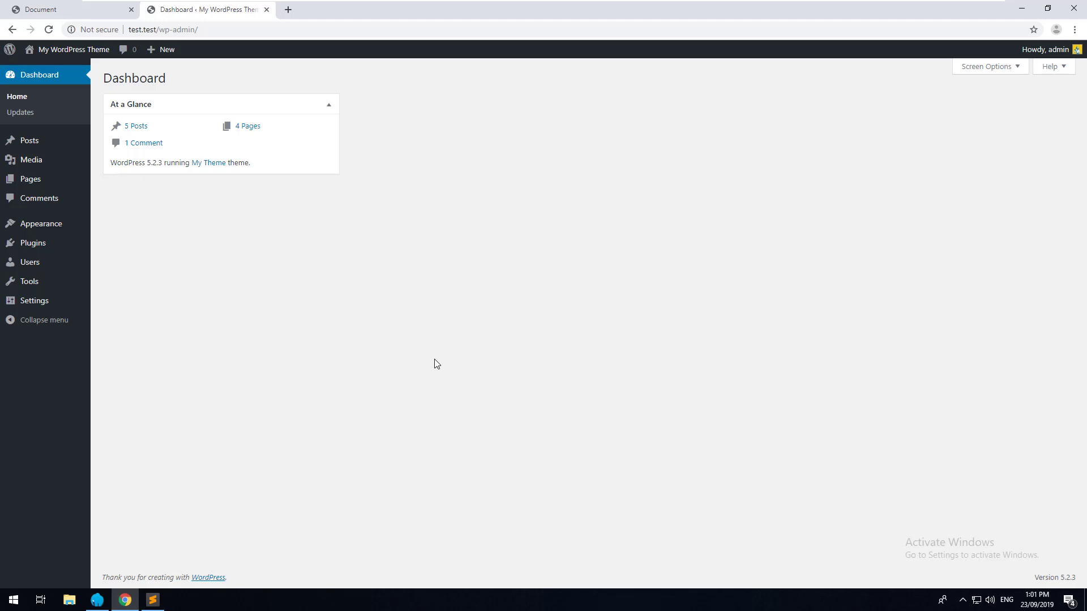
mouse_move(506, 387)
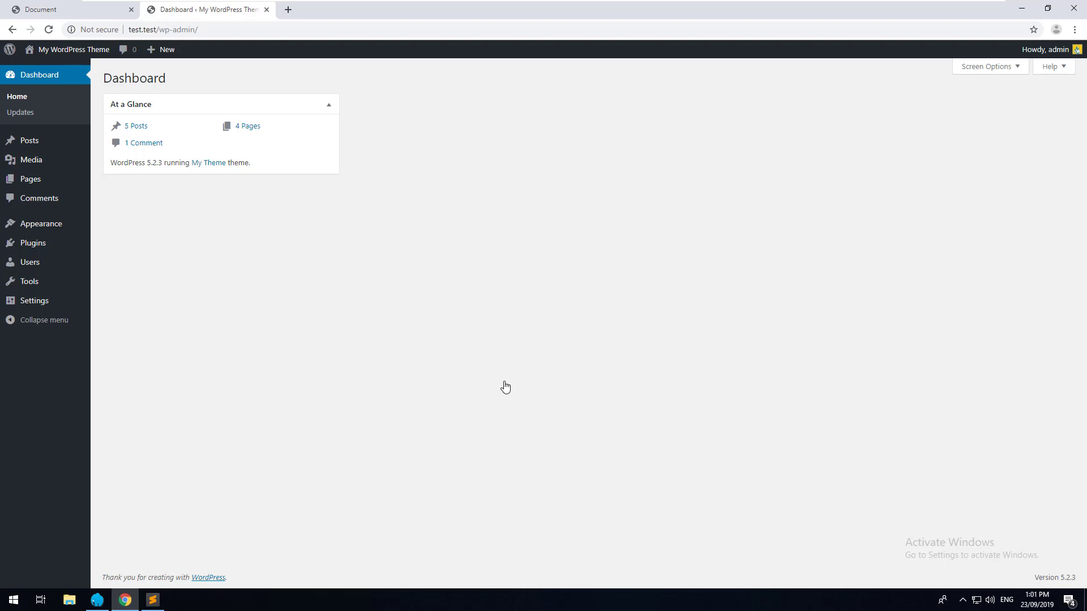
mouse_move(272, 250)
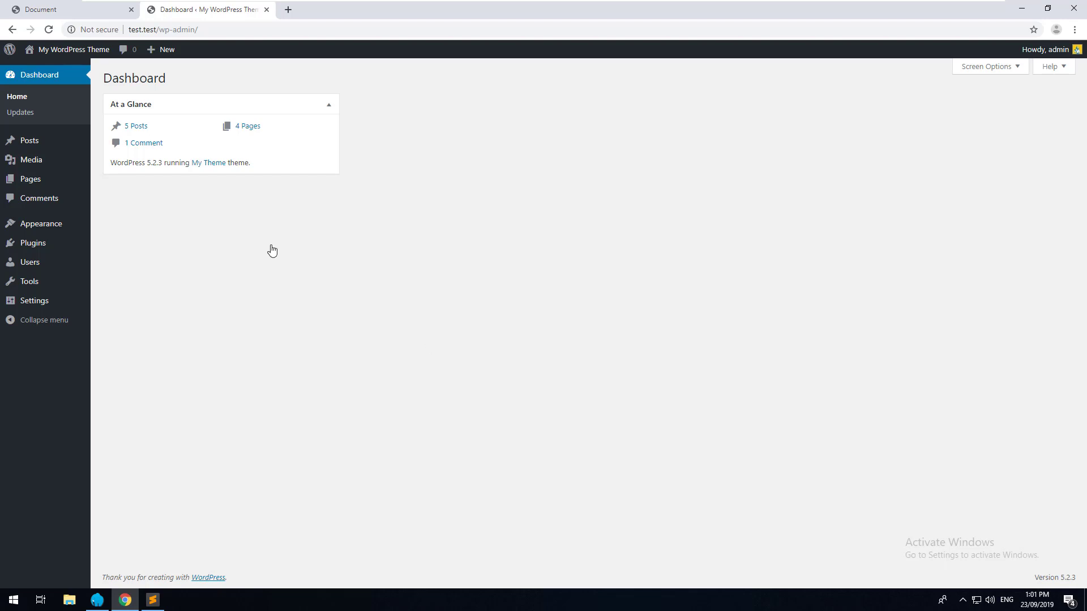
mouse_move(100, 29)
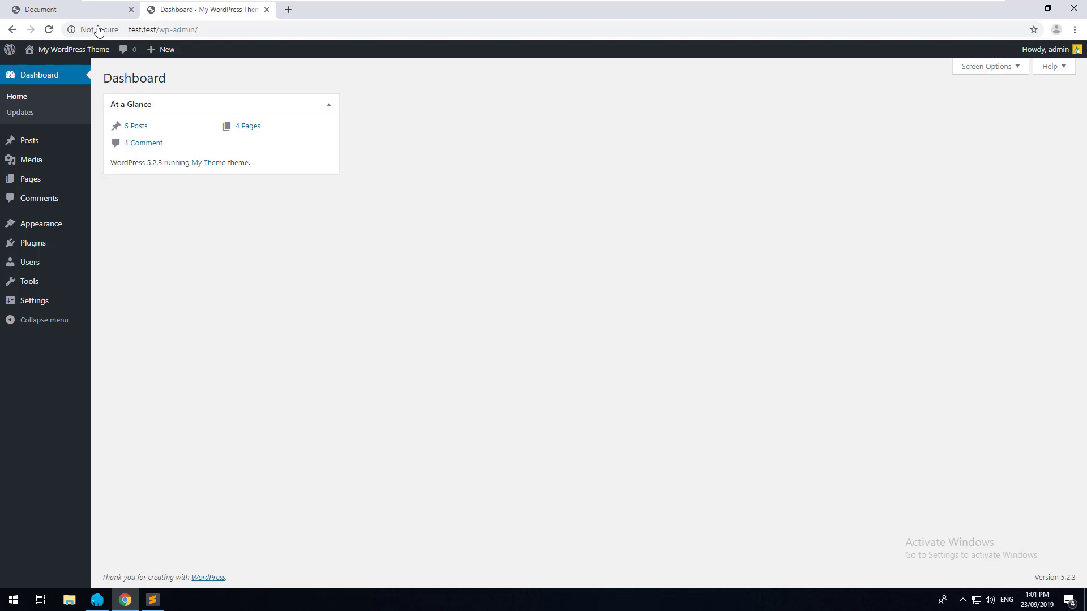
mouse_move(133, 224)
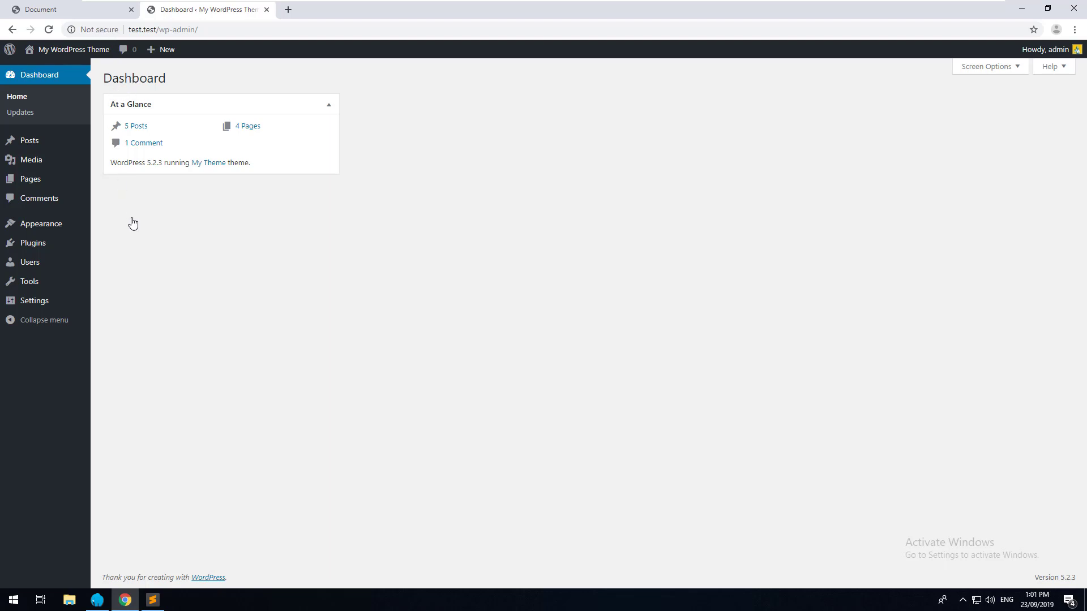
mouse_move(59, 229)
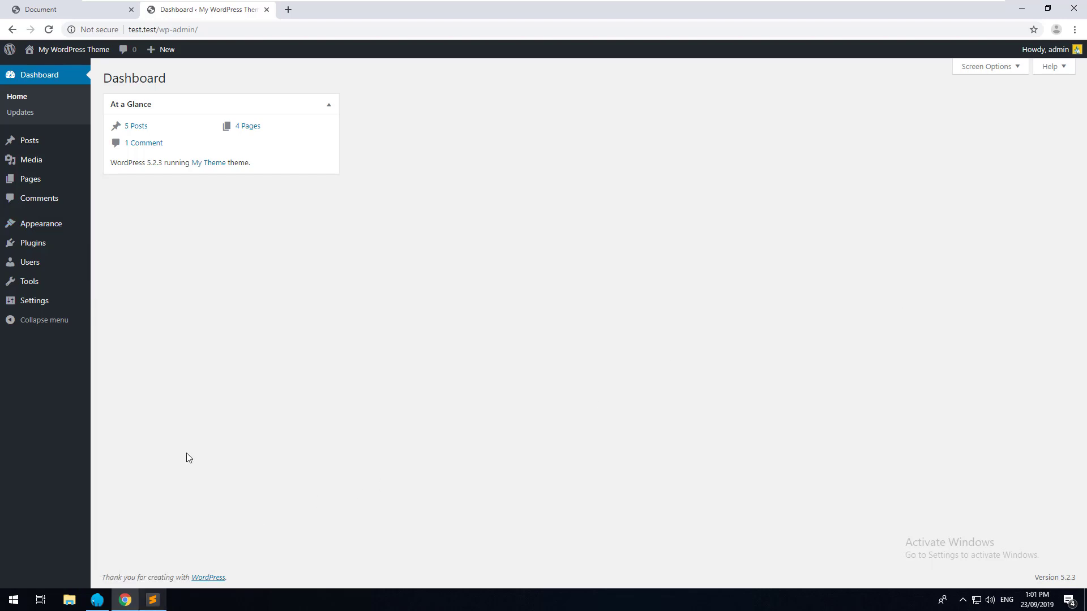
Step: Add add_theme_support('widgets') below the menu and thumbnail theme options in functions.php
click(151, 600)
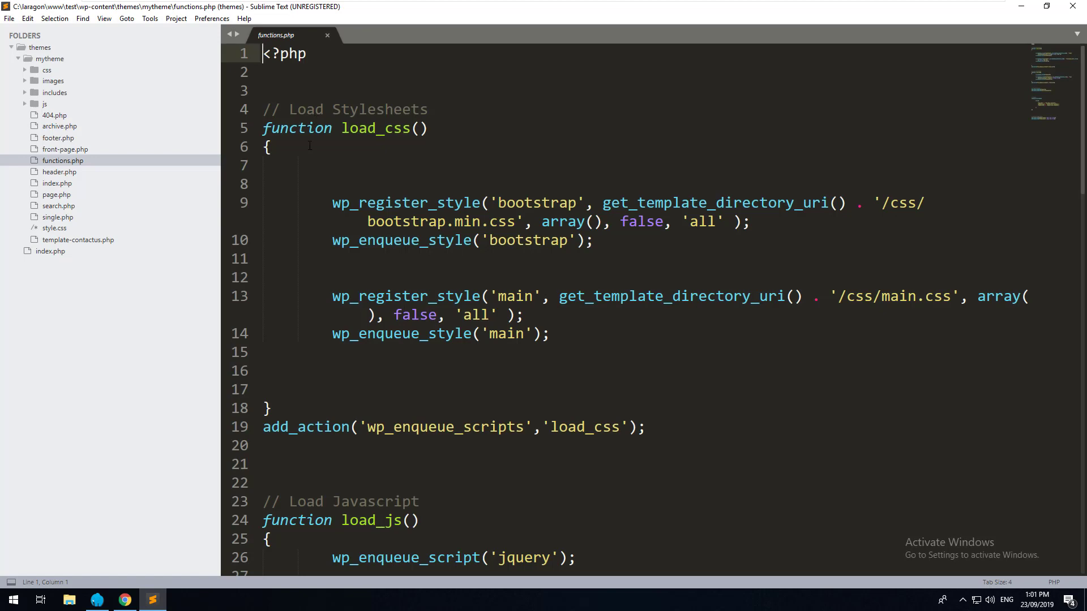
scroll(down, 3)
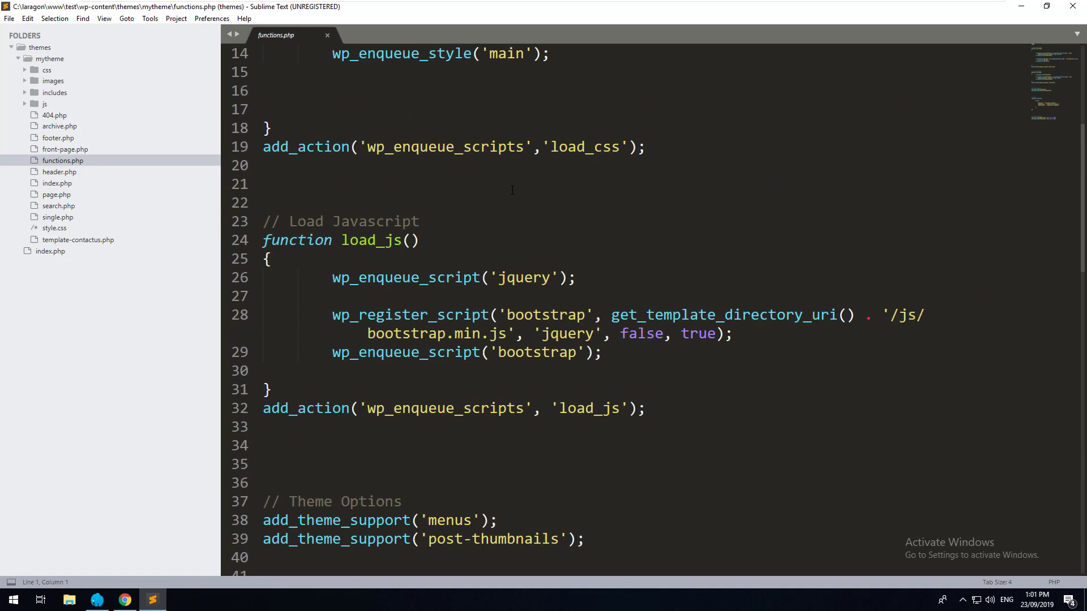
scroll(down, 3)
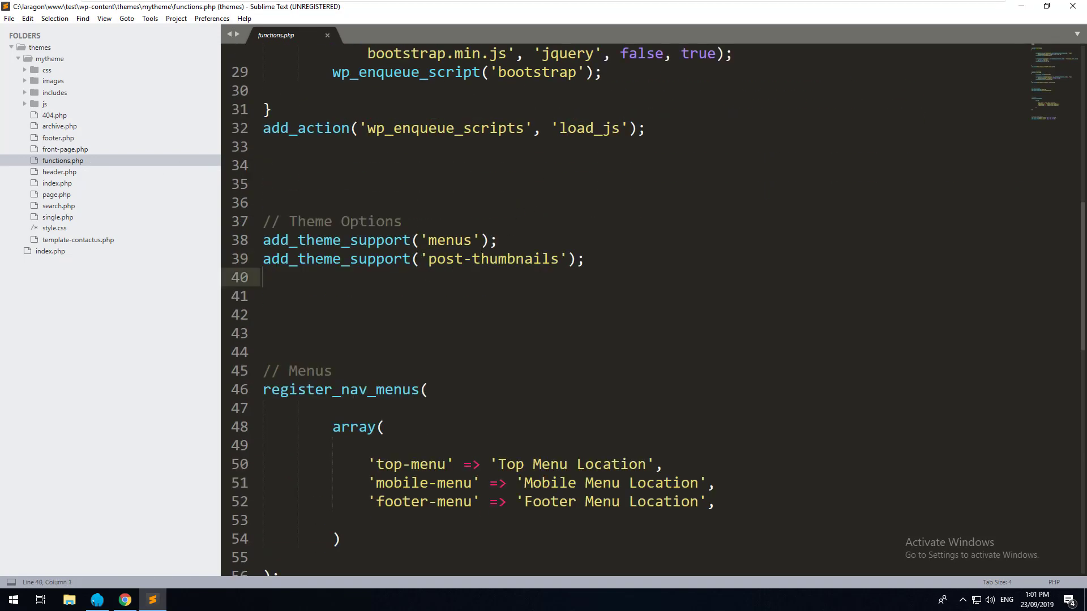
text(add_theme_support)
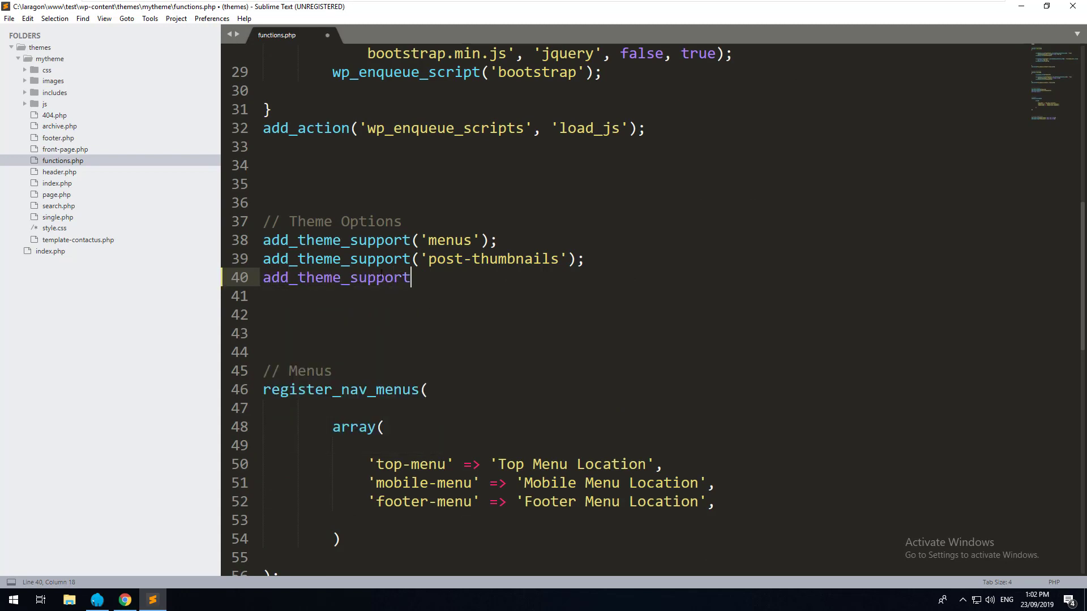
text(('widgets'))
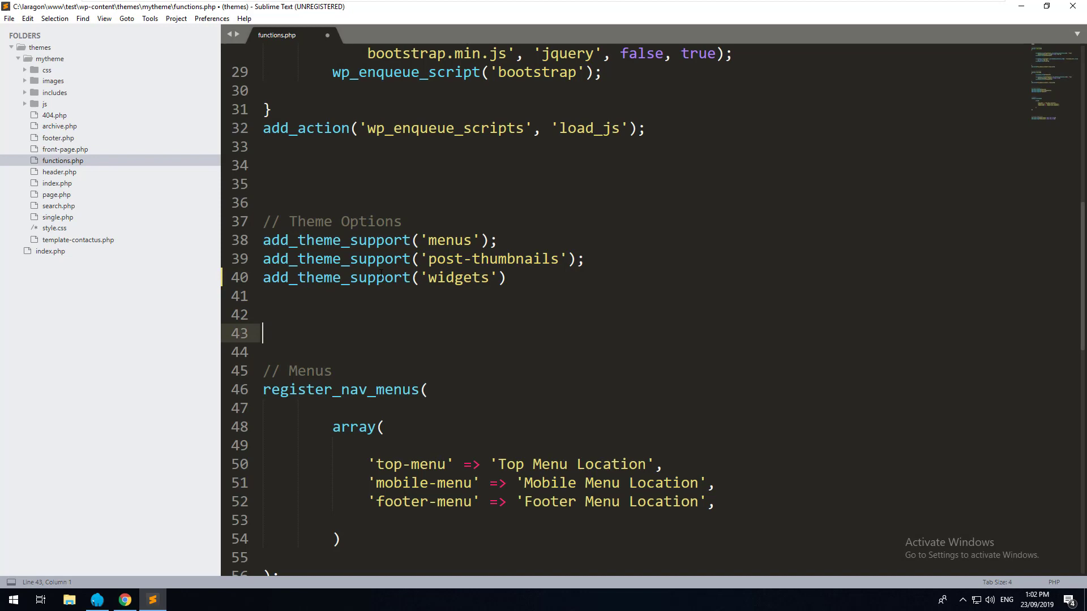
click(508, 277)
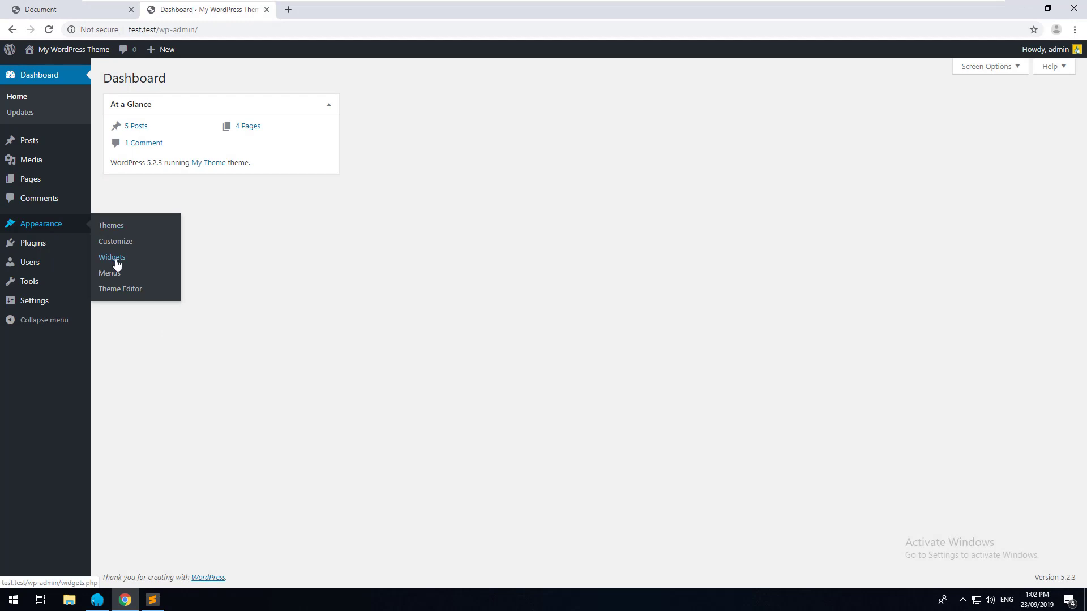
Step: Open the Widgets screen under Appearance in the WordPress admin
click(112, 257)
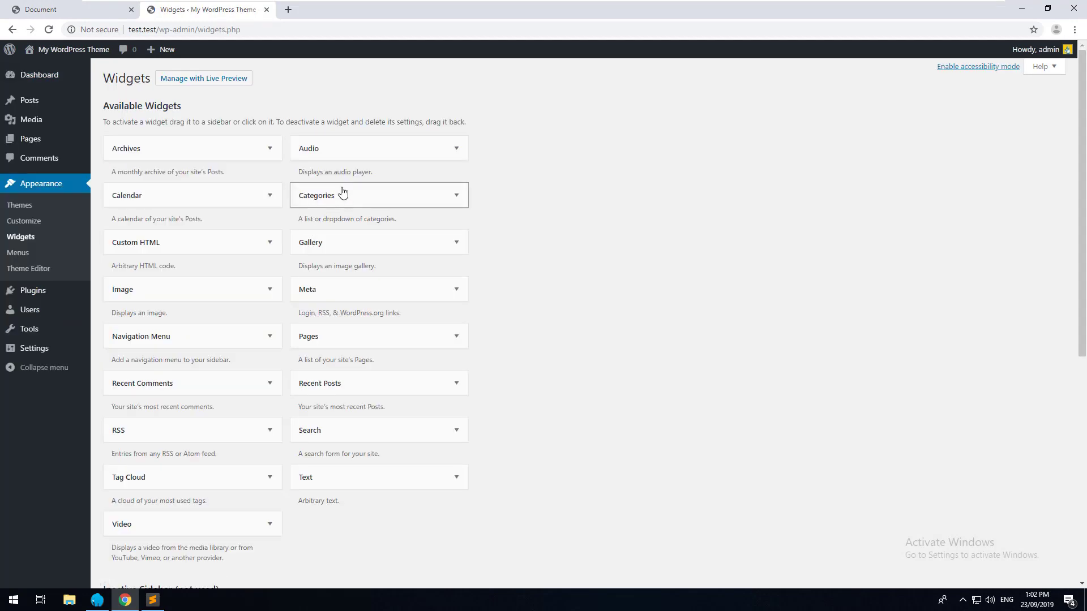
mouse_move(248, 147)
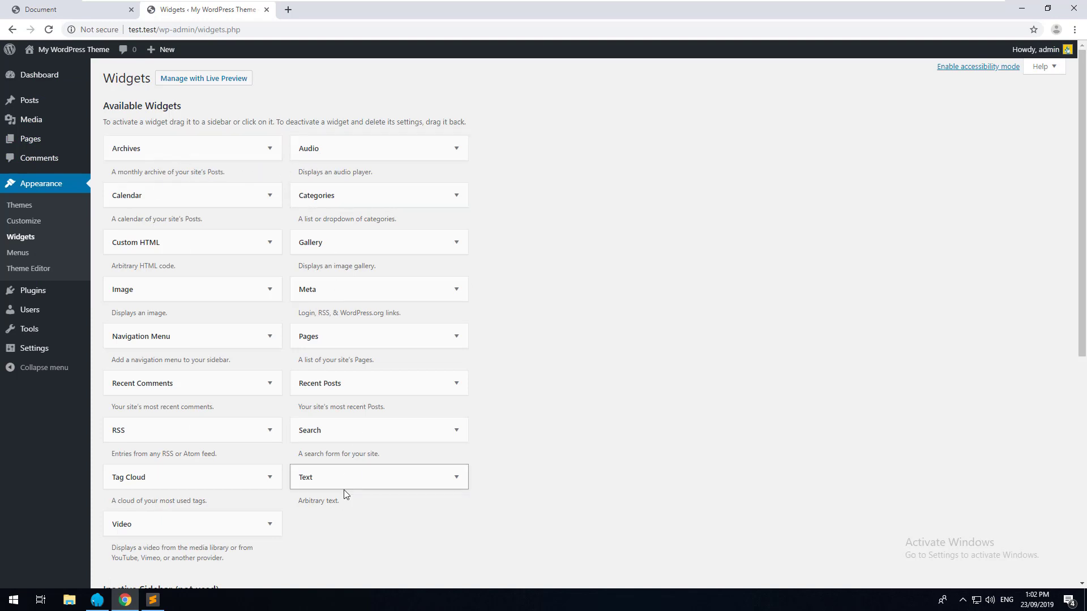
mouse_move(128, 249)
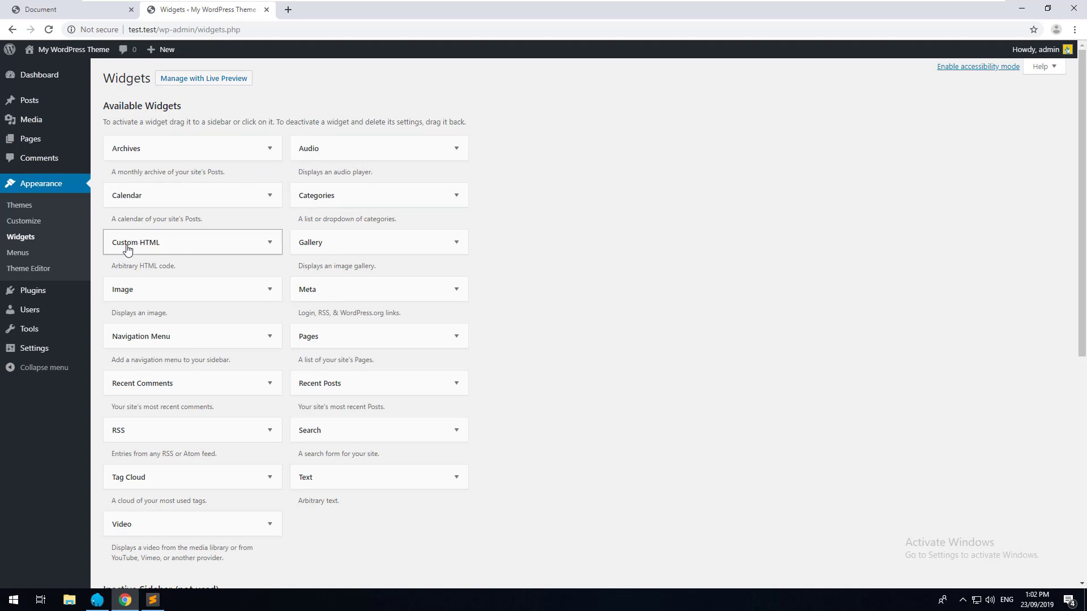
mouse_move(127, 239)
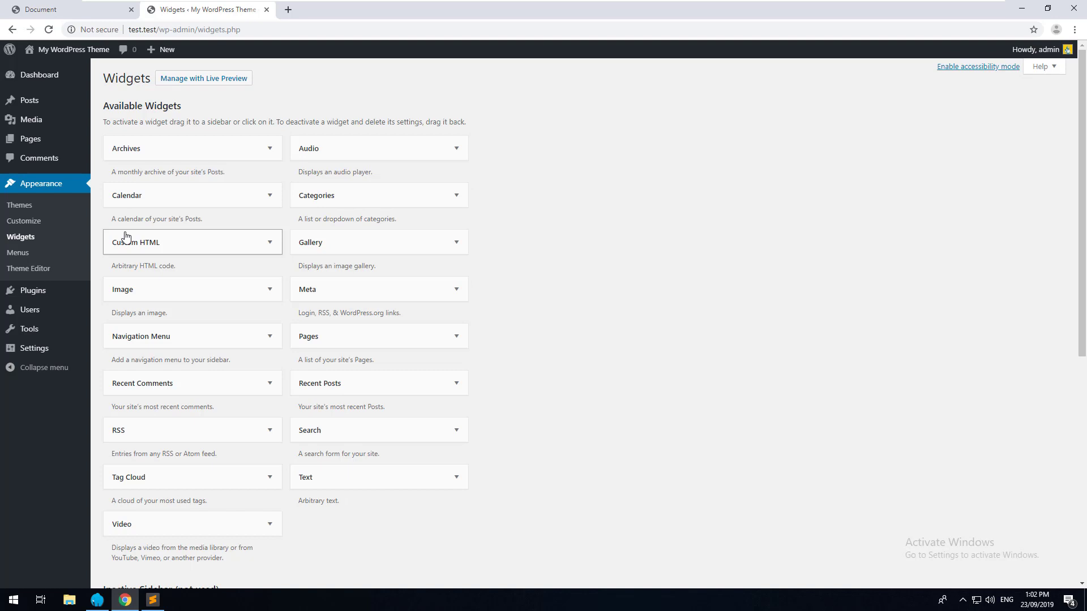
mouse_move(214, 290)
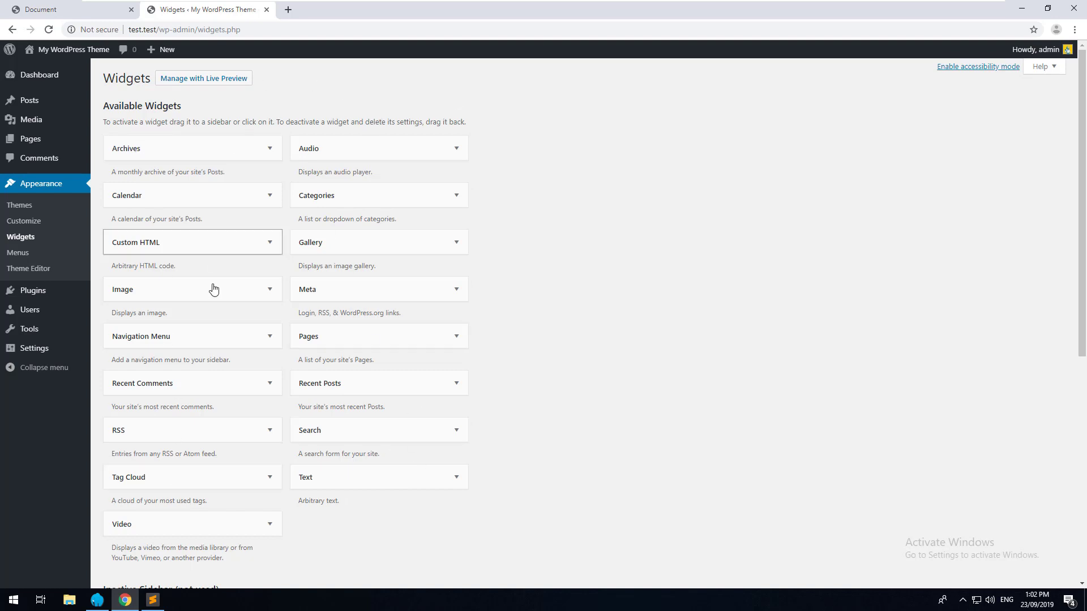
mouse_move(568, 96)
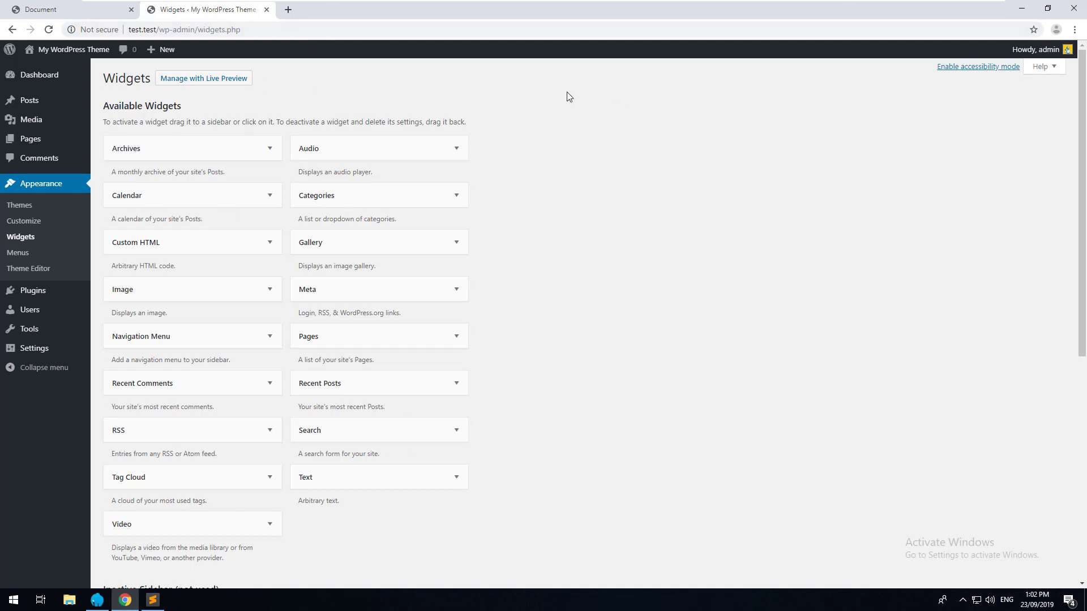
mouse_move(796, 213)
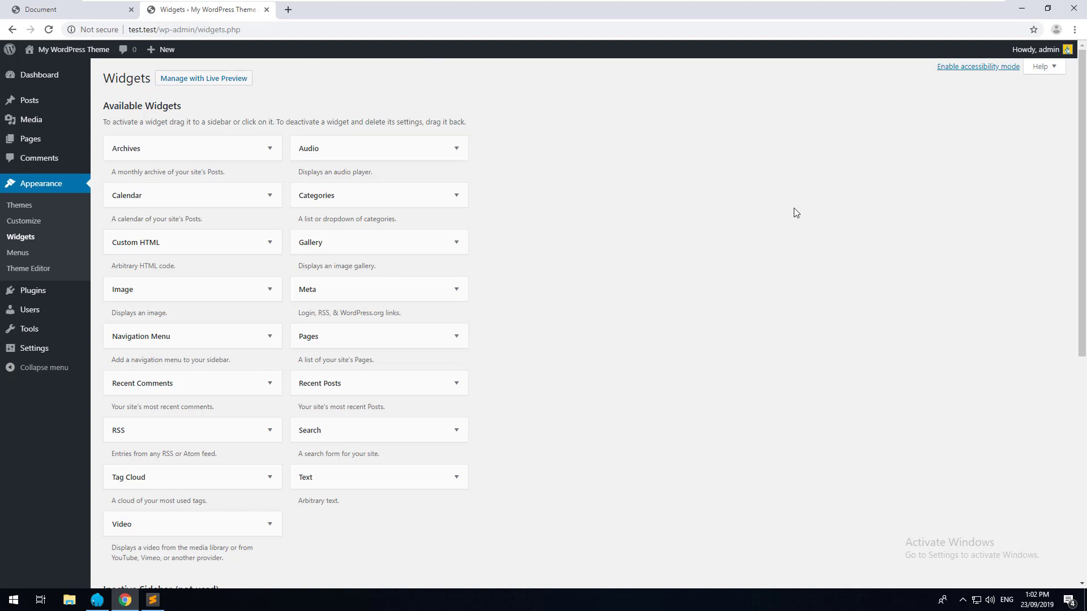
mouse_move(632, 179)
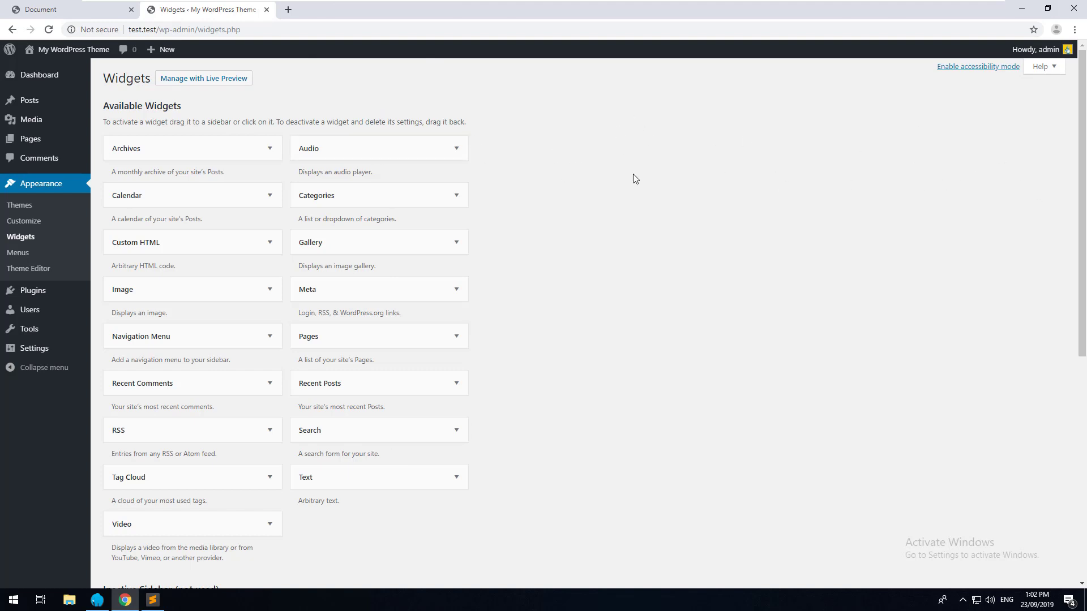
mouse_move(754, 146)
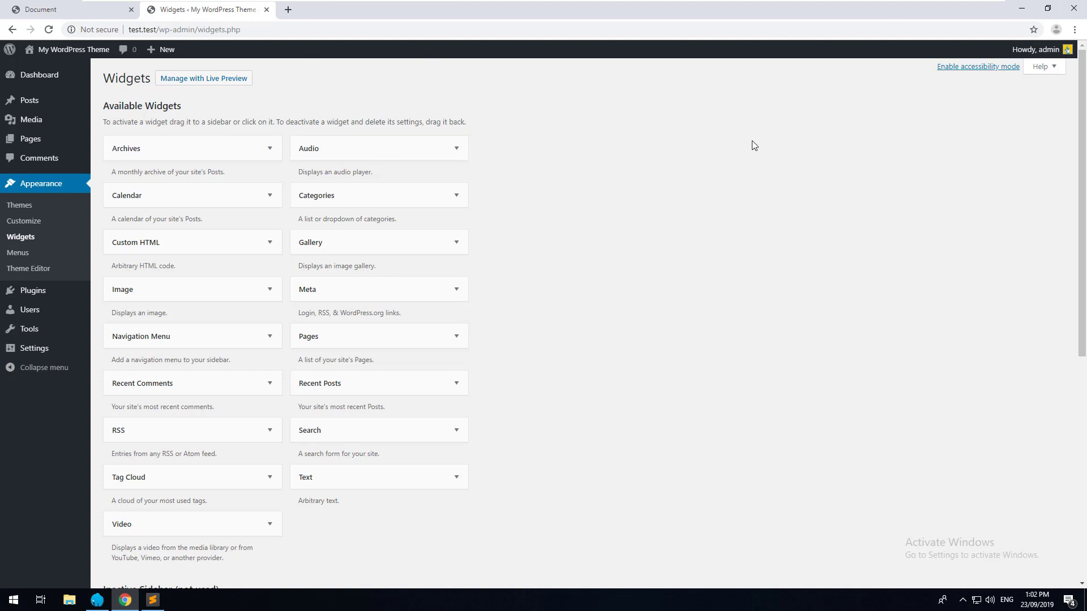
Step: Write an empty my_sidebars() function under a // Register Sidebars comment
click(151, 600)
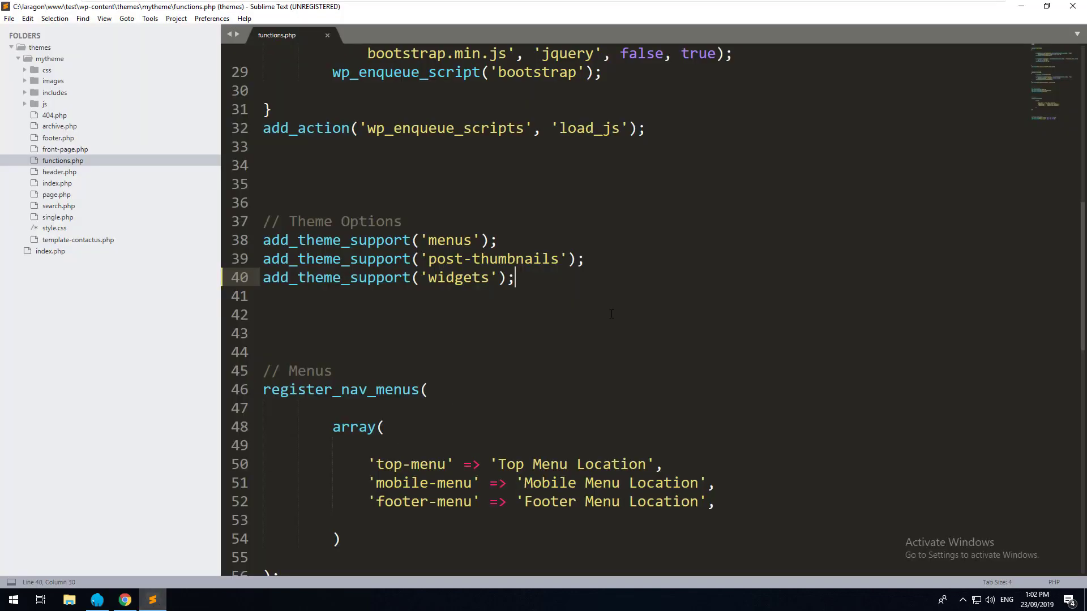
scroll(down, 3)
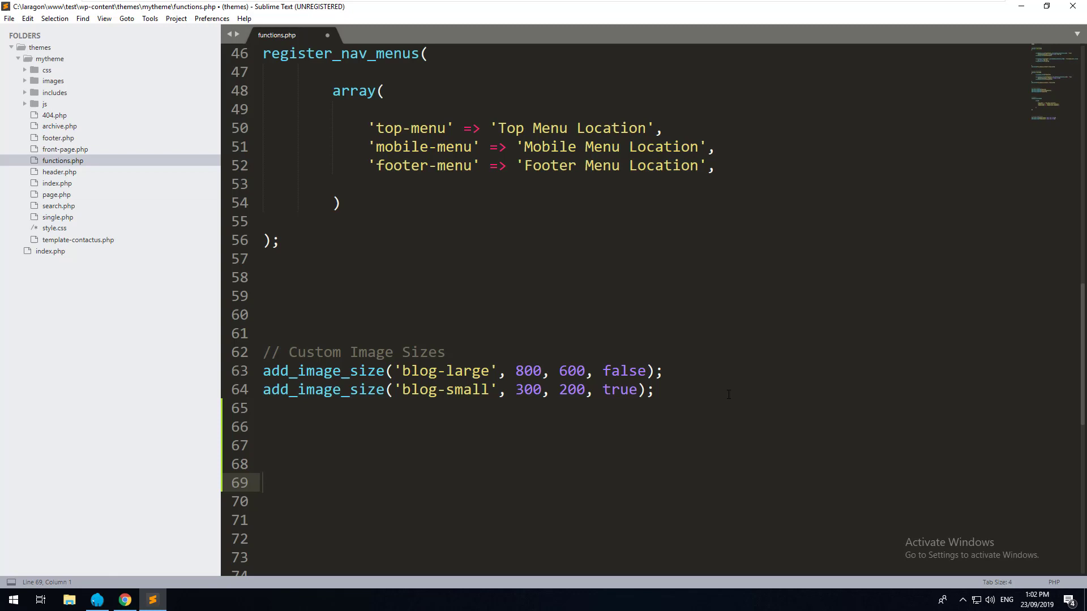
text(// Register Sidebars)
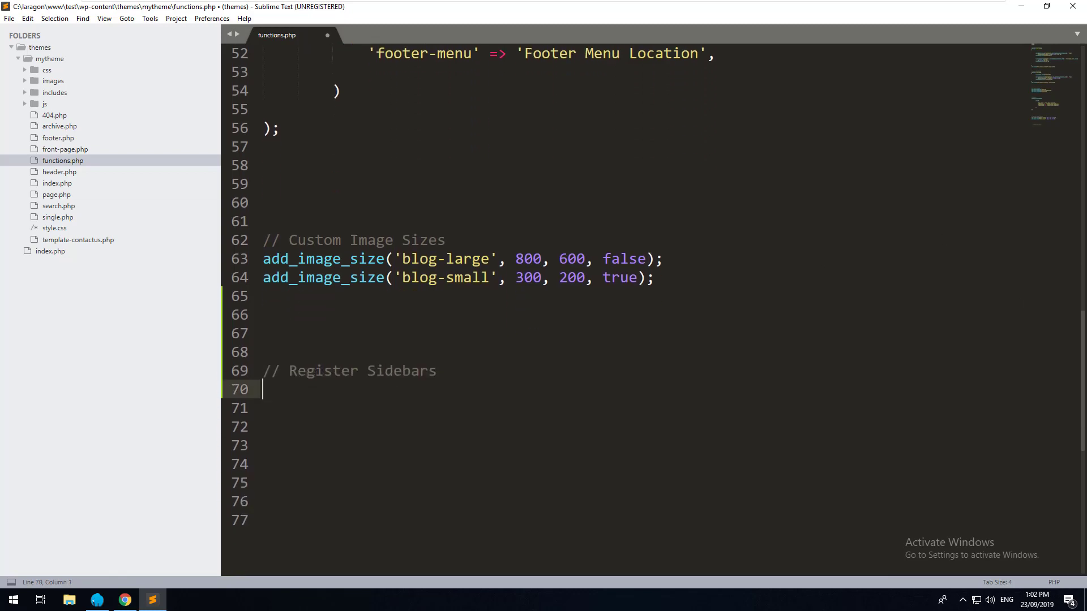
text(function my_side)
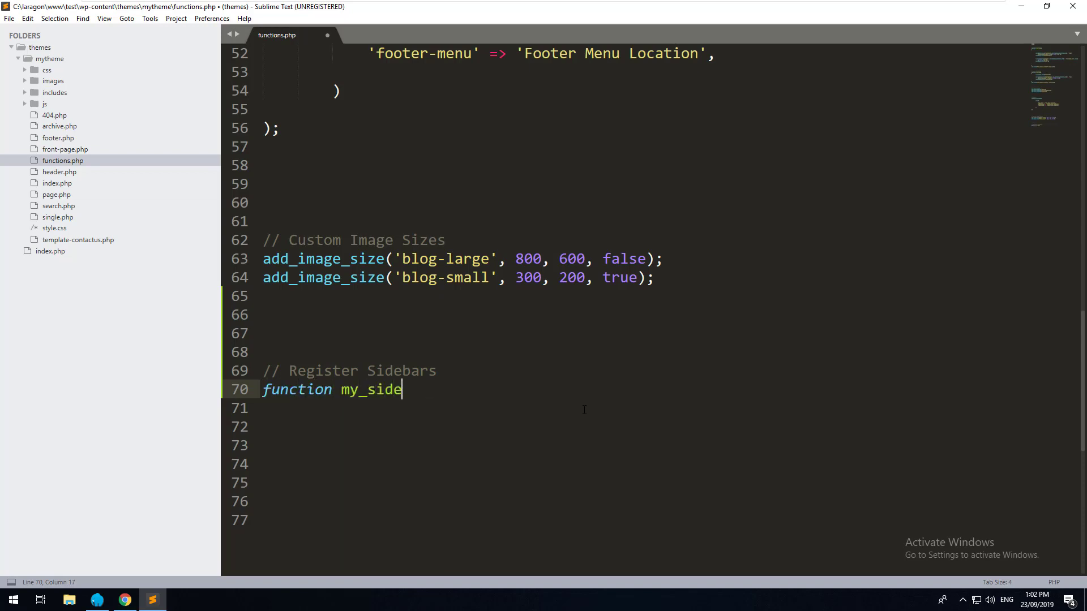
text(bars())
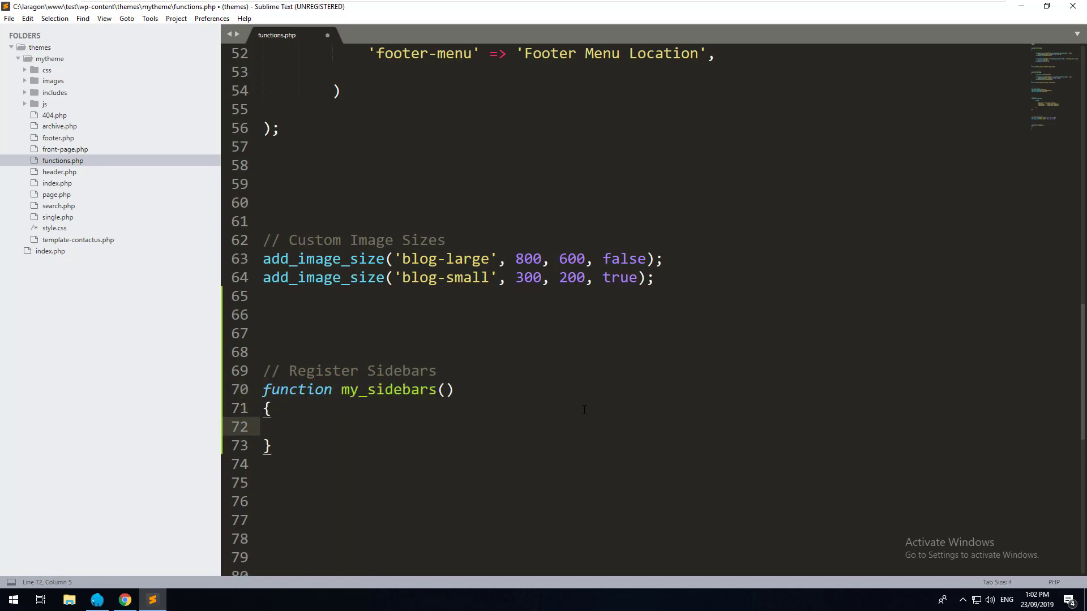
Step: Hook my_sidebars to widgets_init with add_action('widgets_init','my_sidebars')
click(265, 464)
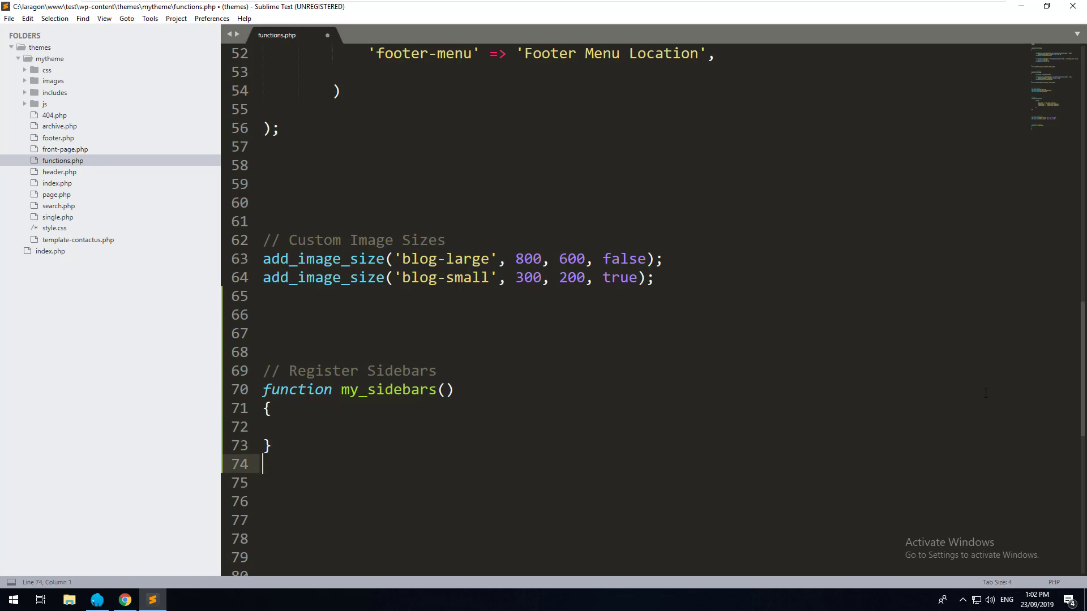
mouse_move(630, 457)
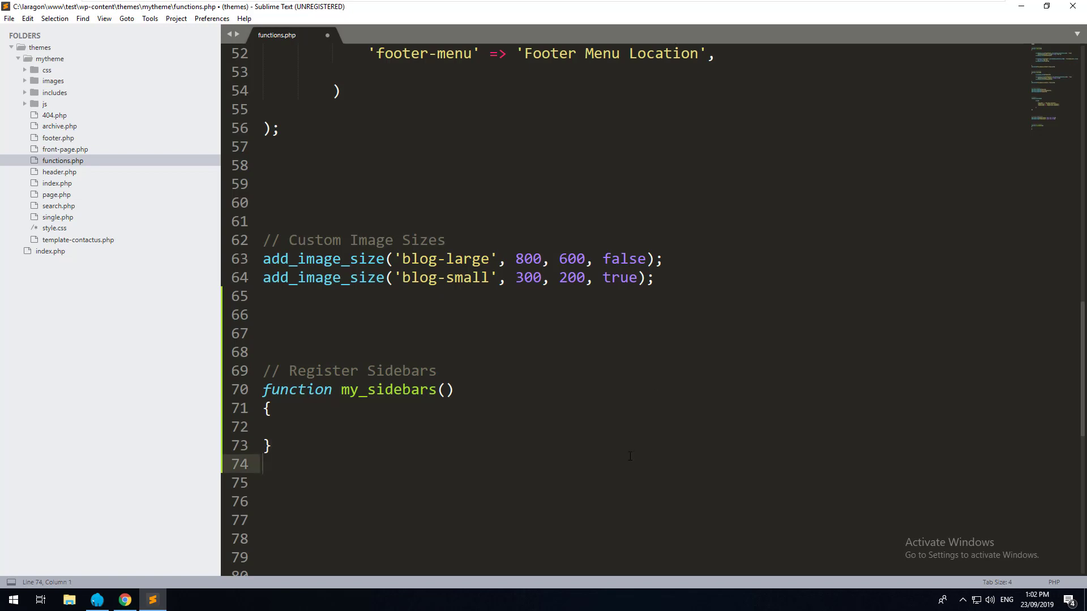
text(add_action(')
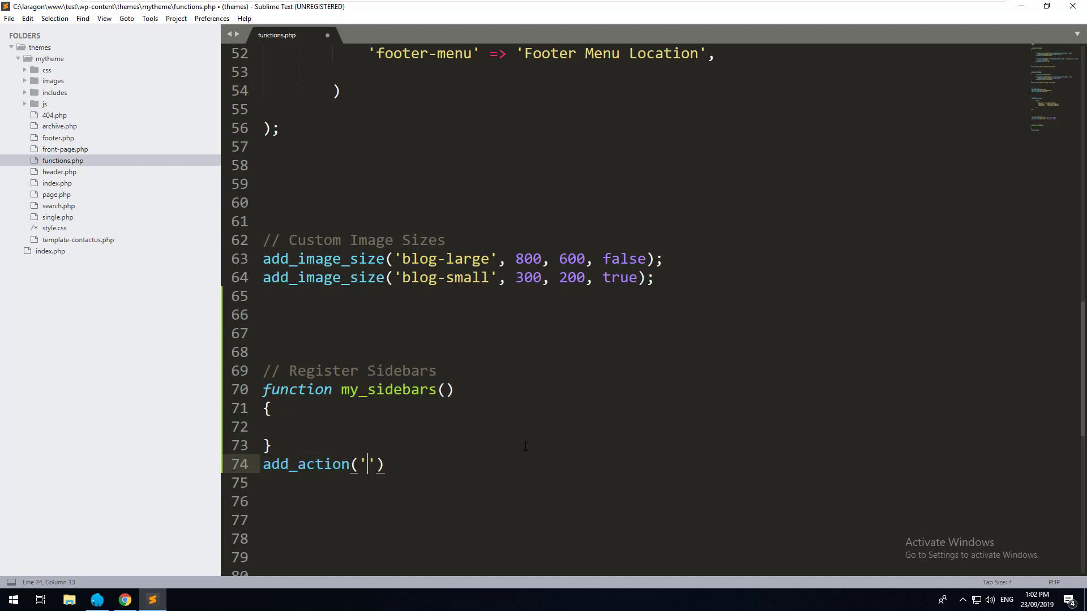
text(widgets_i)
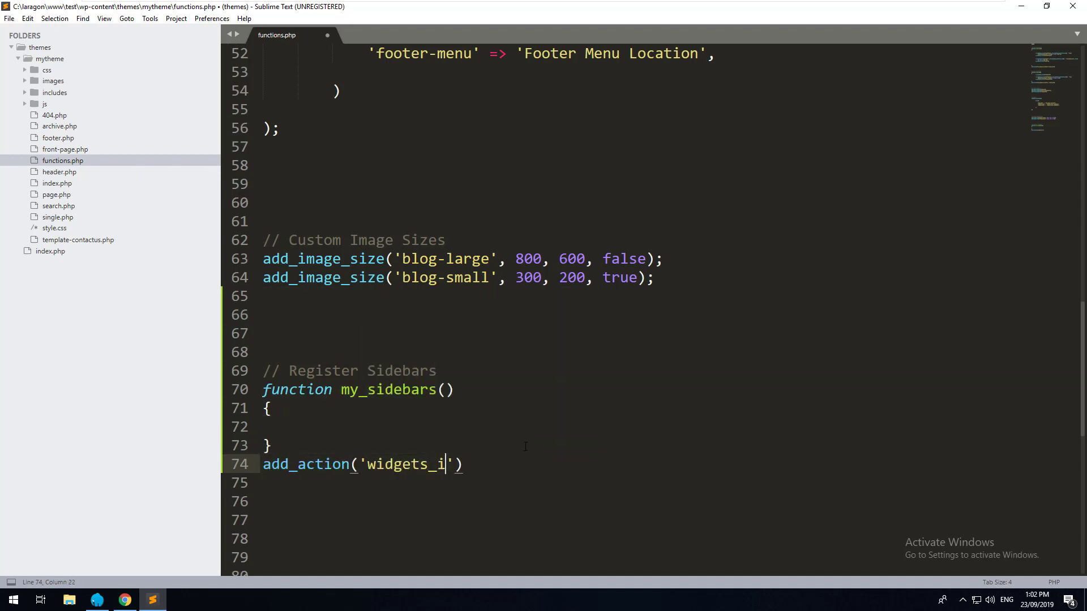
text(nit)
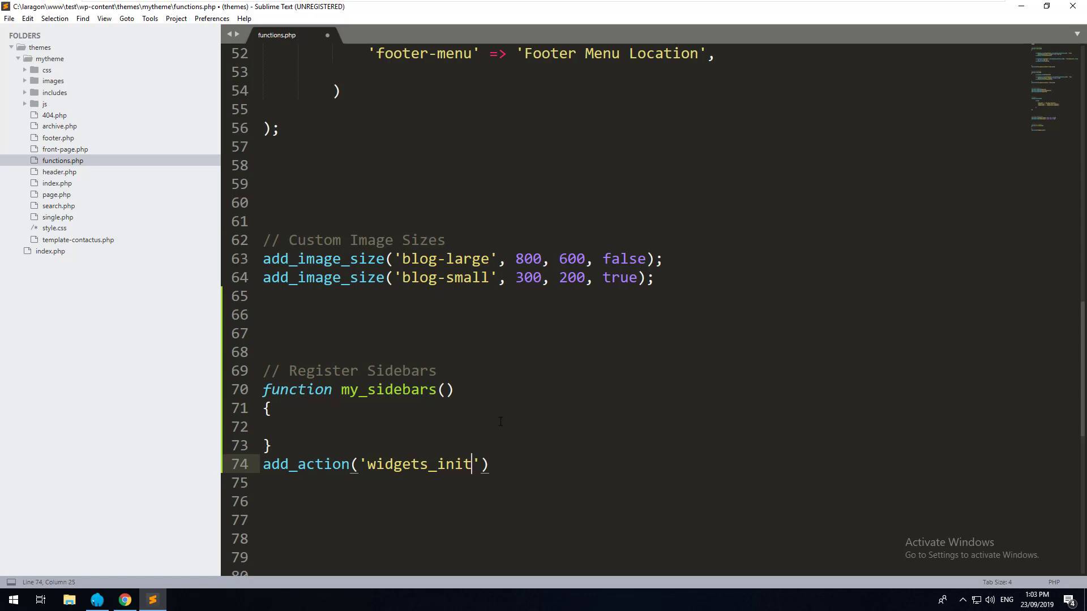
text(,'')
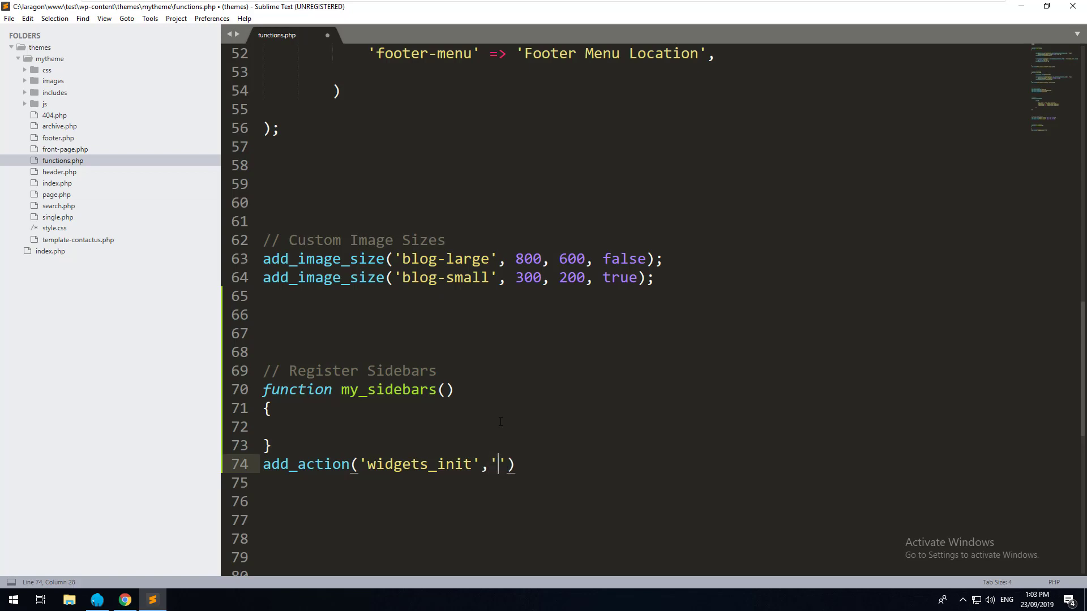
text(my_sidebars)
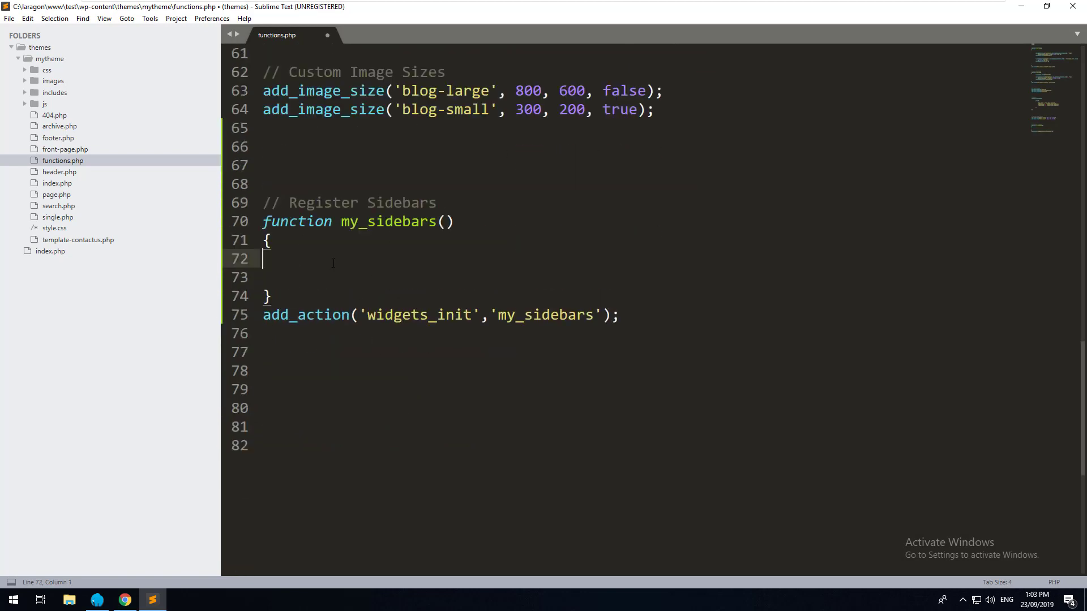
Step: Call register_sidebar with an array whose 'name' is 'Page Sidebar' inside my_sidebars
text(r)
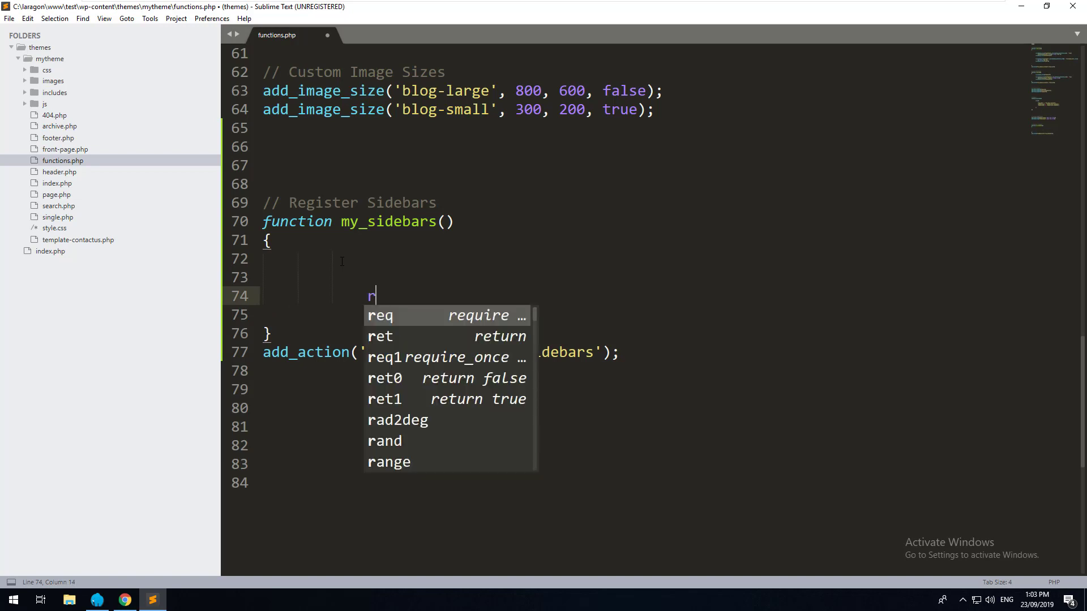
text(egister_sidebar()
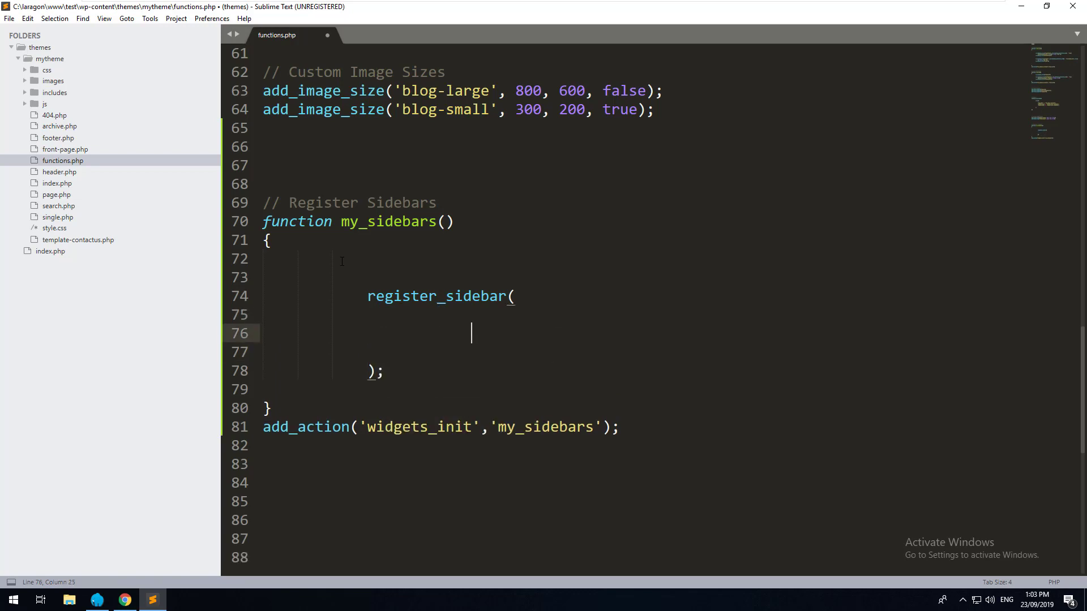
text(array()
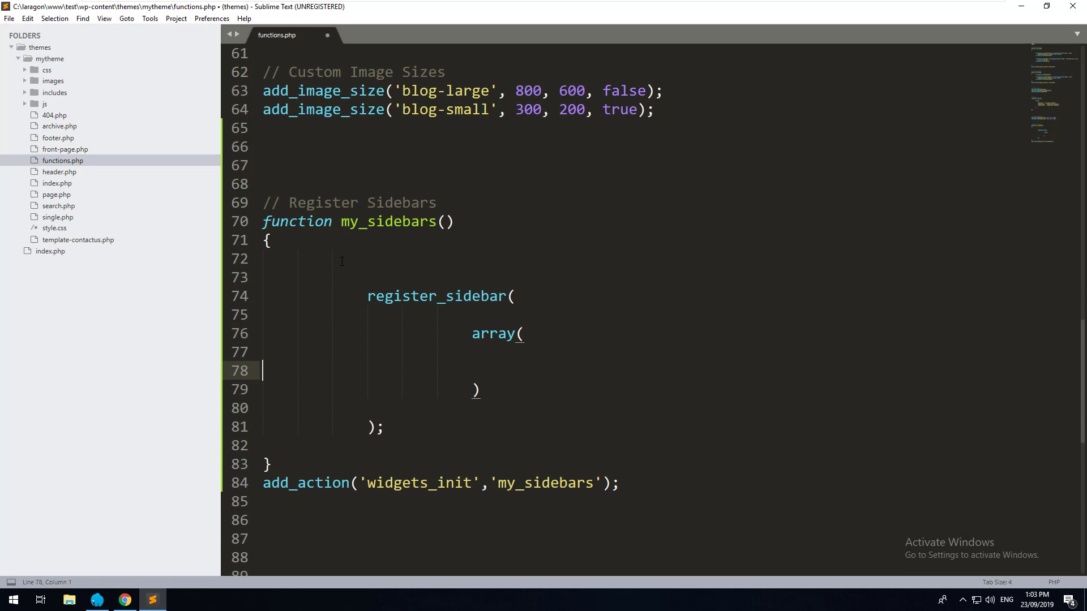
text('')
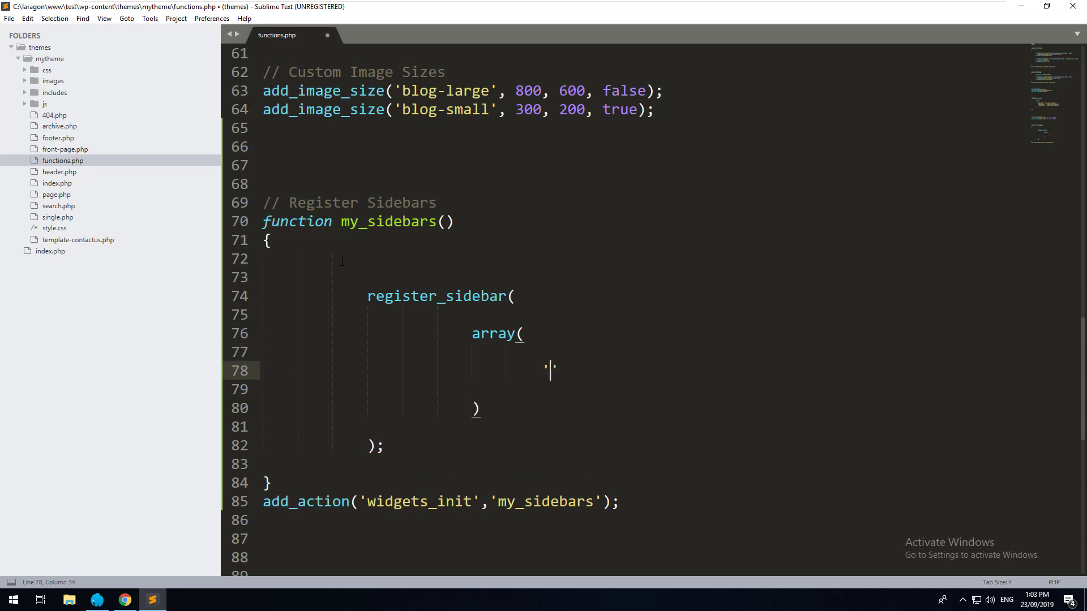
text(name' =>)
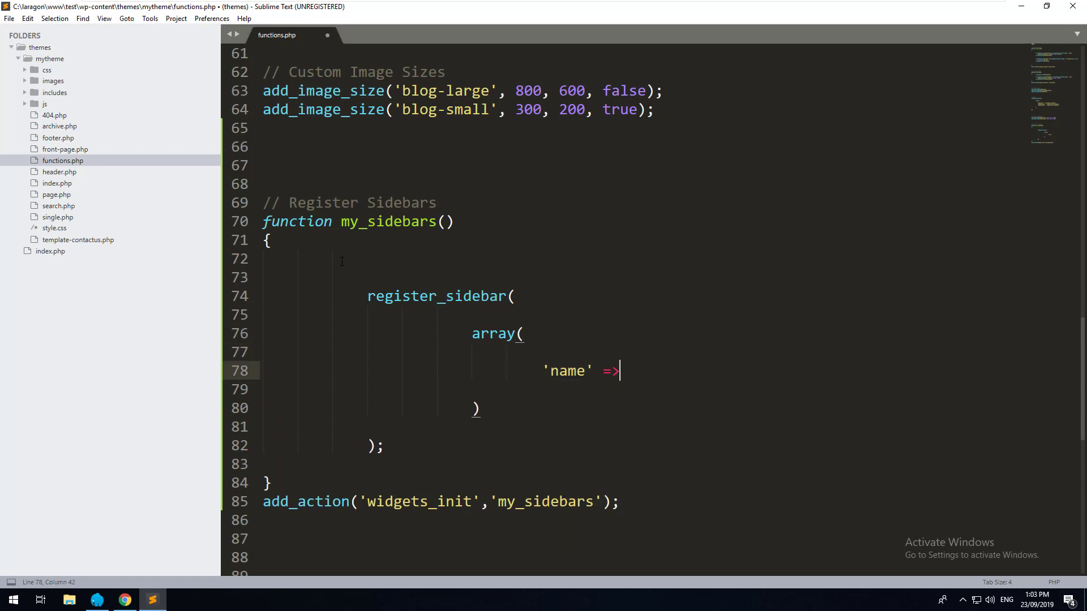
text('')
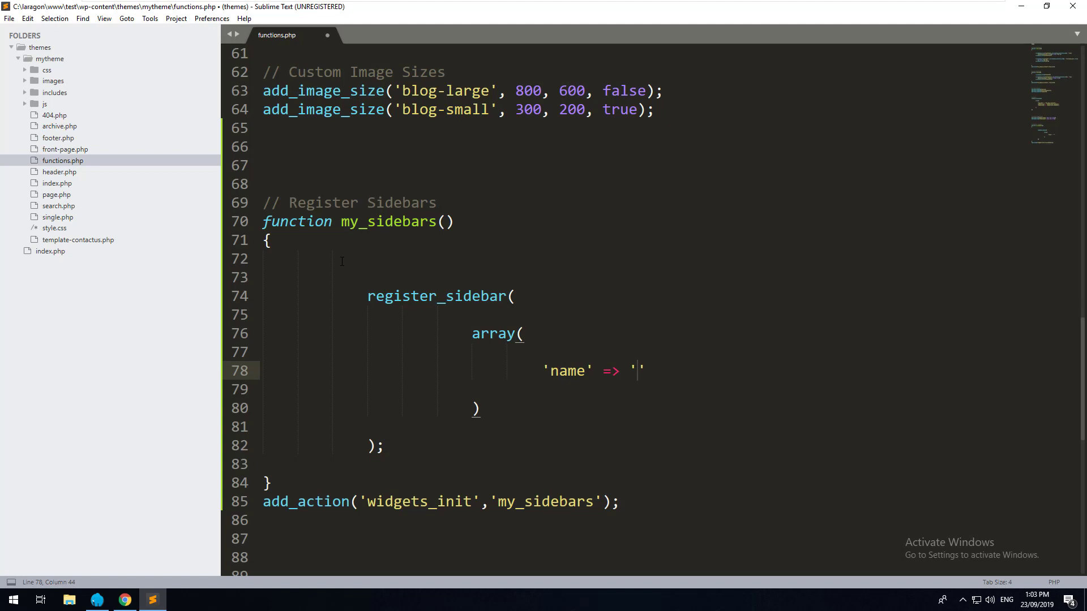
text(Page Sidebar)
click(510, 389)
text('id' => 'page-sidebar',)
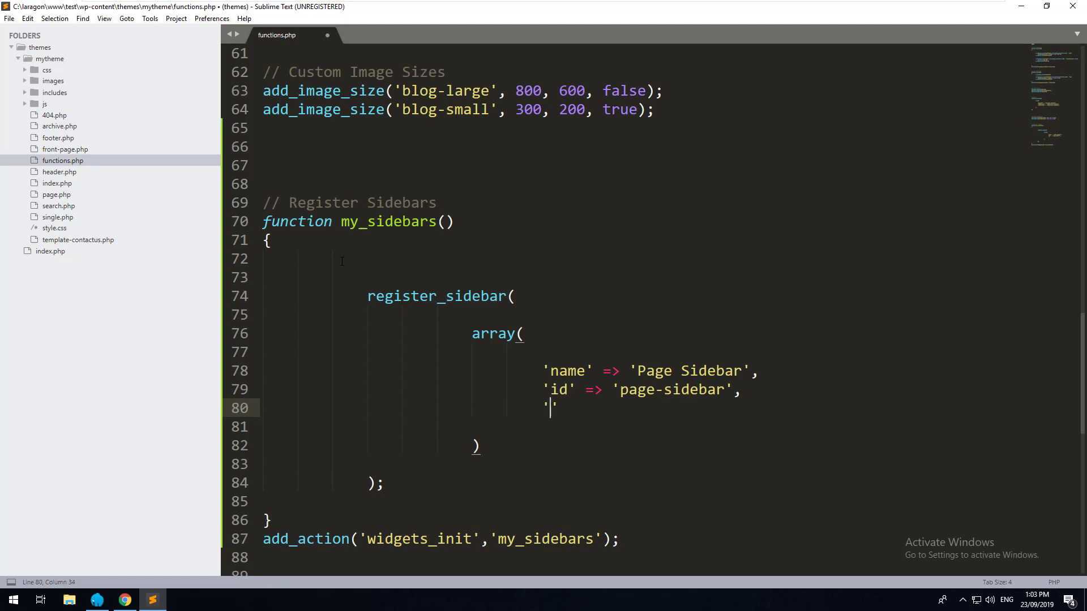
Step: Add before_title '<h4 class="widget-title">' and after_title '</h4>', correcting the key names, and save
text(before-it)
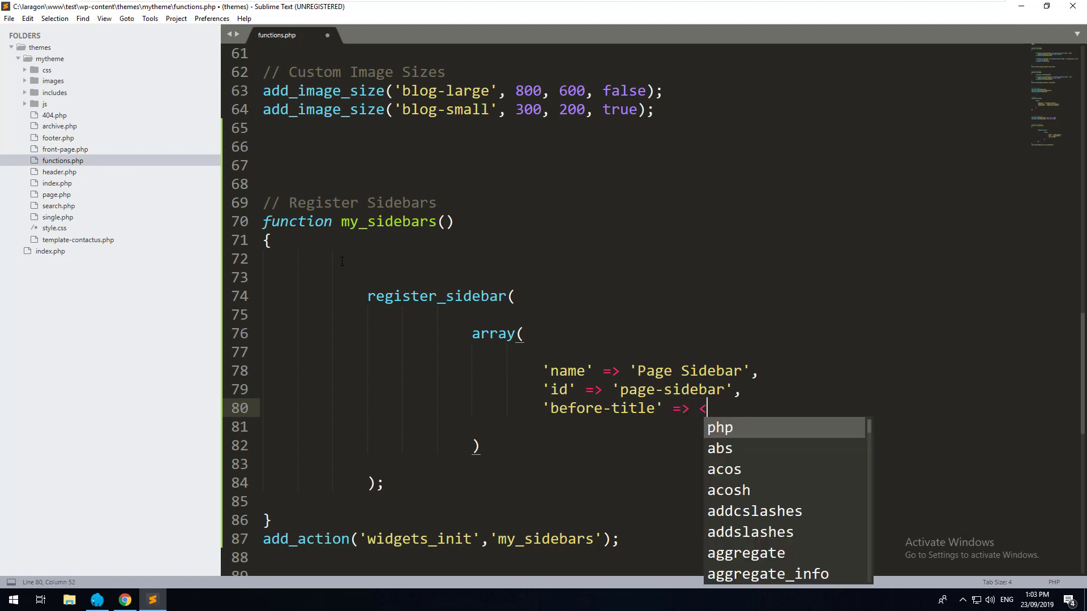
key(Escape)
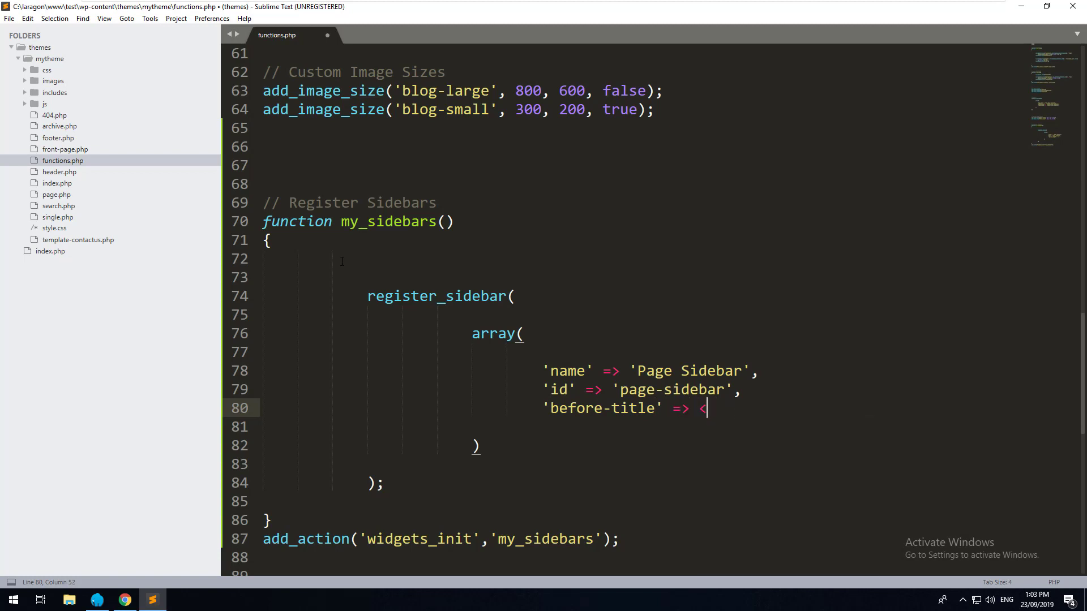
text('<h4 cla)
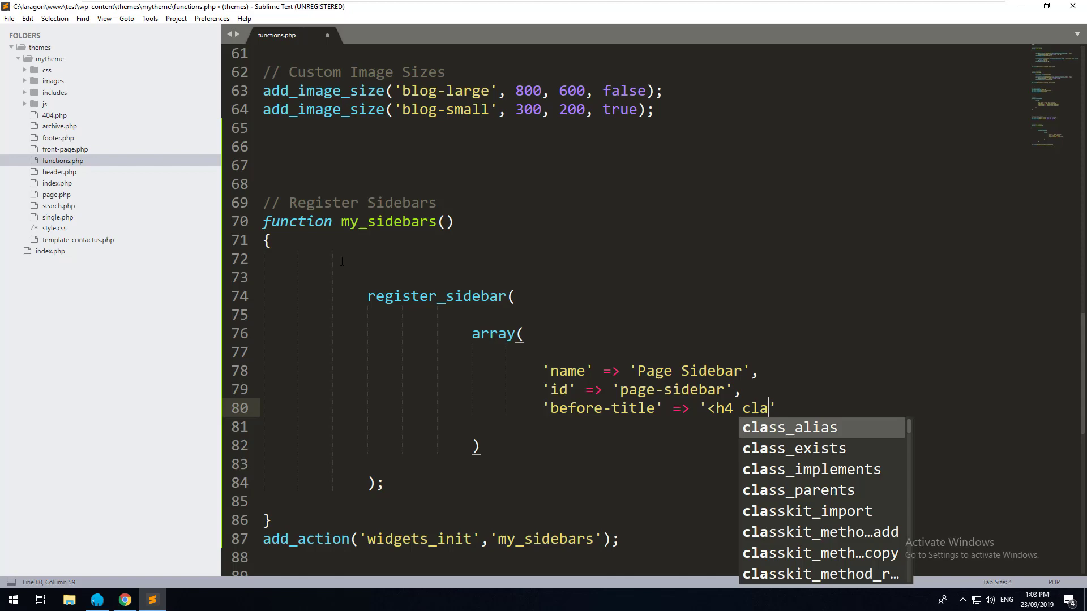
text(ss="widget-title">)
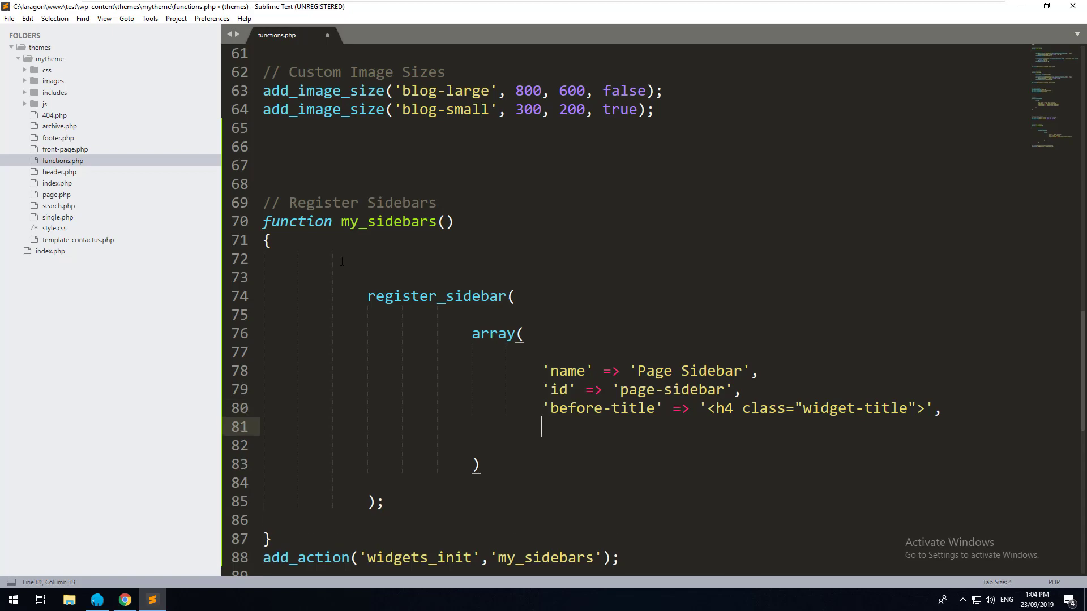
text('after')
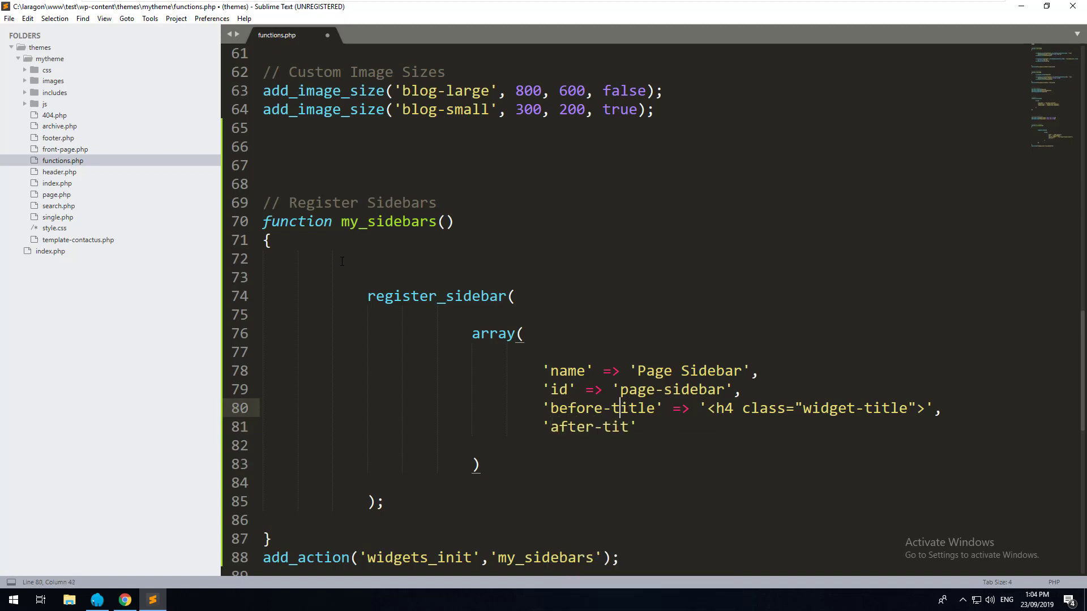
click(587, 427)
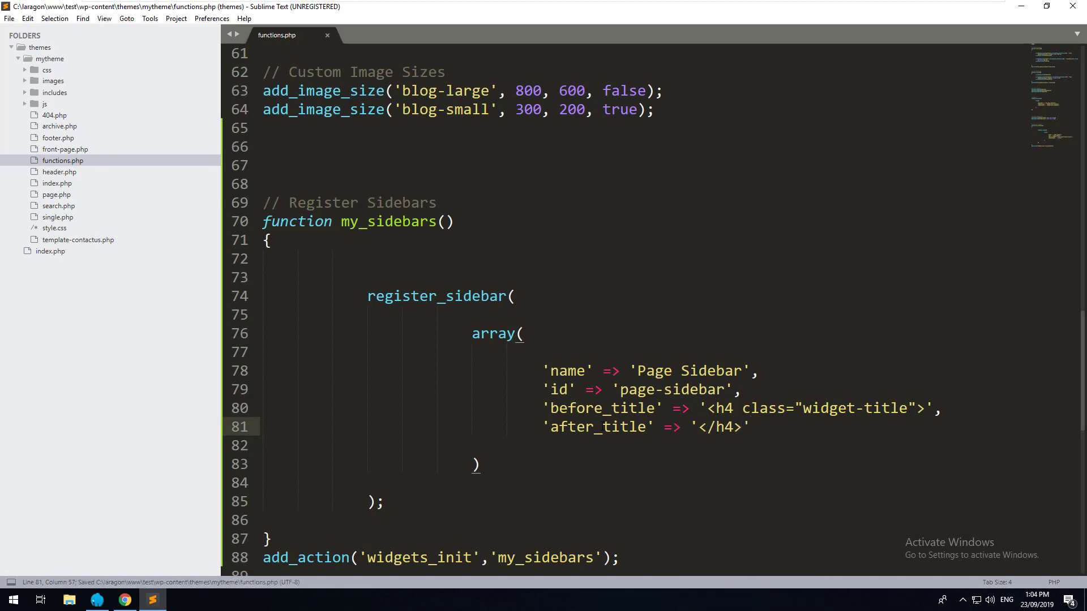
scroll(down, 3)
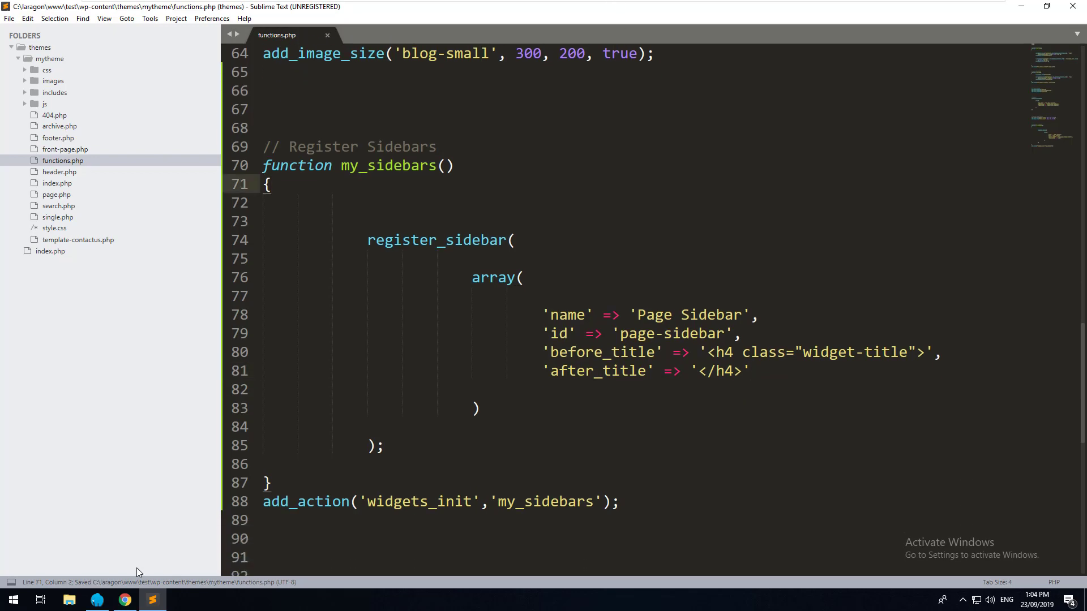
click(122, 600)
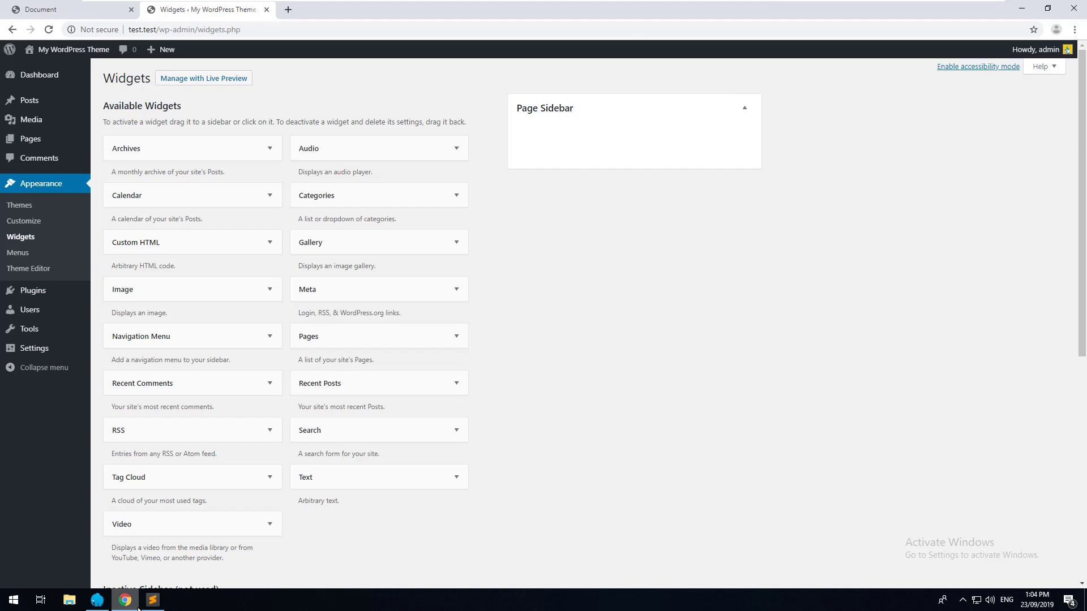
Step: Paste a duplicate register_sidebar block and rename it 'Blog Sidebar'
click(150, 600)
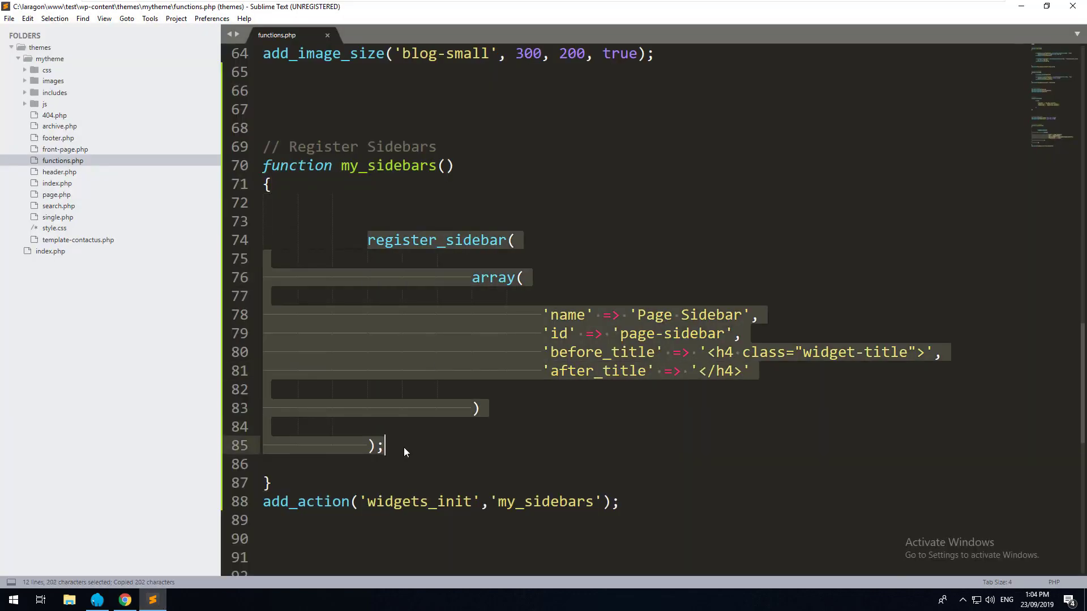
key(ctrl+v)
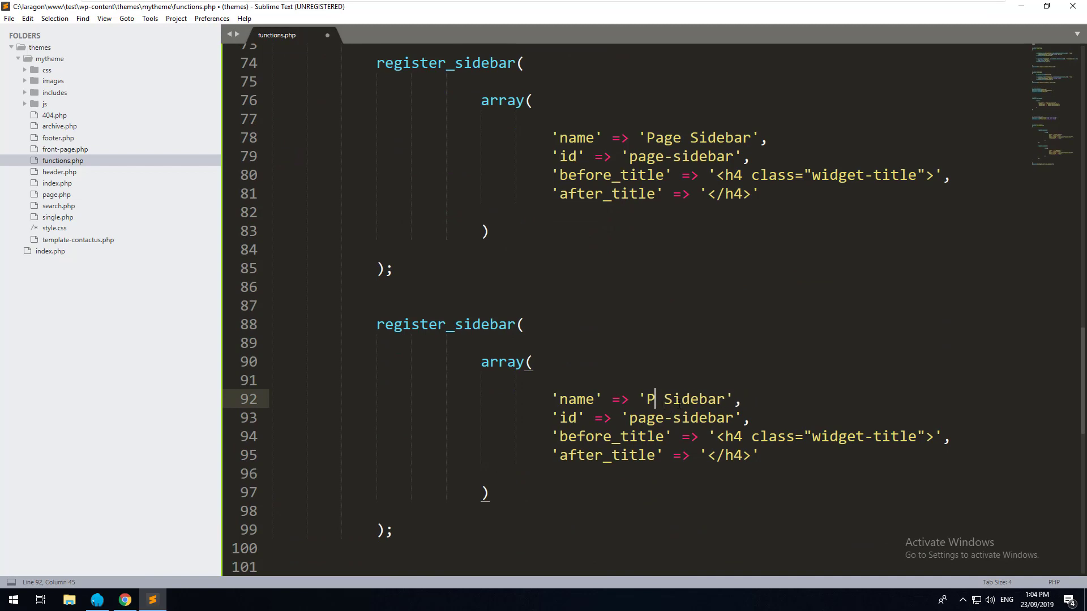
text(Blog)
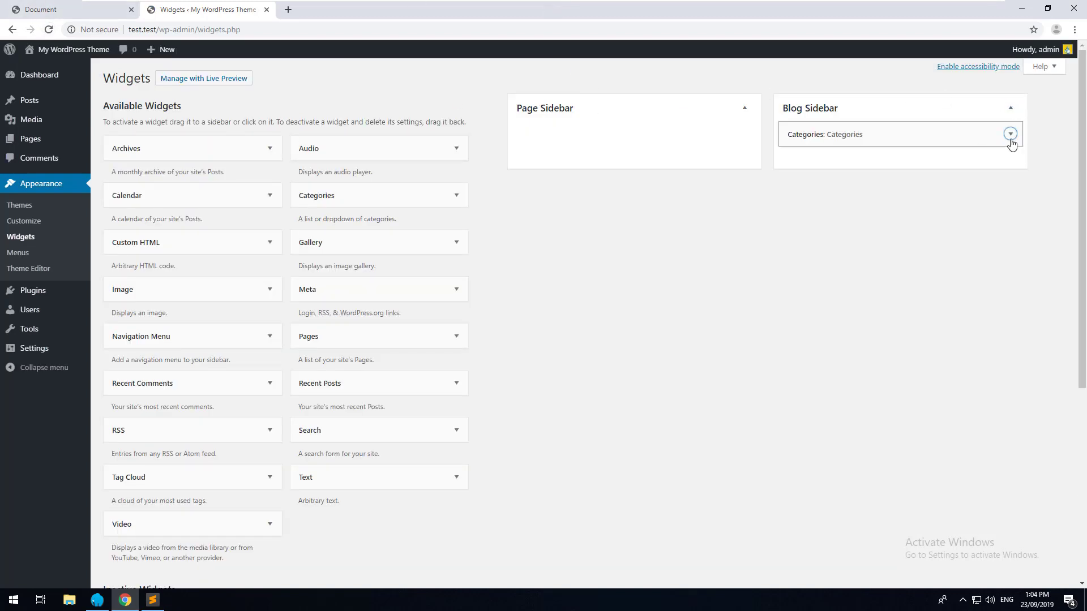
Step: Title the Blog Sidebar's Archives widget 'Post Archives' with post counts and save it
click(1009, 133)
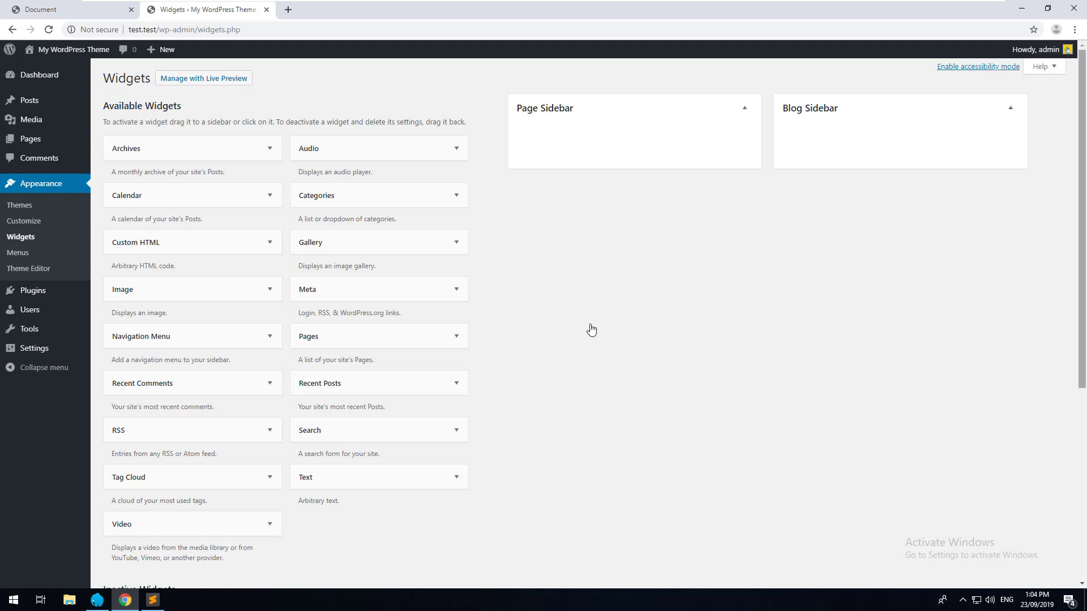
mouse_move(592, 155)
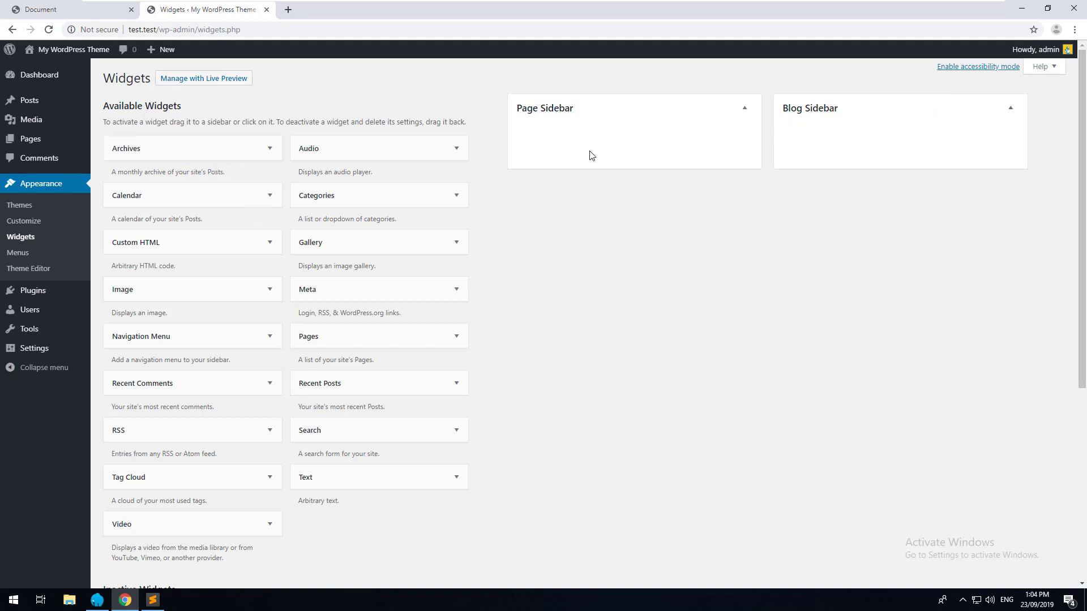
click(192, 147)
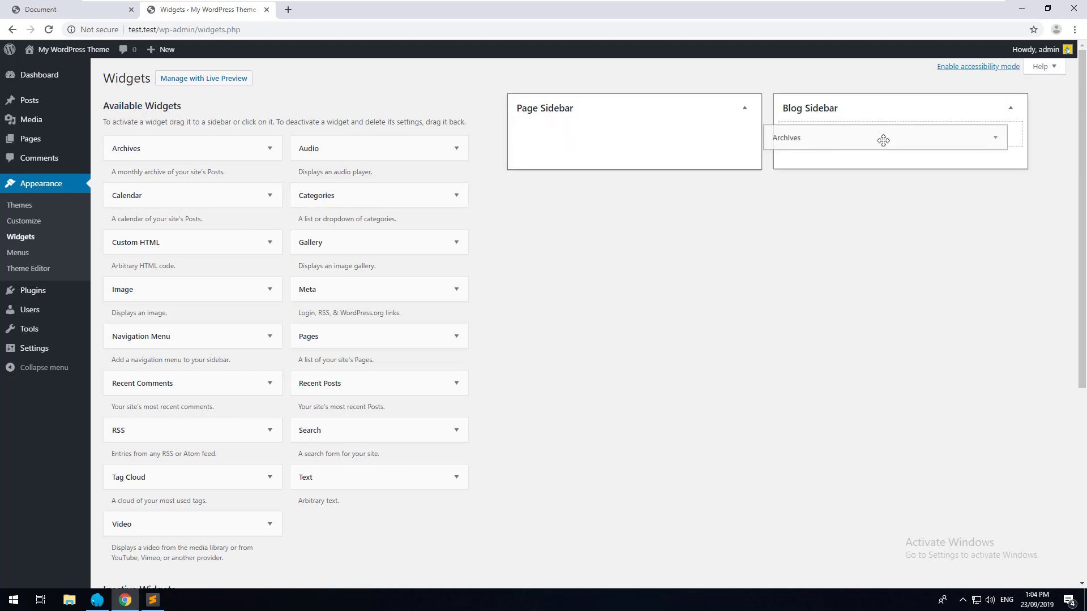
click(994, 137)
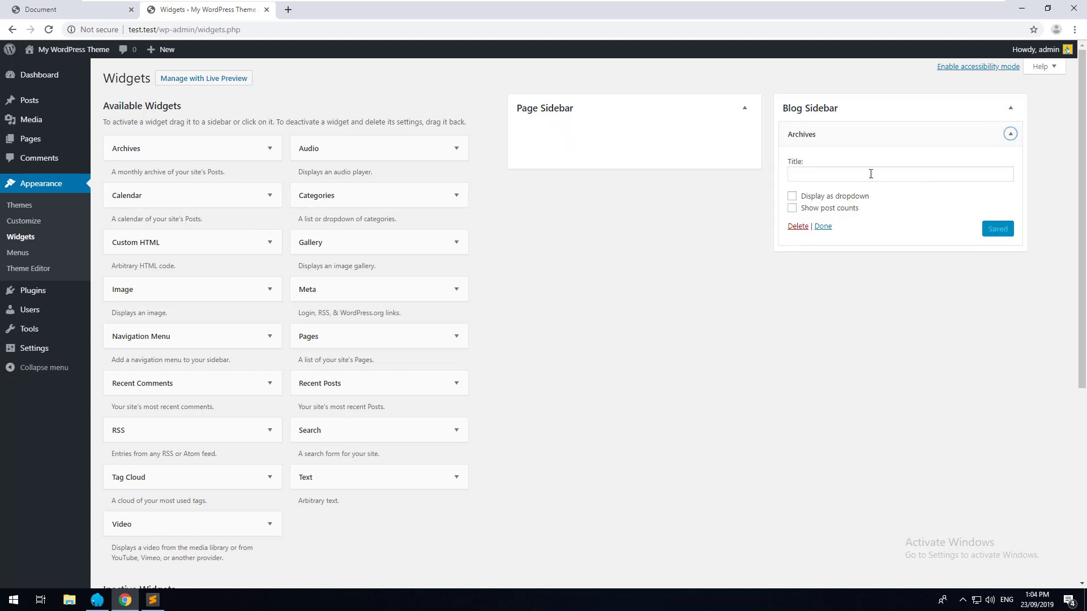
text(P)
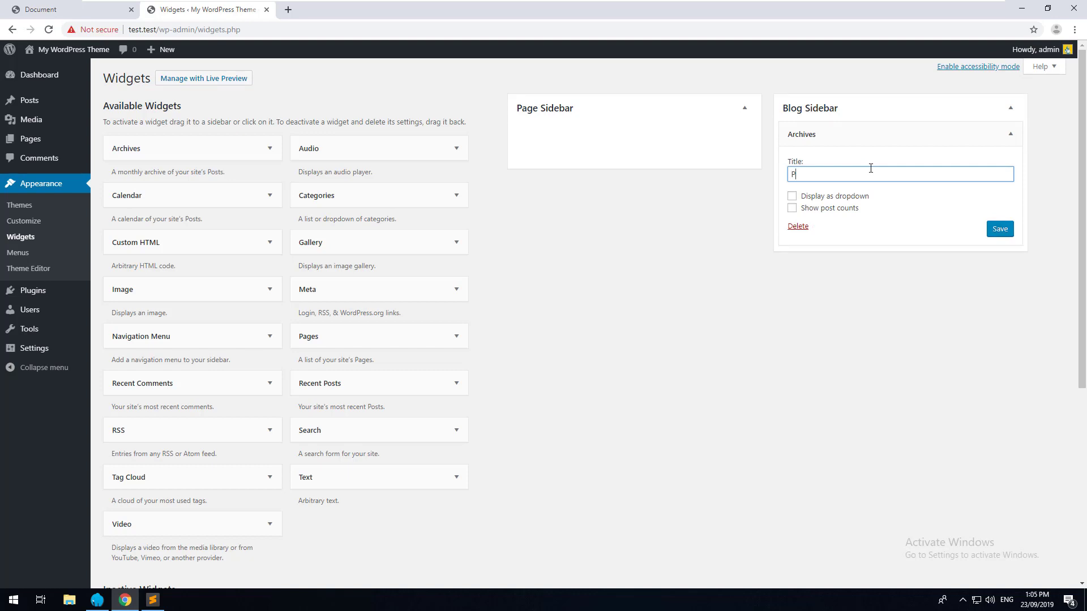
text(ost Archives)
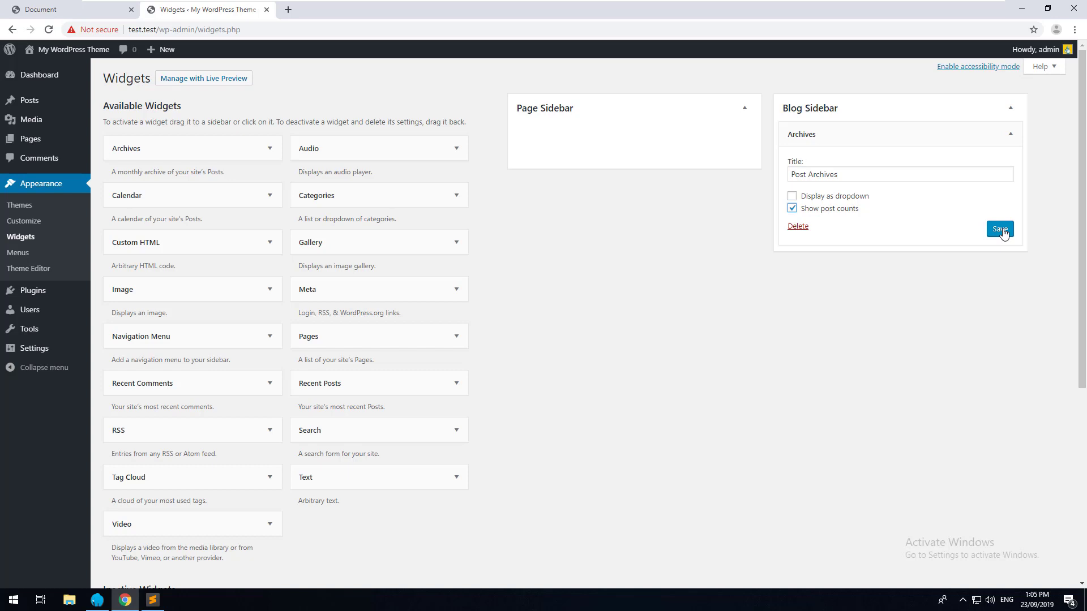
click(999, 230)
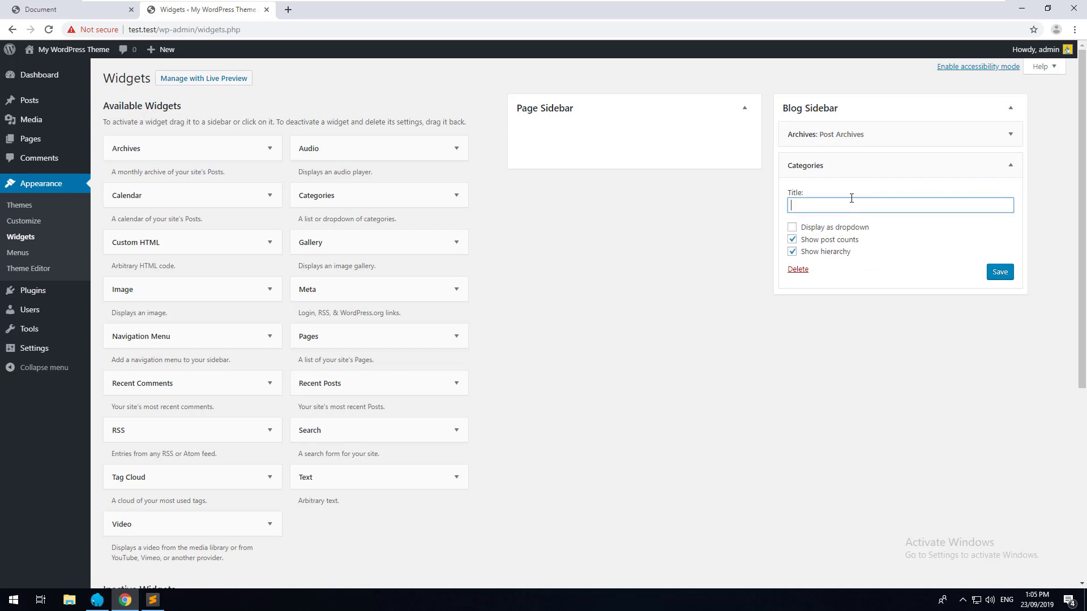
Step: Title the Categories widget 'Categories' and save it
text(Categories)
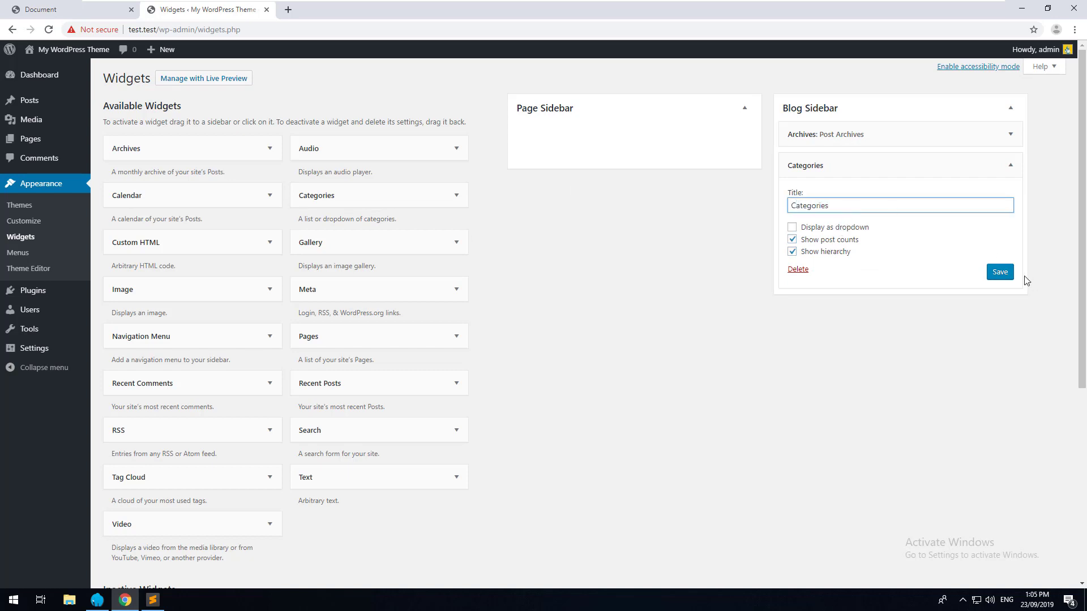
click(999, 272)
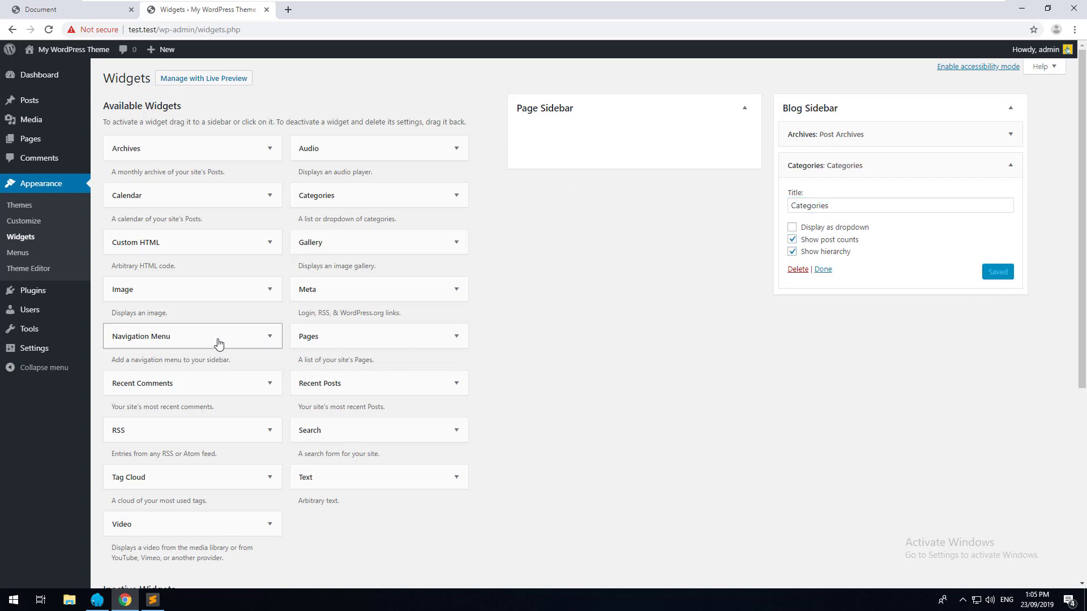
Step: Set the Page Sidebar navigation widget to the Top Bar menu titled 'Website Menu'
click(594, 198)
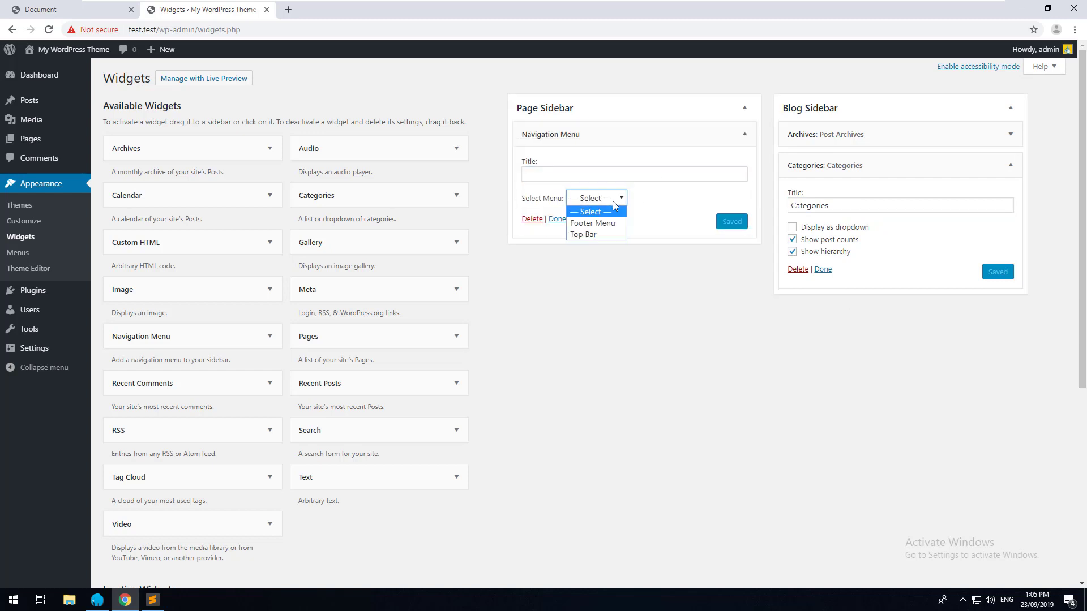
click(583, 235)
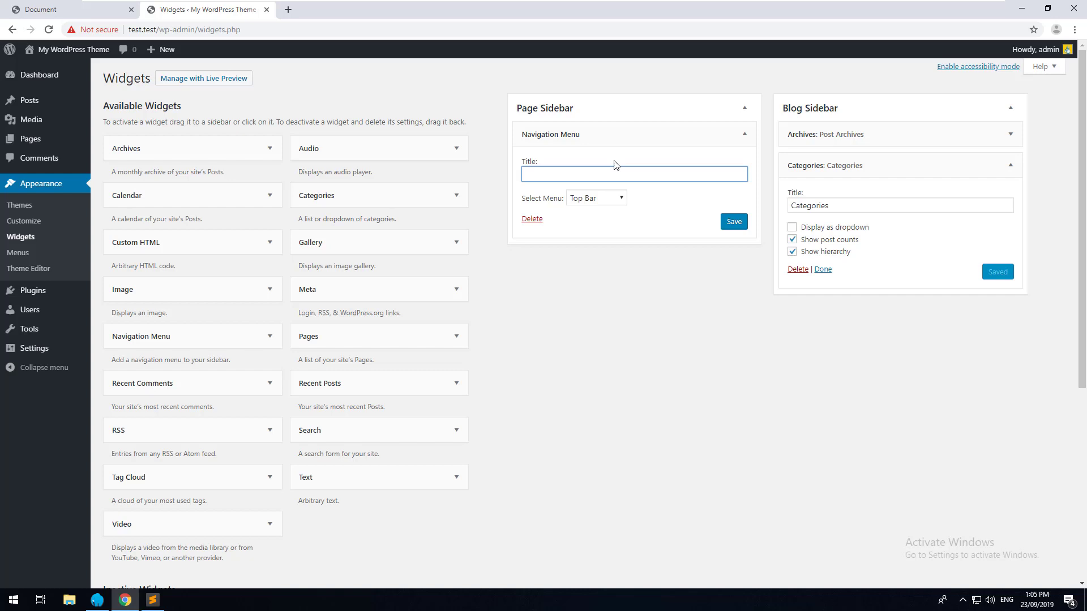
text(s)
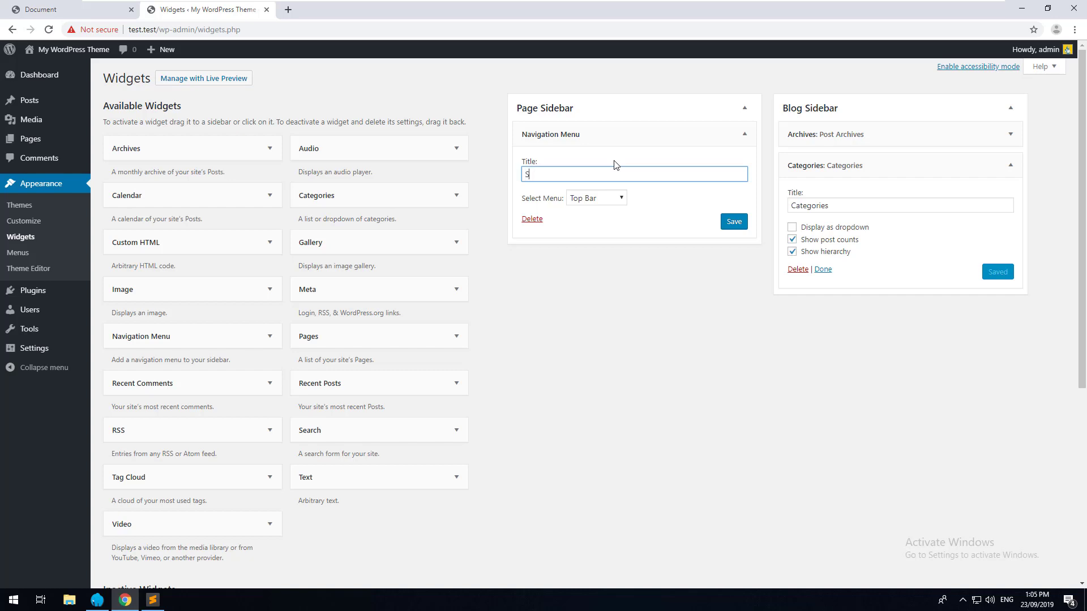
text(Website Menu)
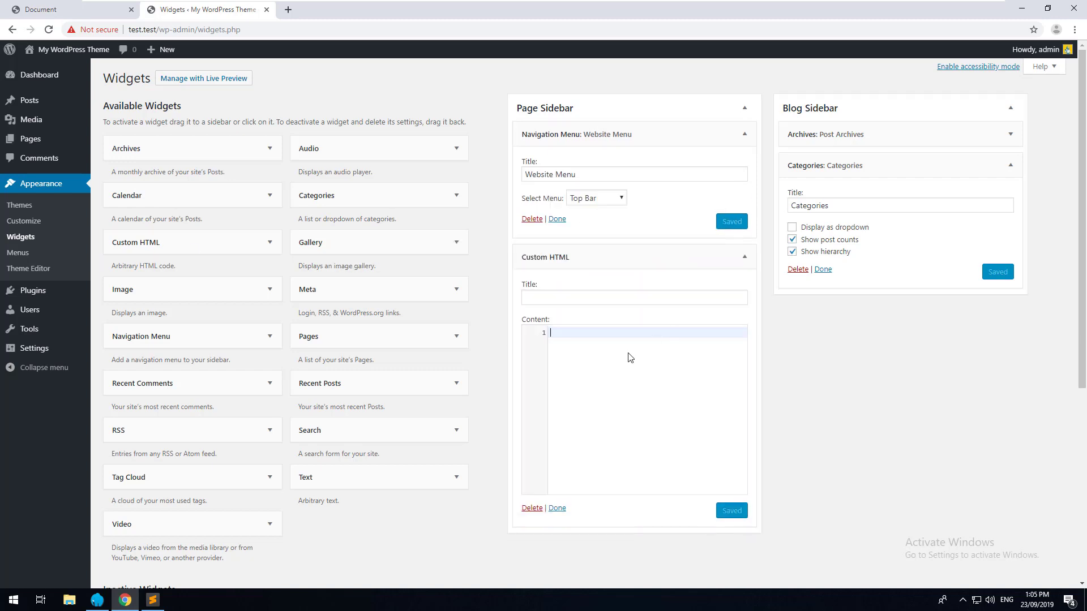
Step: Fill the Custom HTML widget with a test title and 'This is some test text', then save it
text(<h)
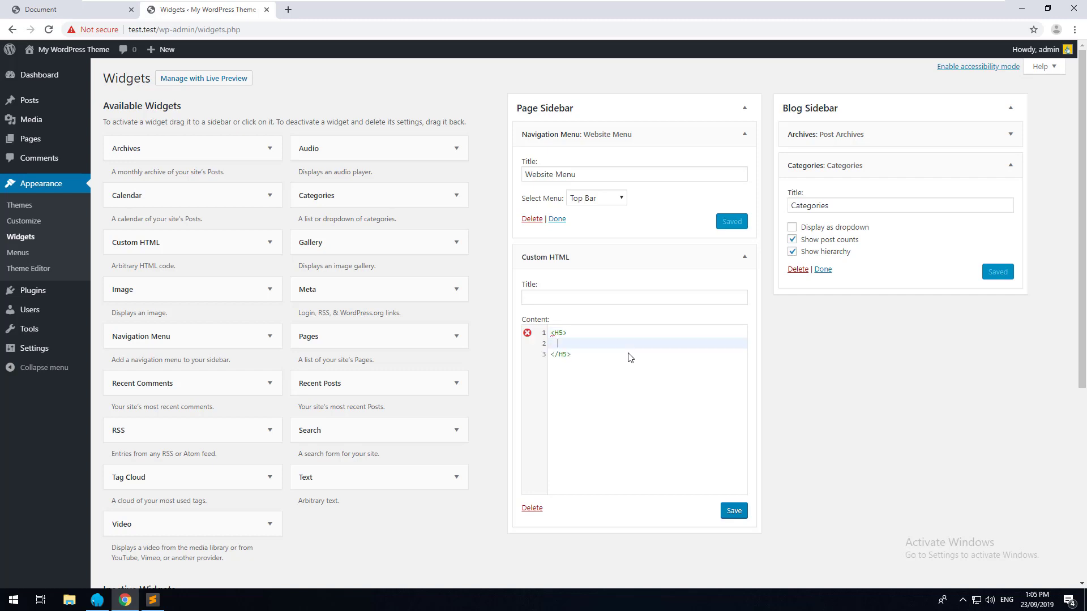
key(Backspace)
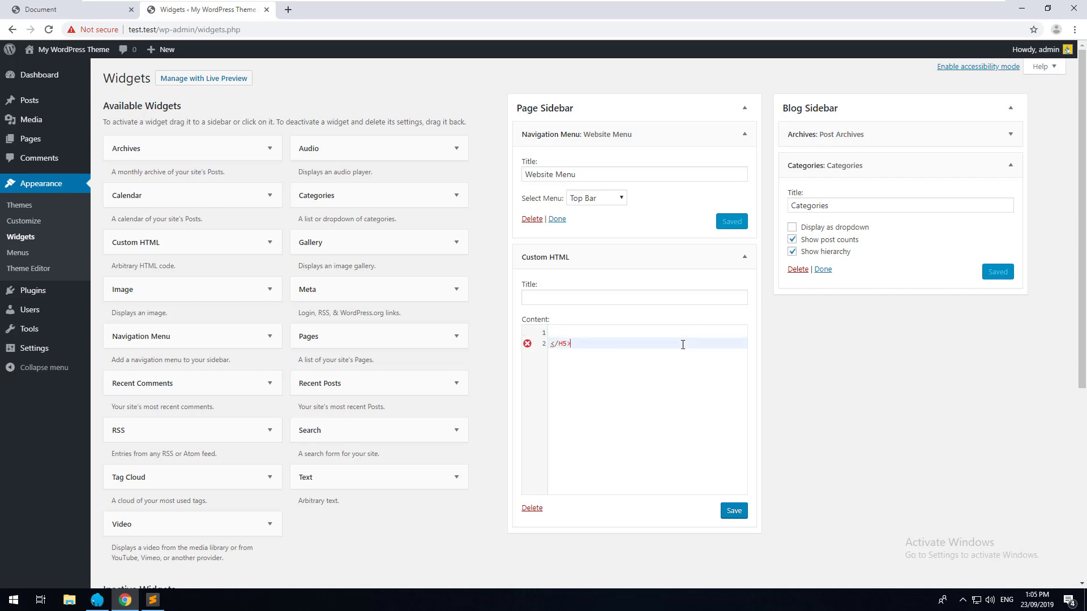
text(This is a test)
text(<p>)
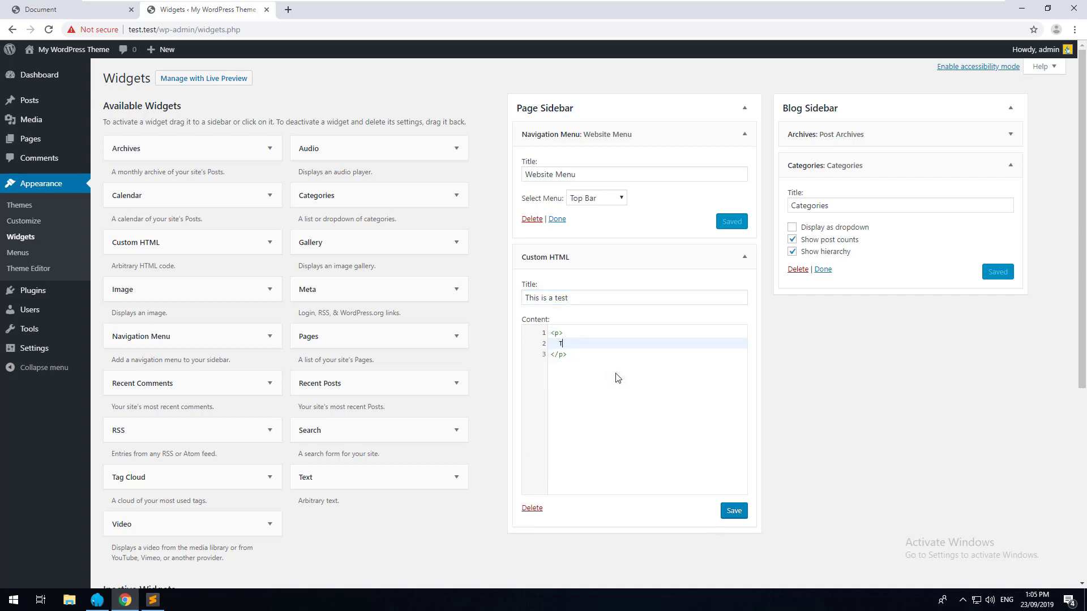
text(his is so)
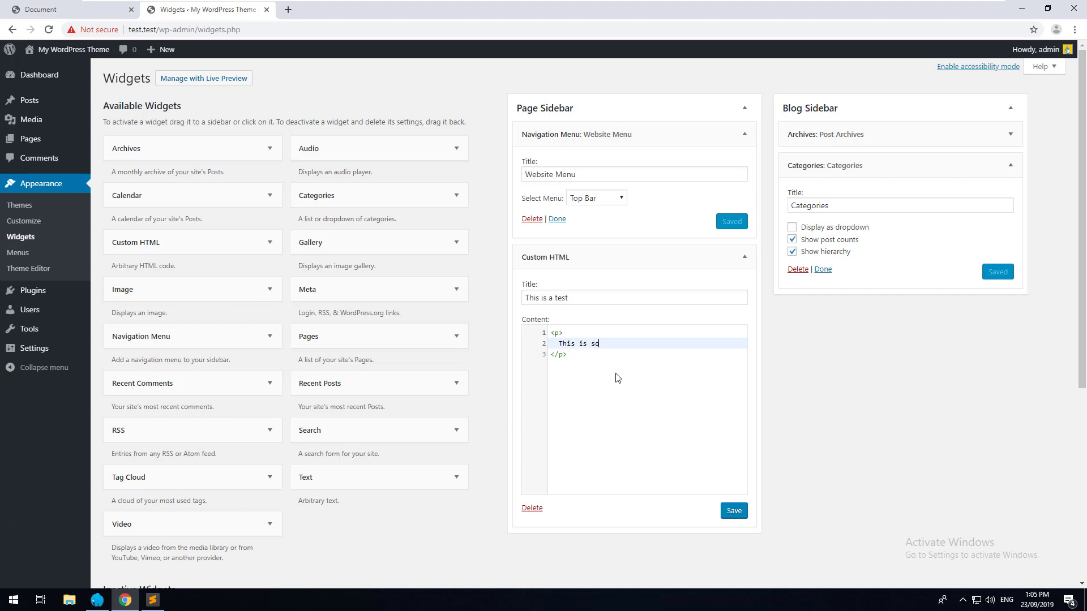
text(me test text)
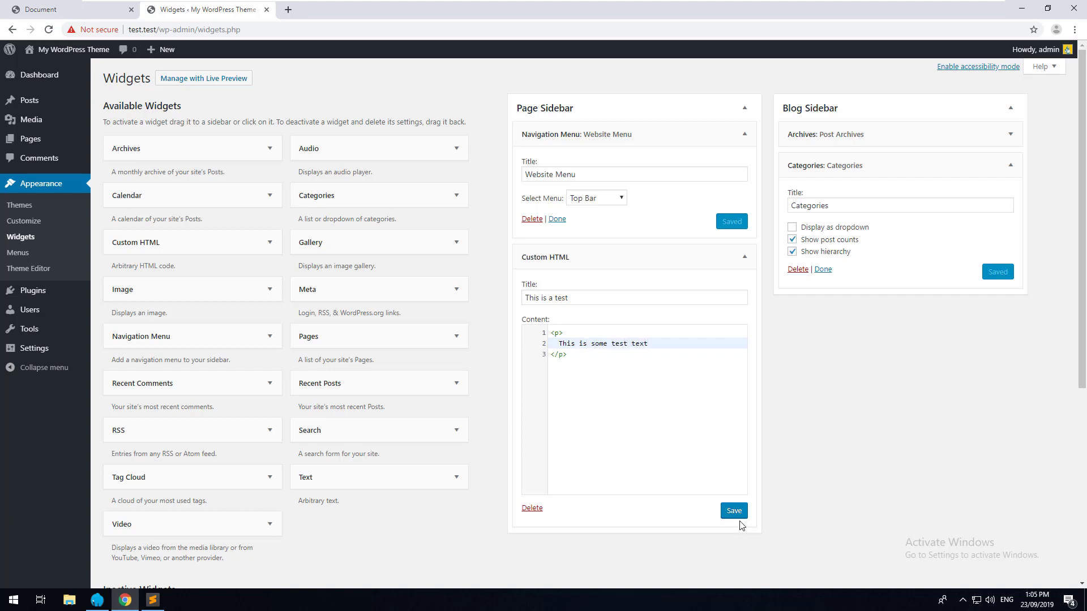
click(733, 511)
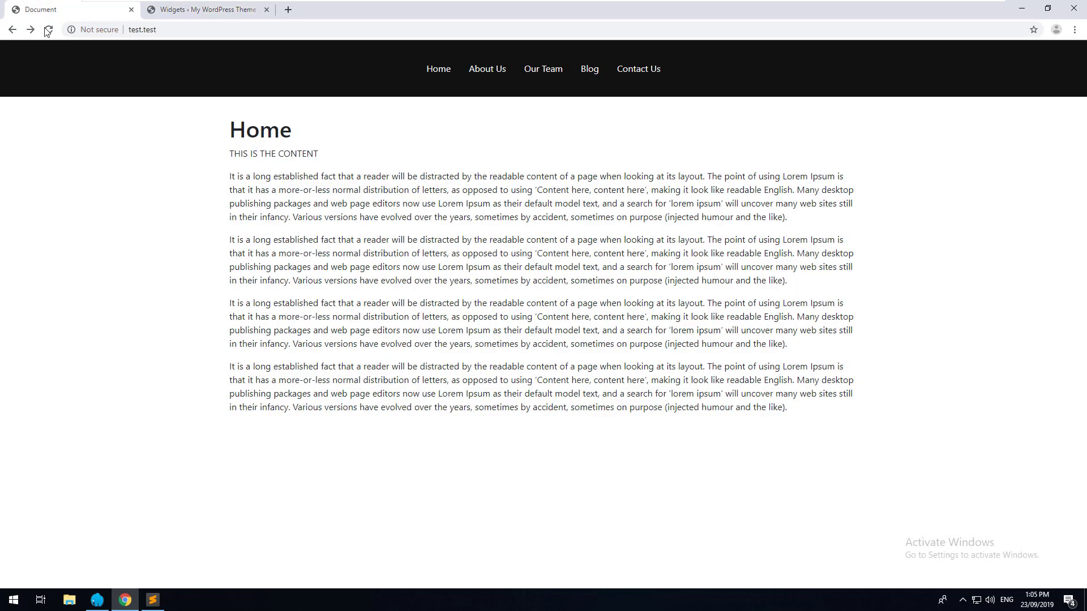
Step: Check the About Us page for sidebar widgets, then return to the code editor
click(487, 69)
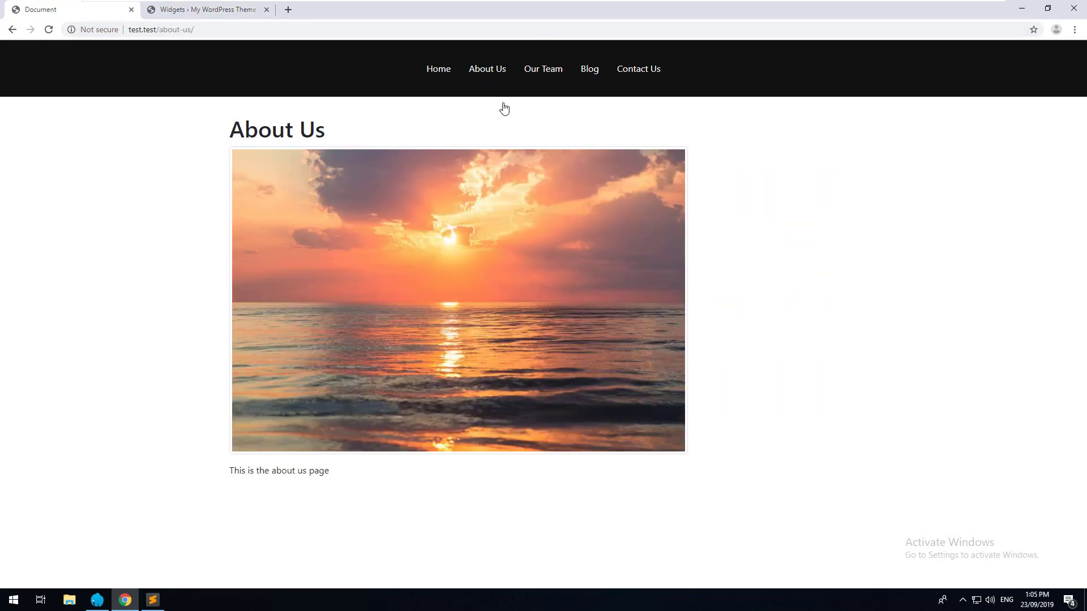
mouse_move(390, 258)
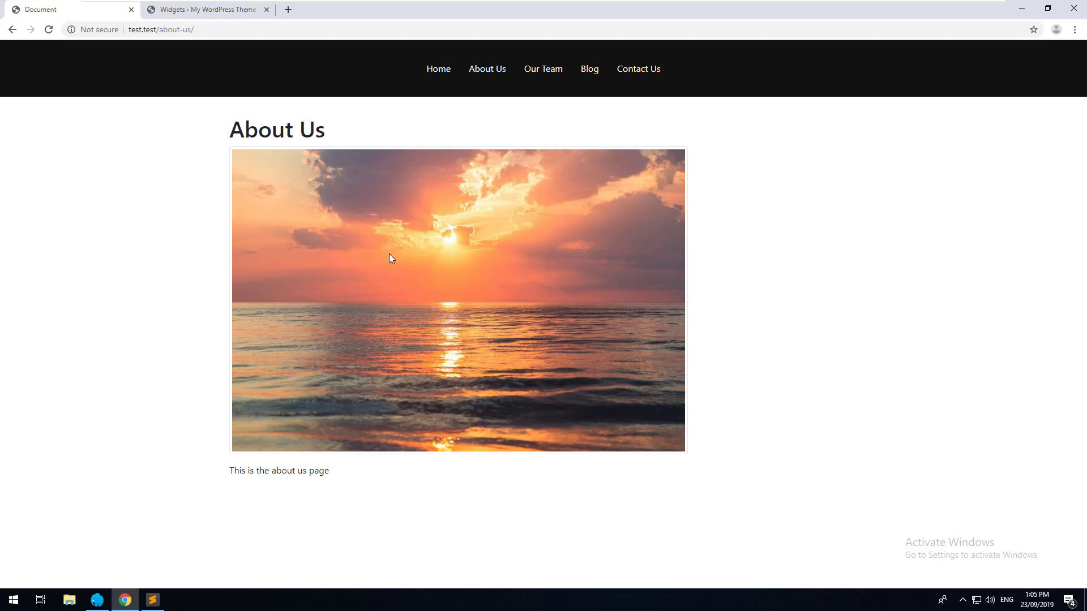
mouse_move(133, 8)
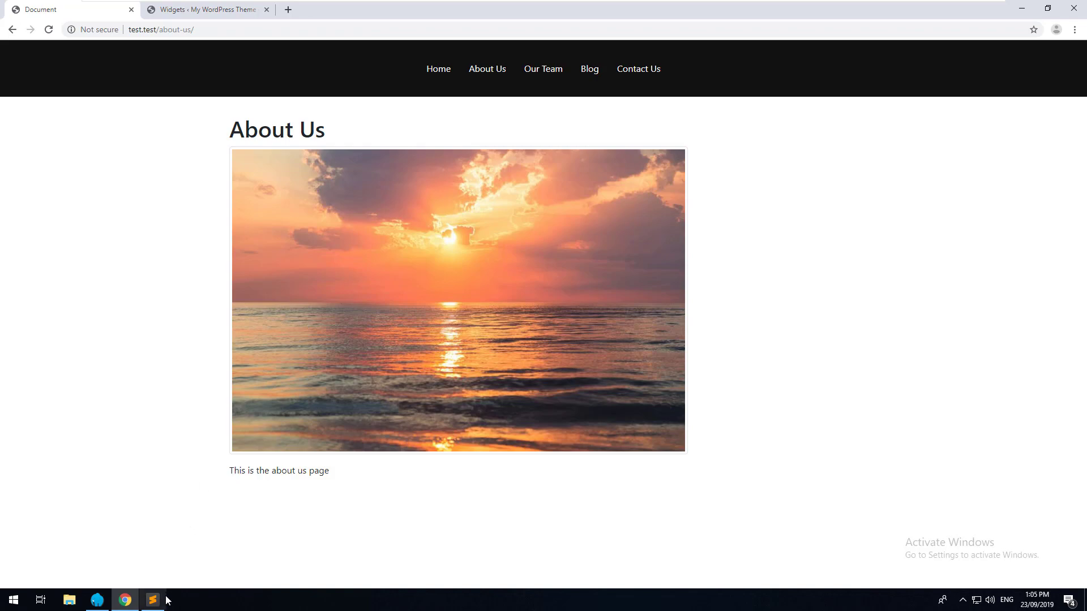
click(150, 600)
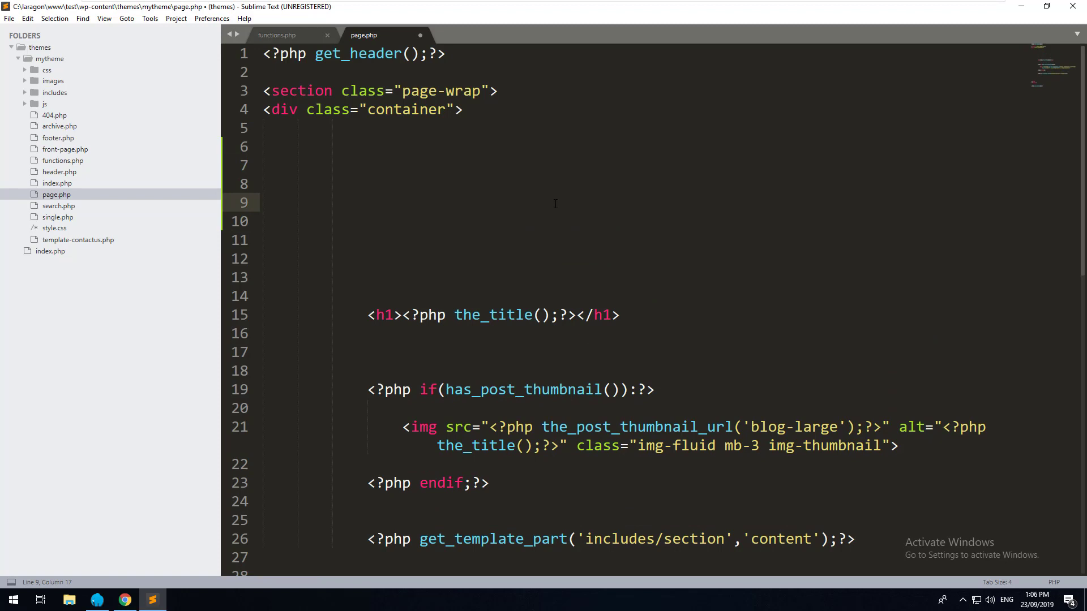
Step: Start an if(is_active_sidebar('page-sidebar')) check in page.php, confirming the id in functions.php
text(<?php if()
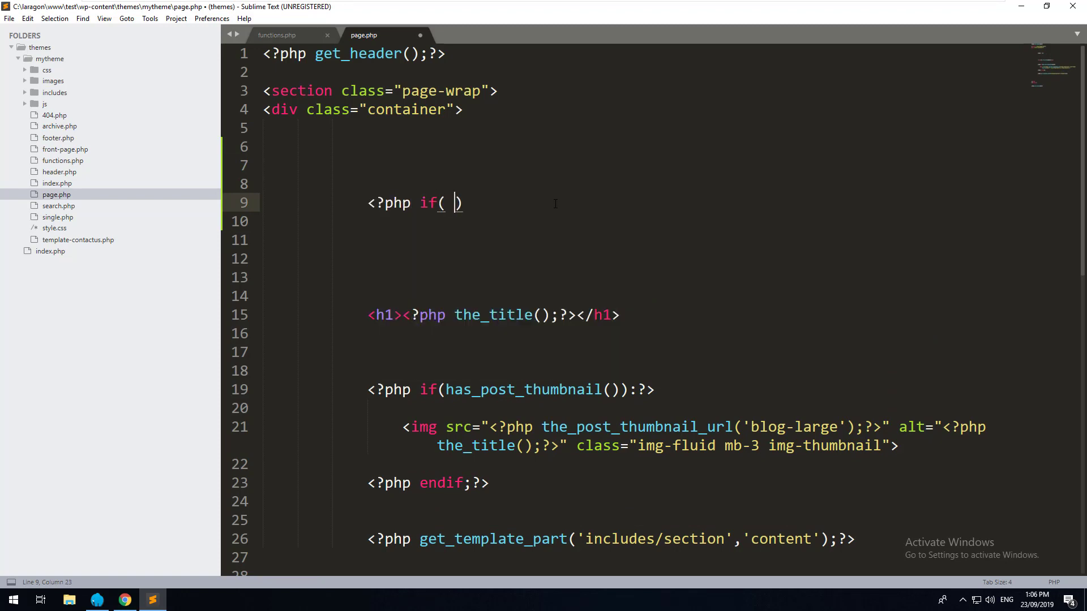
text(is_active_s)
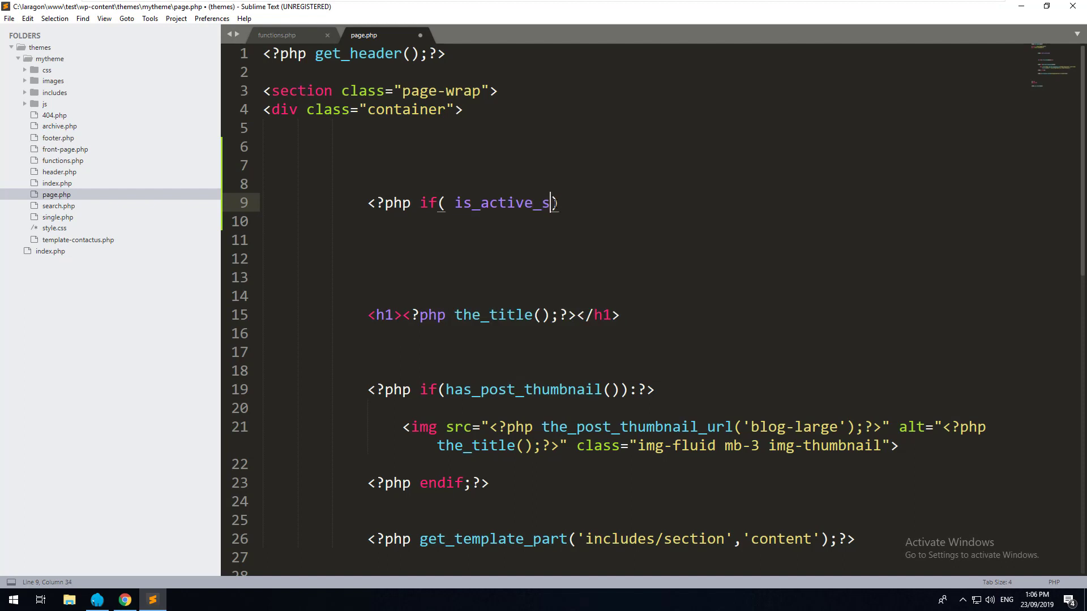
text(idebar()
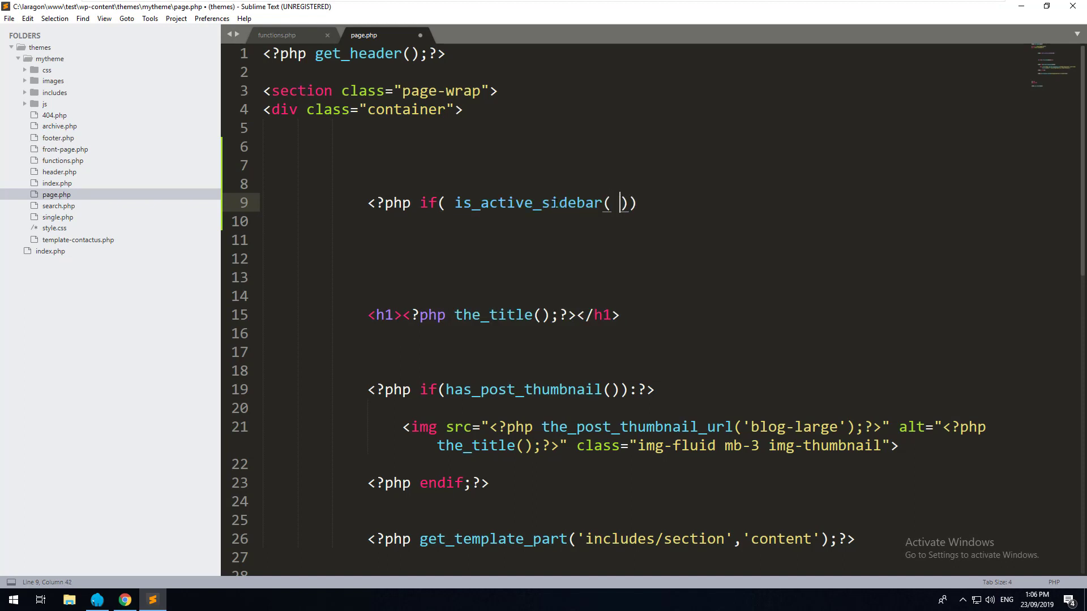
text('page-sidebar)
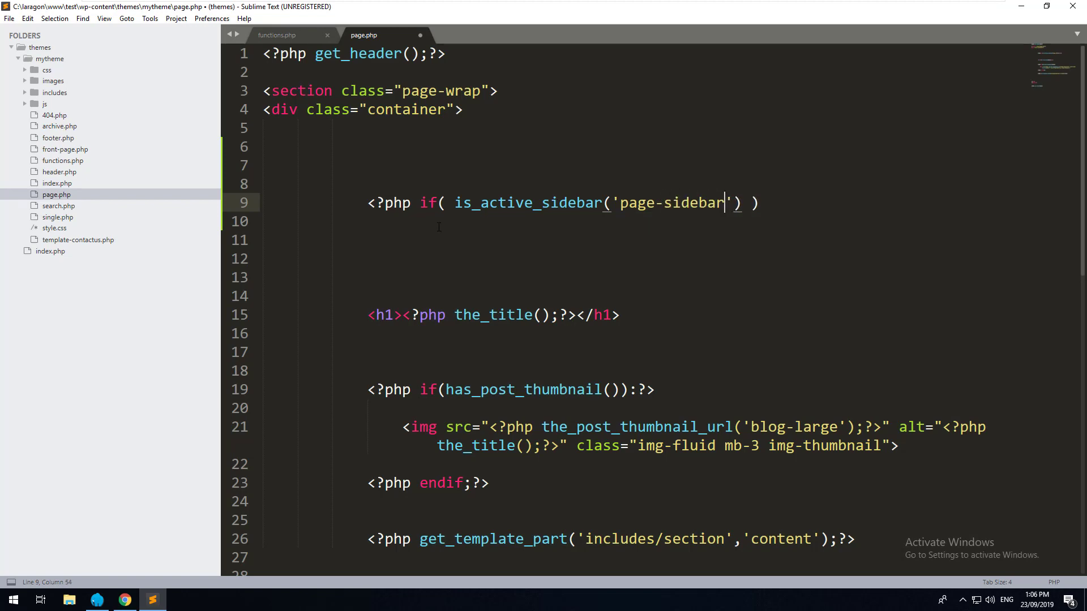
click(276, 35)
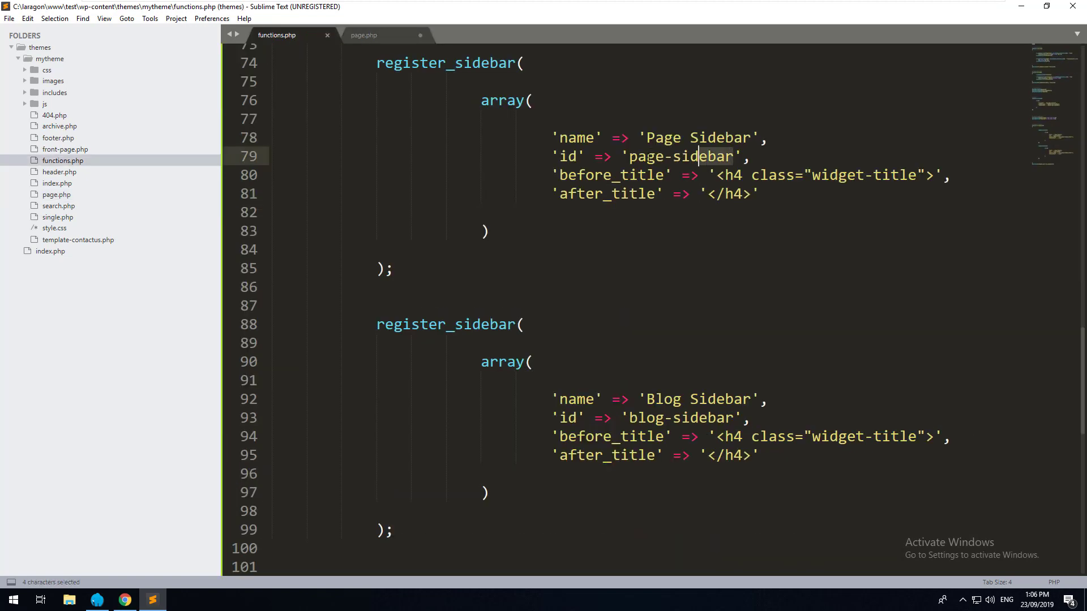
click(363, 35)
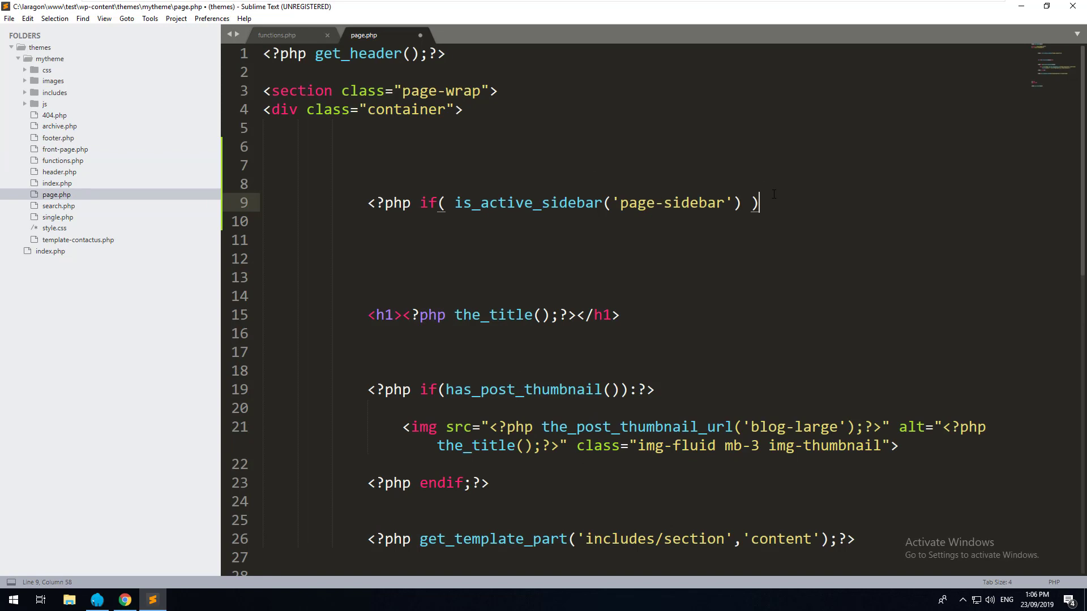
Step: Complete the block with dynamic_sidebar('page-sidebar') and endif, then view the site
text():?>)
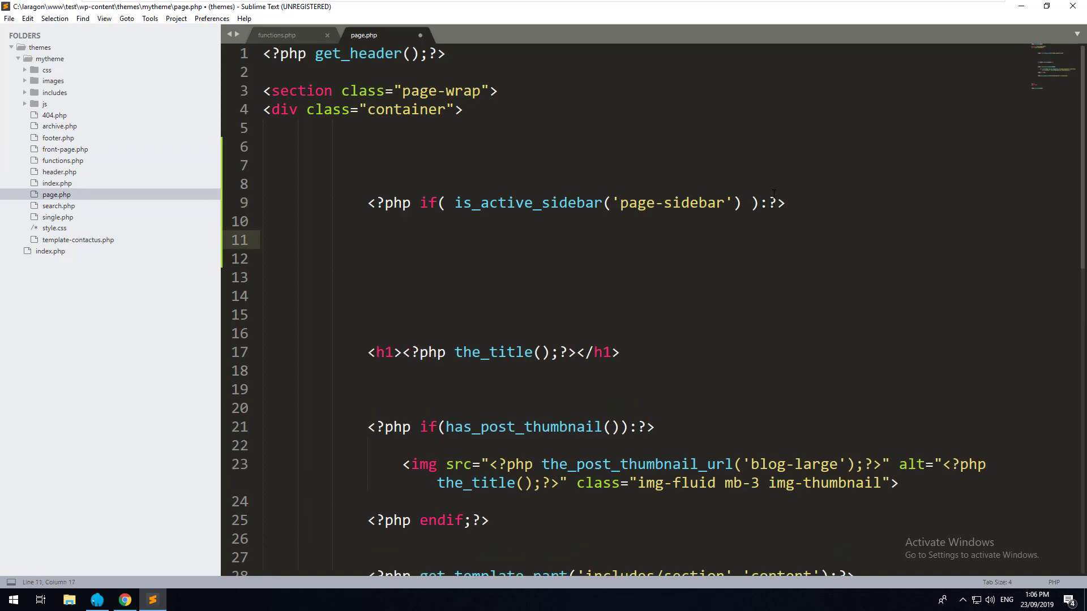
text(<?php endif;?>)
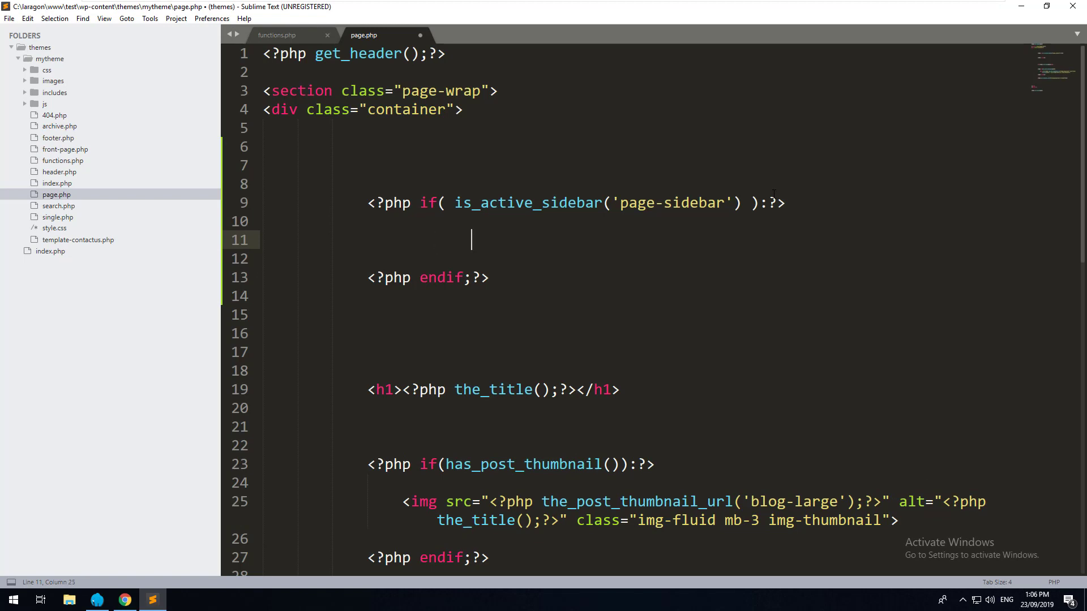
text(<?php dynamic_sidebar('page-sidebar');?>)
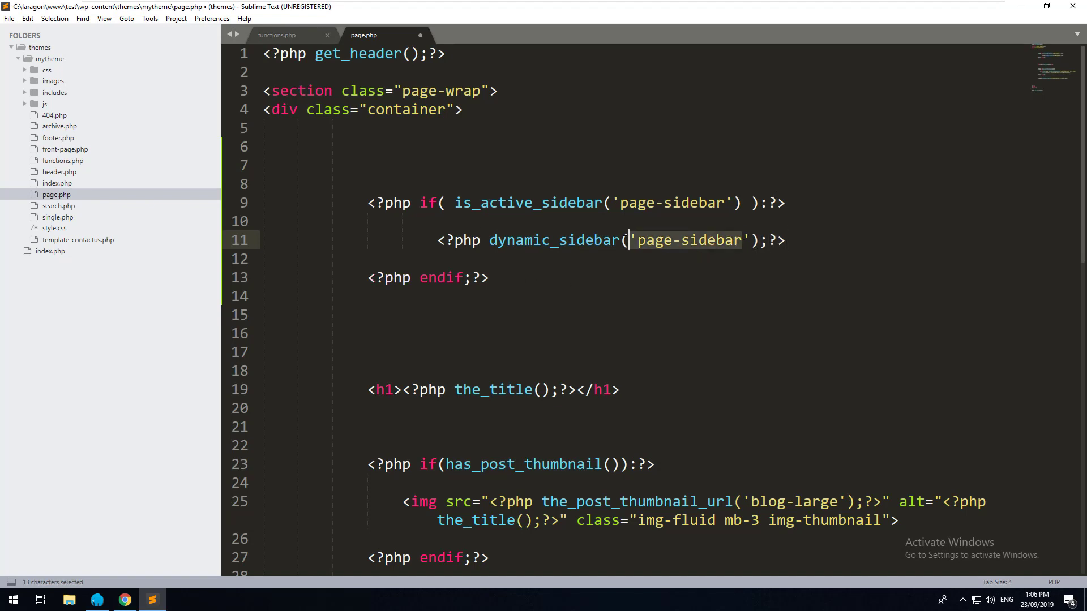
click(124, 600)
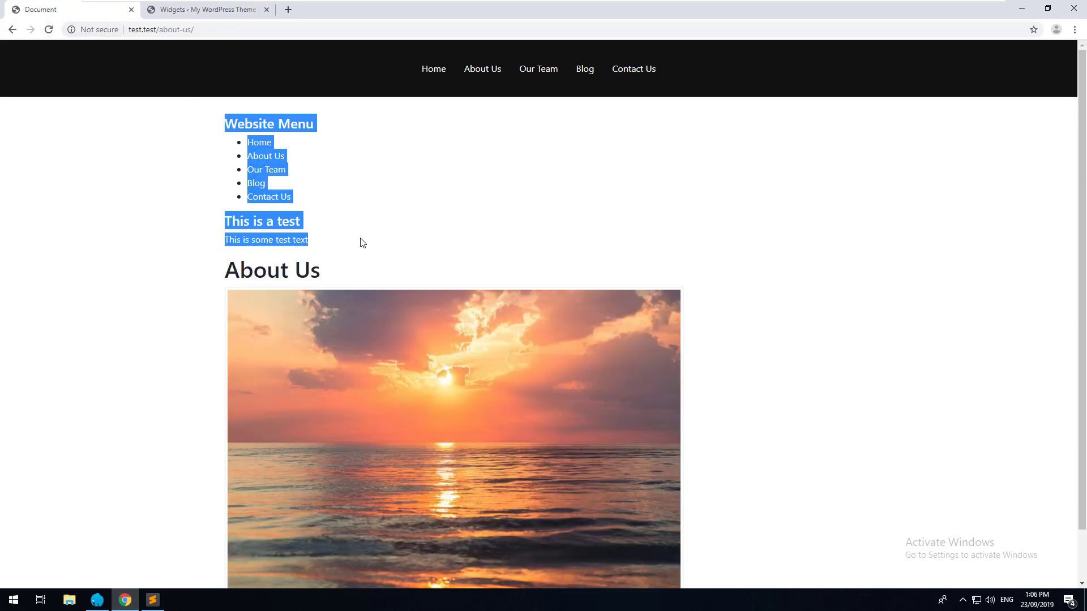
Step: Check where the sidebar widgets render on About Us, then return to page.php in the editor
click(205, 9)
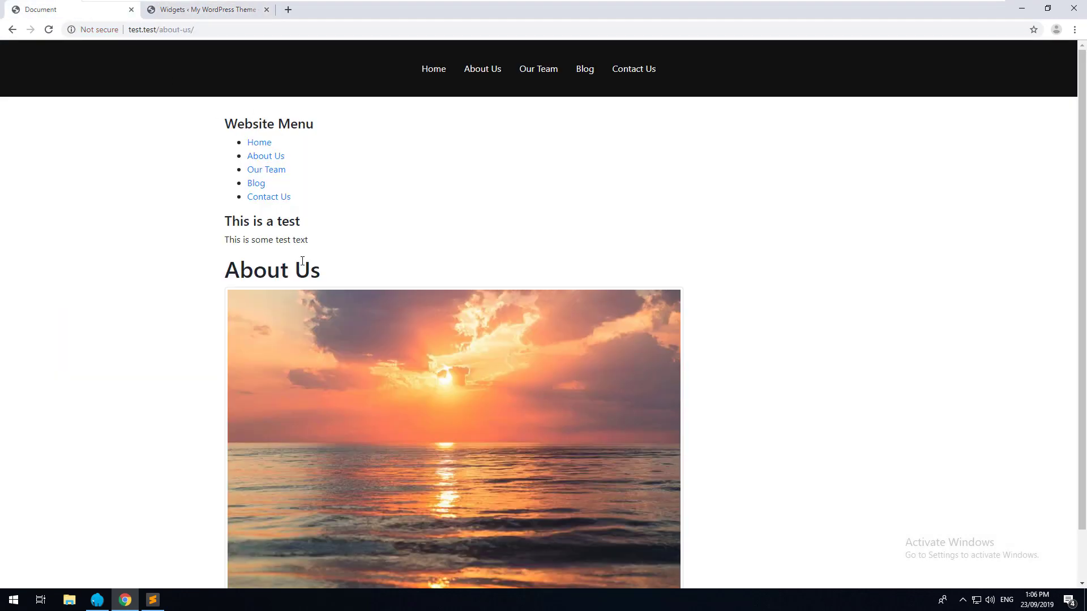
click(151, 600)
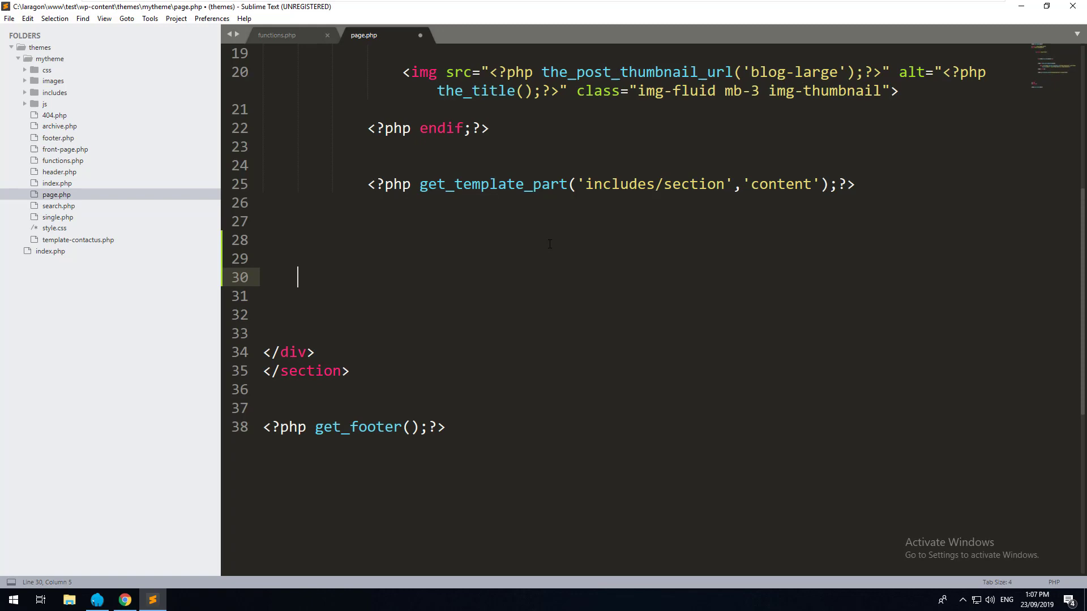
Step: Wrap the dynamic_sidebar block in a div.col-lg-3 column
scroll(up, 3)
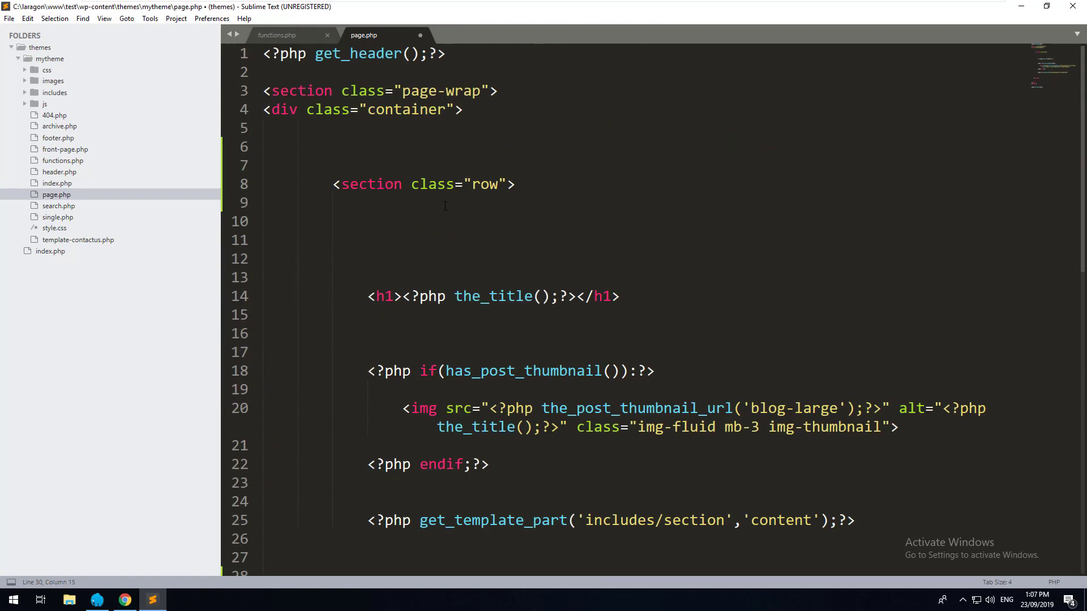
text(div.col)
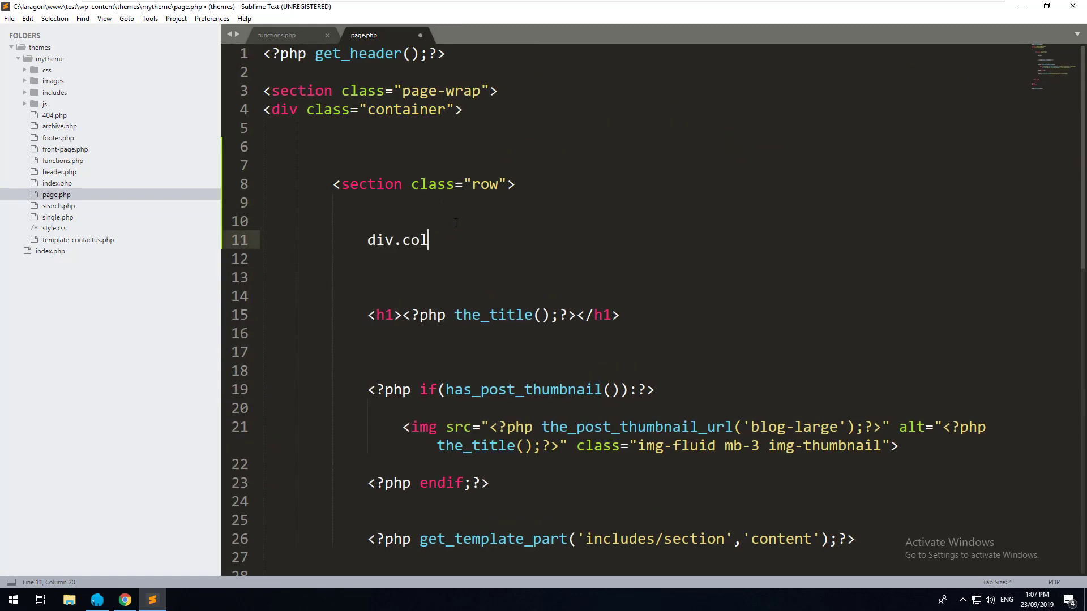
text(-lg-3">)
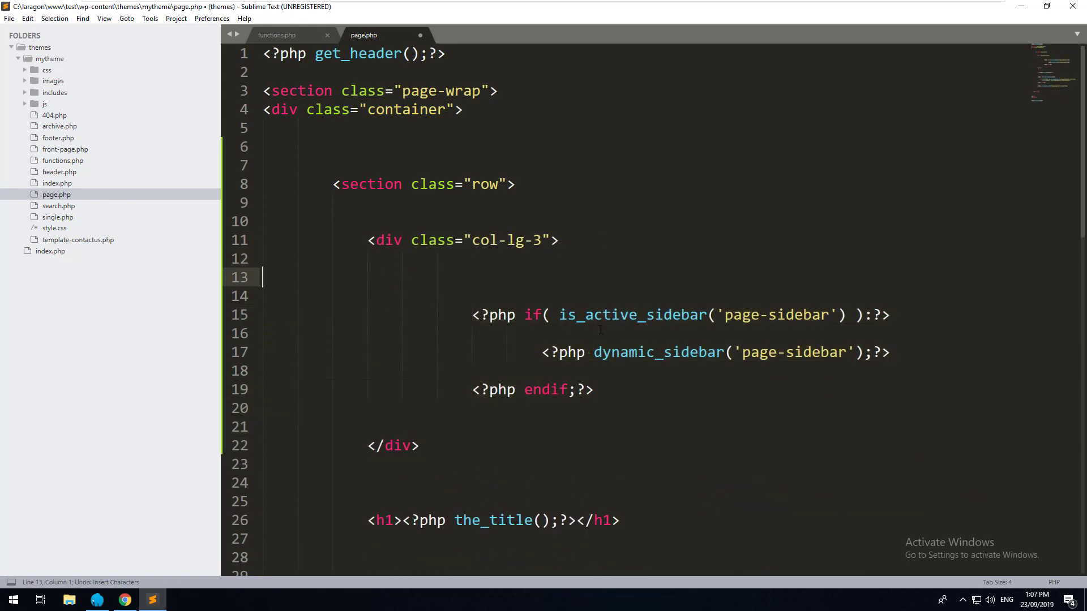
Step: Wrap the page title, thumbnail and content in a div class="col-lg-9" column
scroll(down, 3)
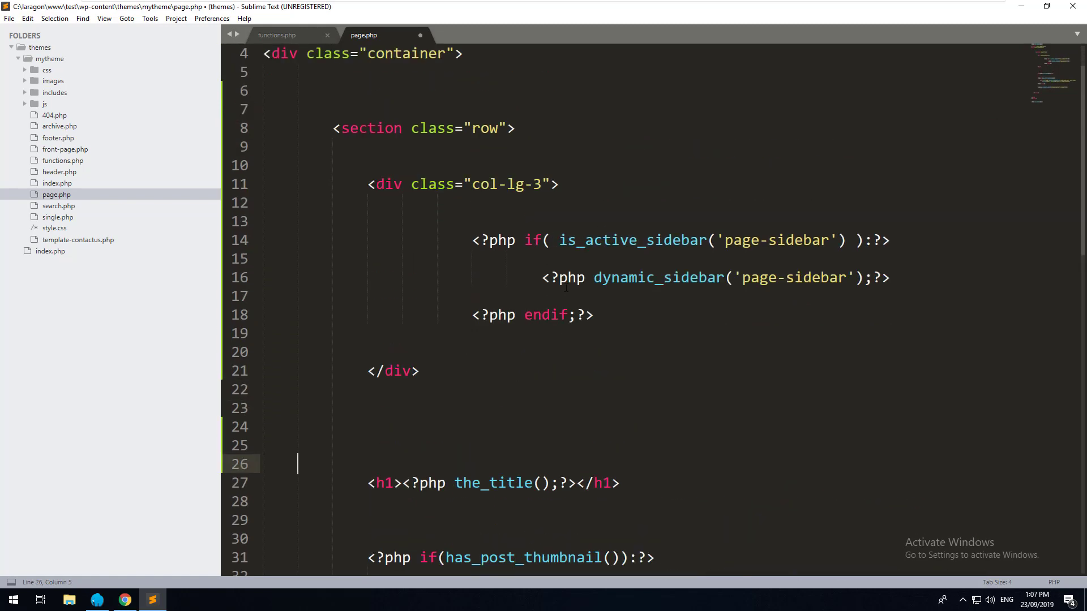
text(<div class=)
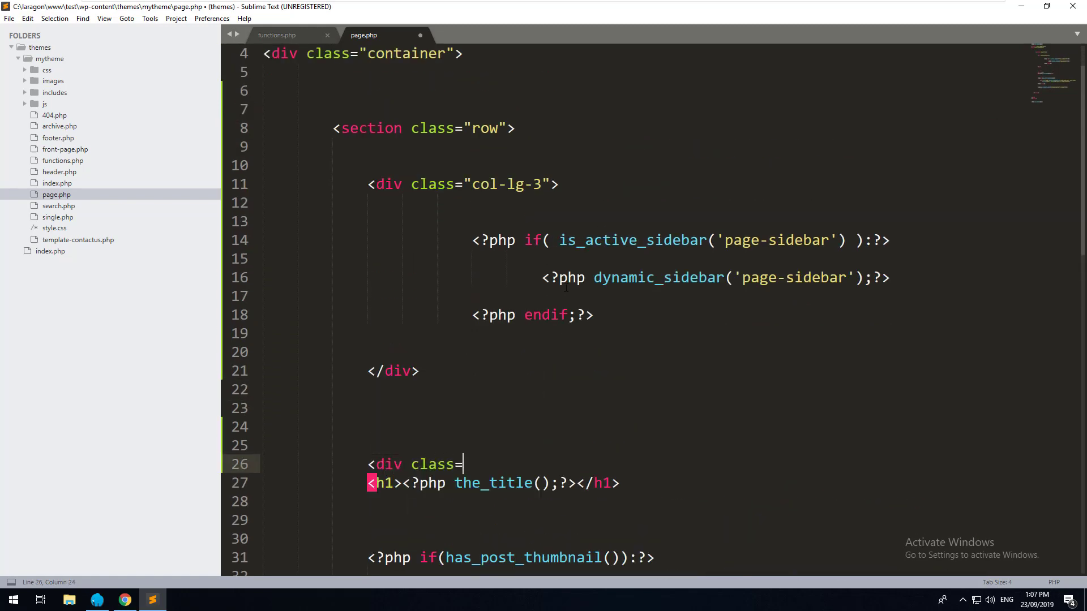
text("col-lg-9">)
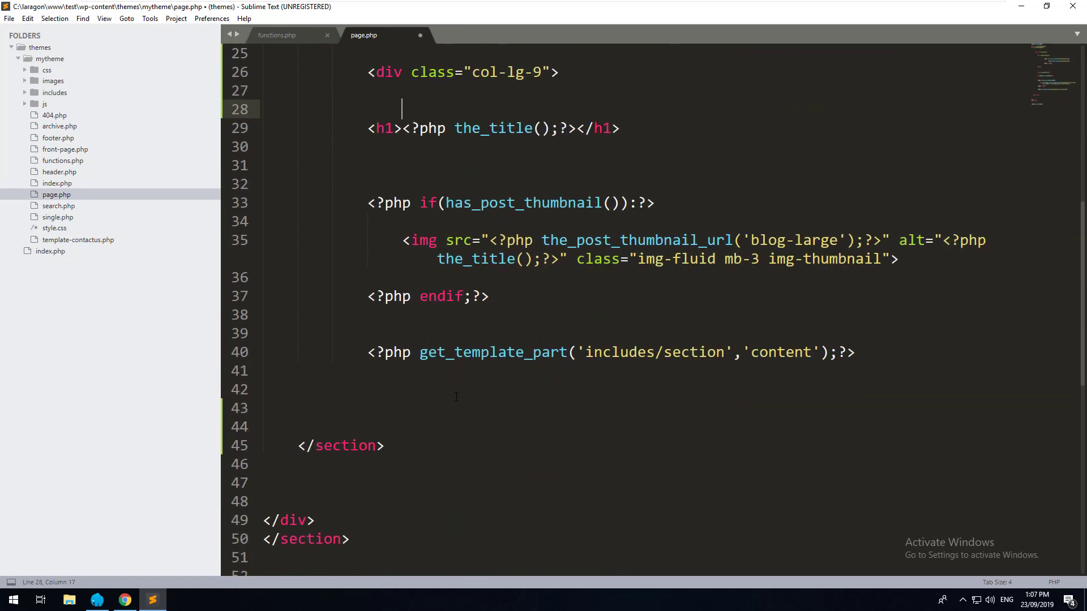
text(</div>)
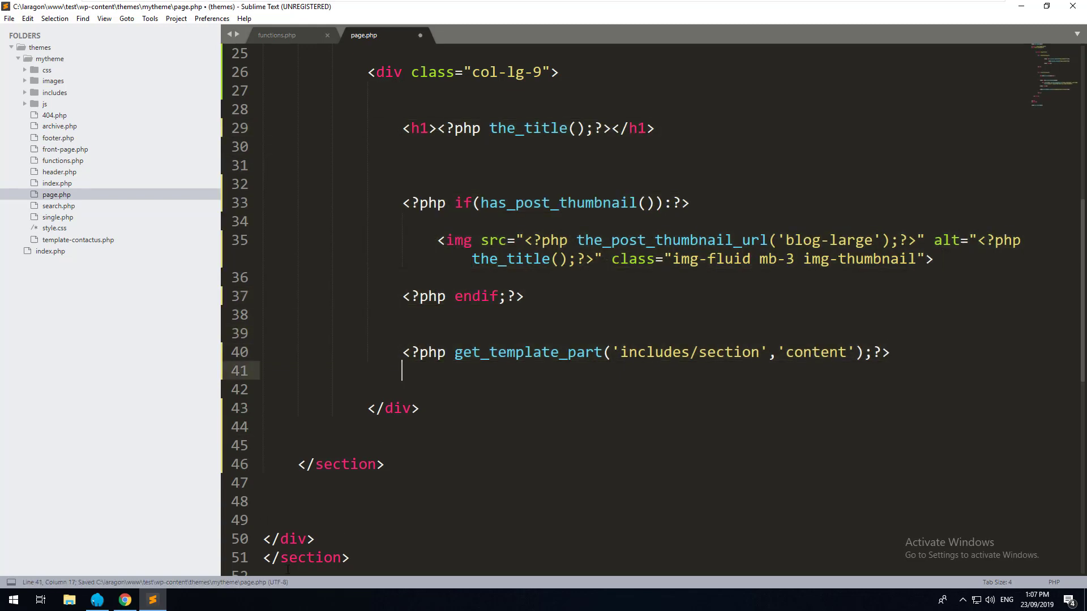
Step: Switch to Chrome and go to the Widgets admin page
click(123, 600)
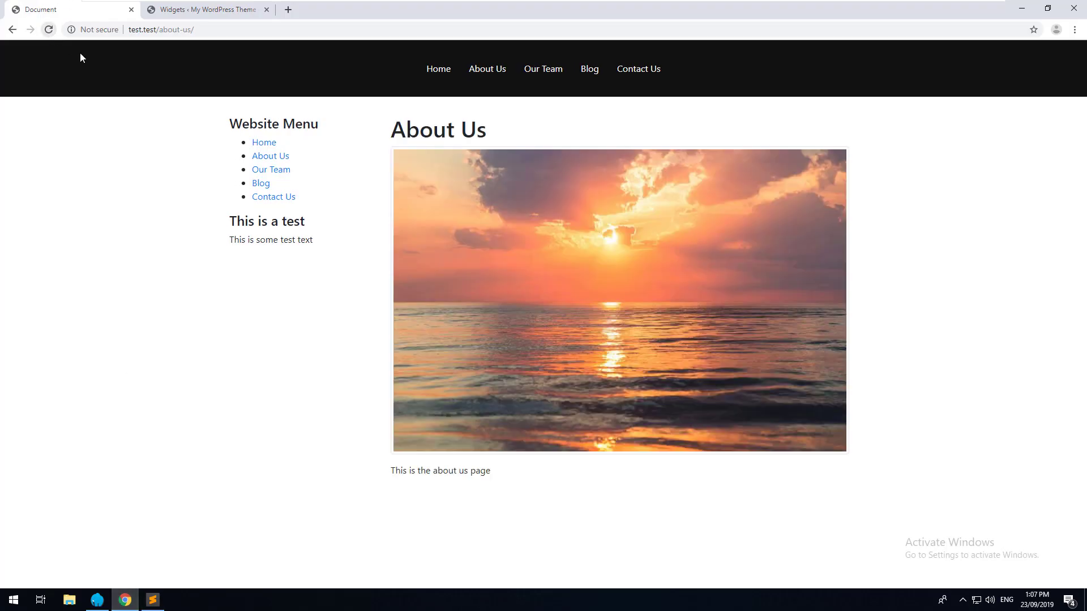
click(205, 10)
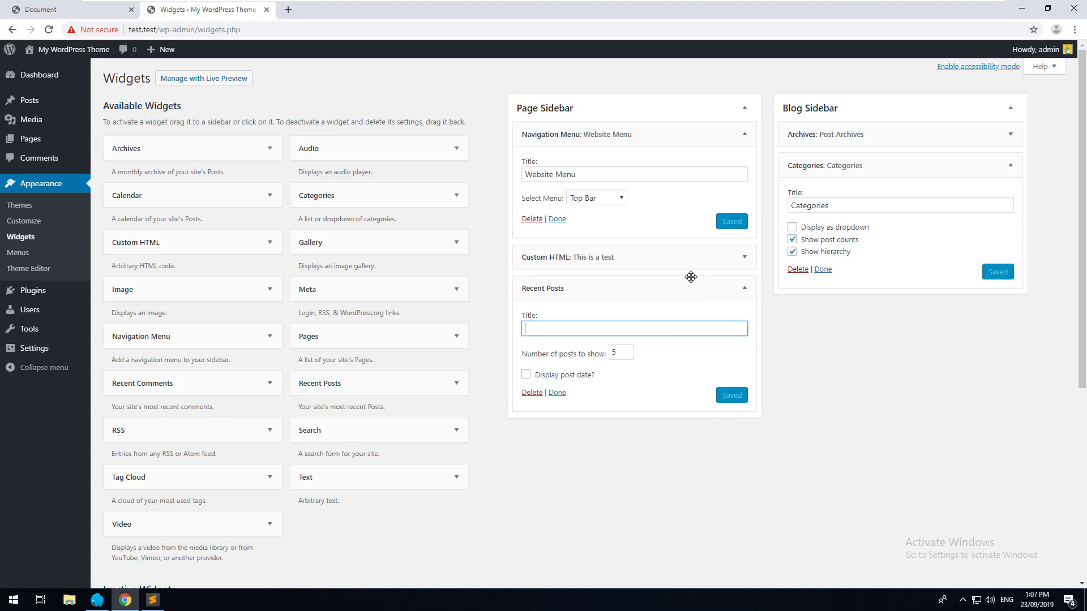
Step: Add Recent Posts to Page Sidebar, reload About Us and inspect the widget heading markup
text(Recent Posts)
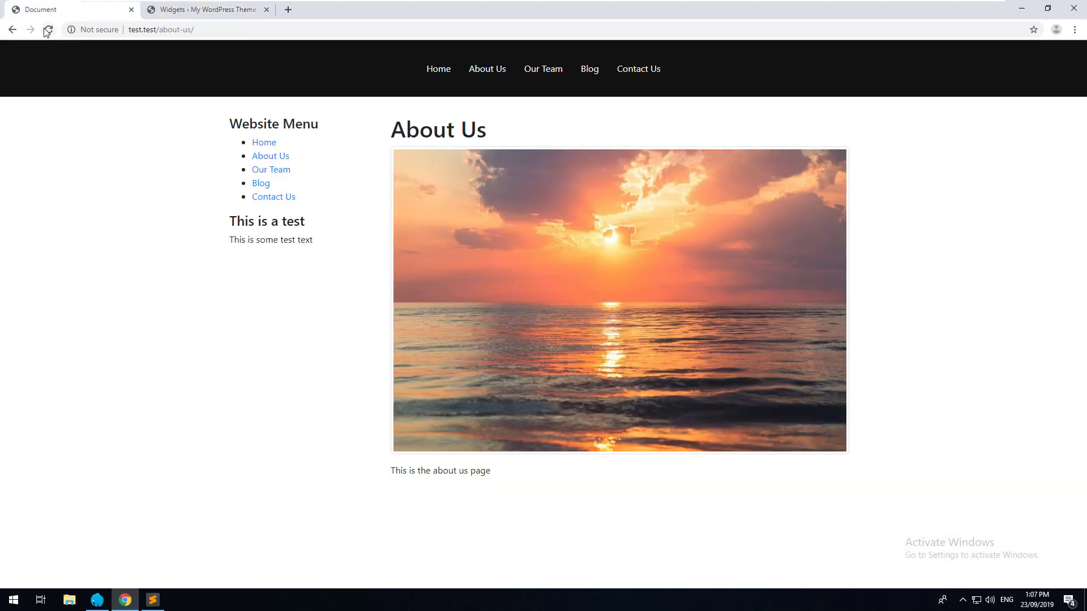
click(48, 29)
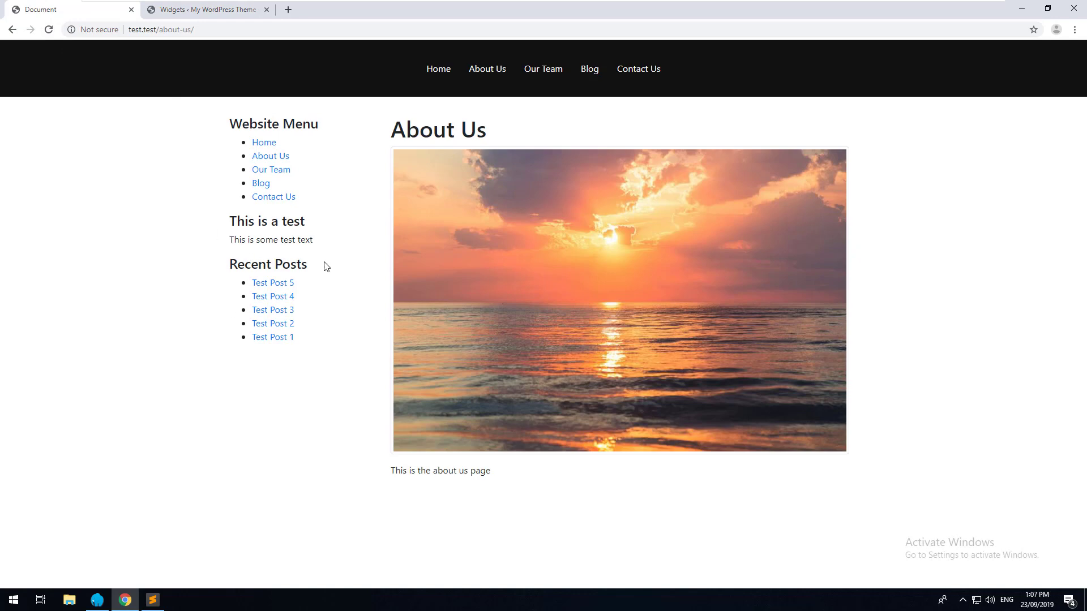
right_click(326, 267)
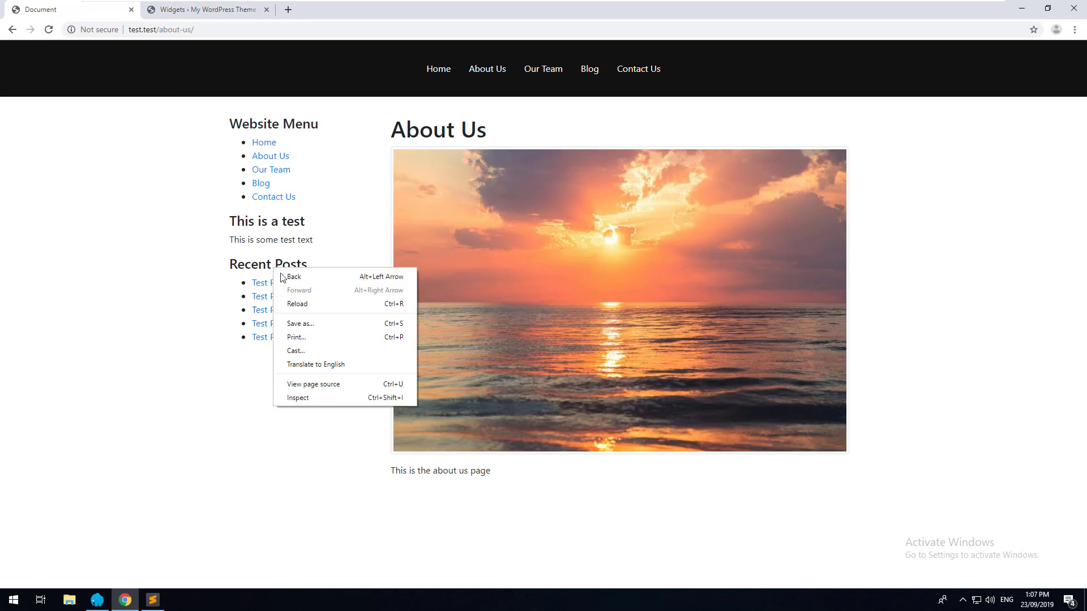
click(298, 397)
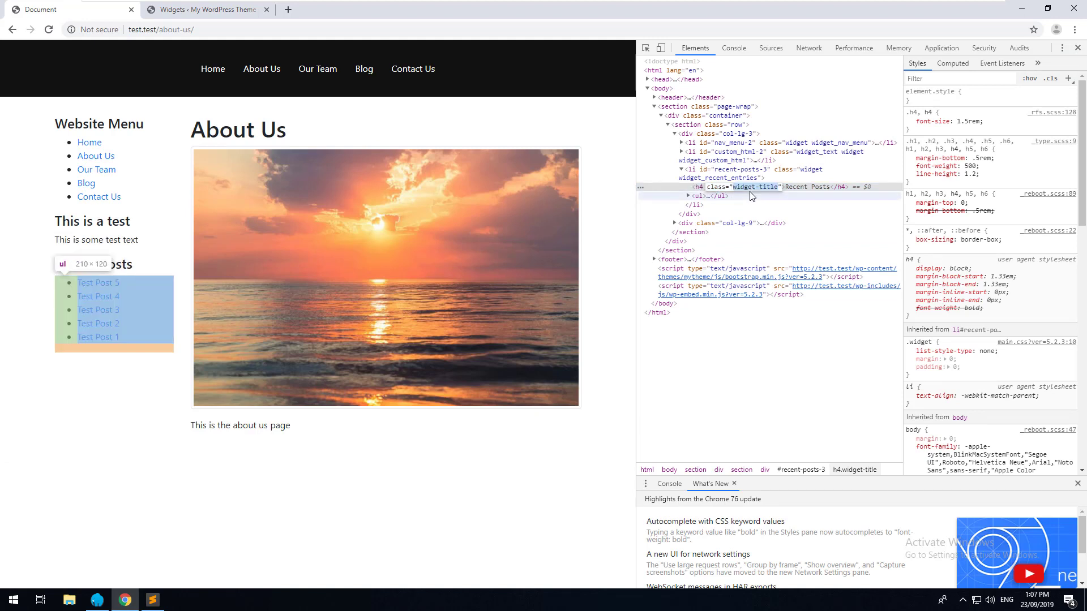
click(151, 600)
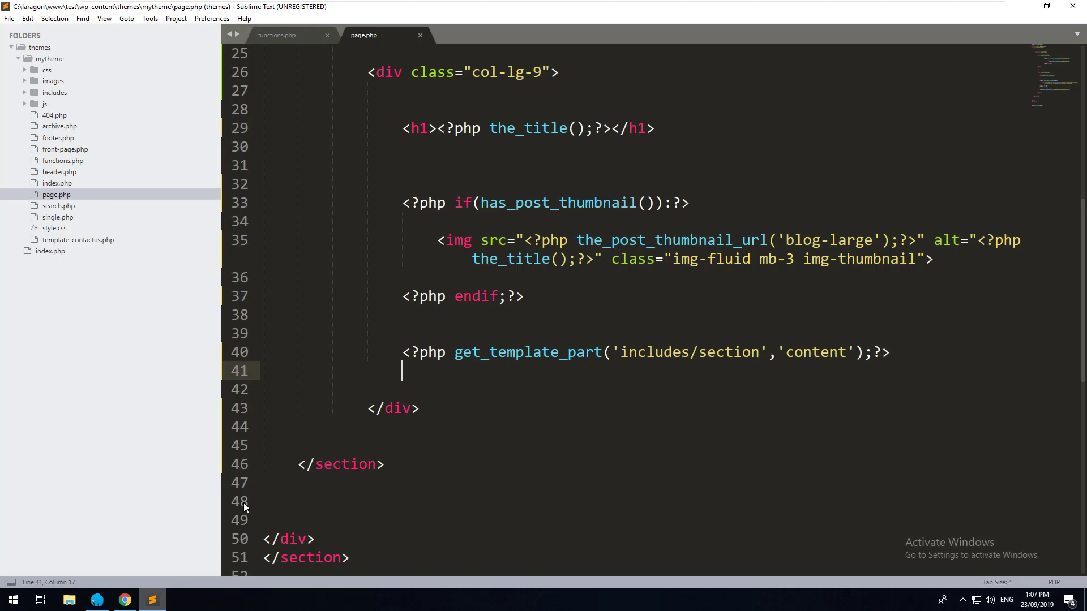
Step: In functions.php change the sidebar before_title/after_title from h4 to h3 and save
click(276, 35)
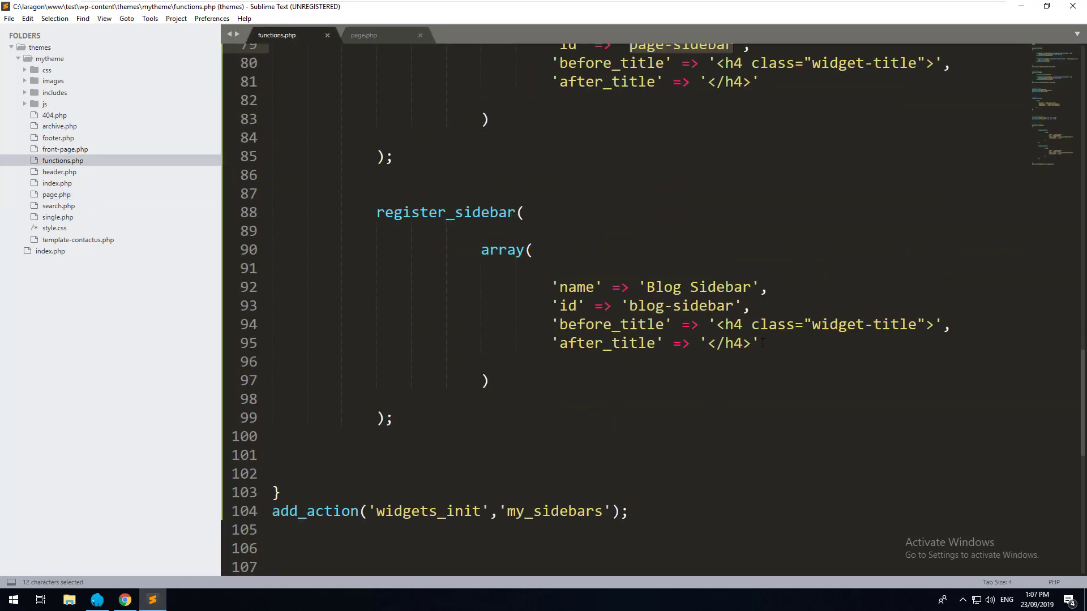
text(3)
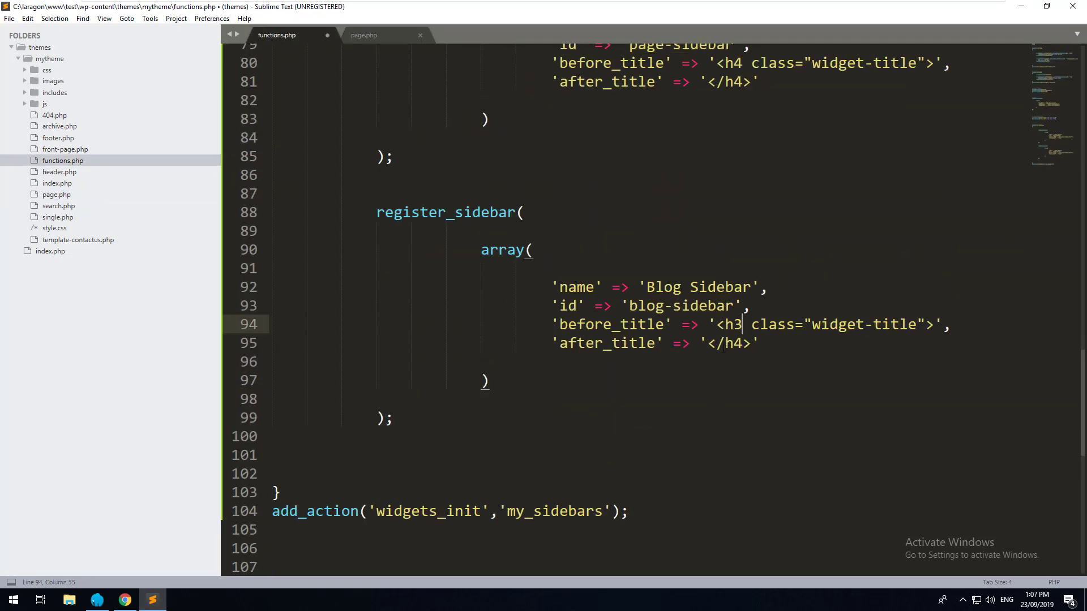
key(ctrl+s)
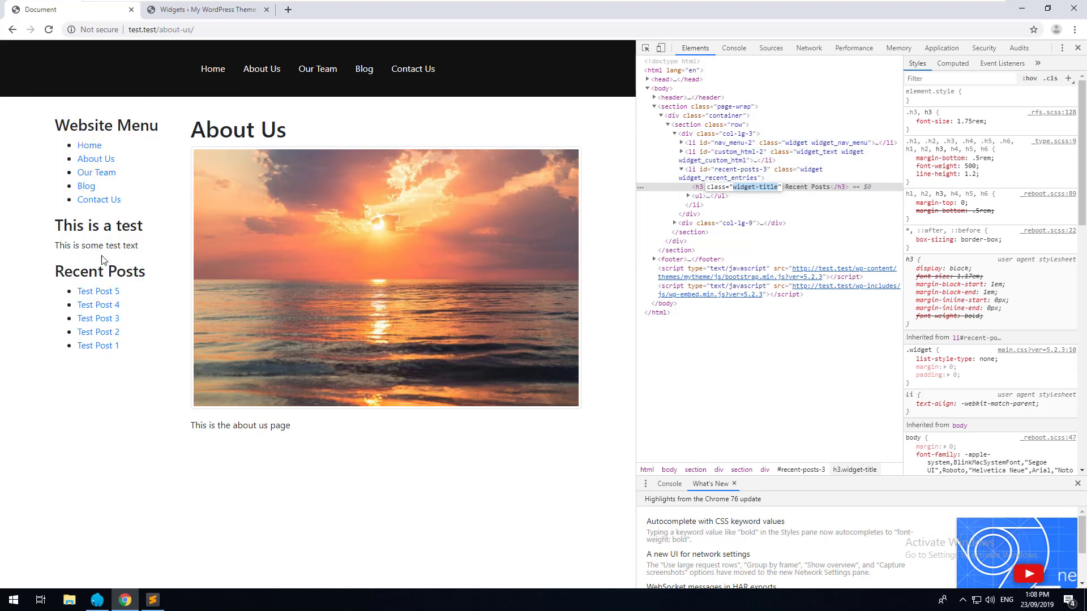
mouse_move(742, 169)
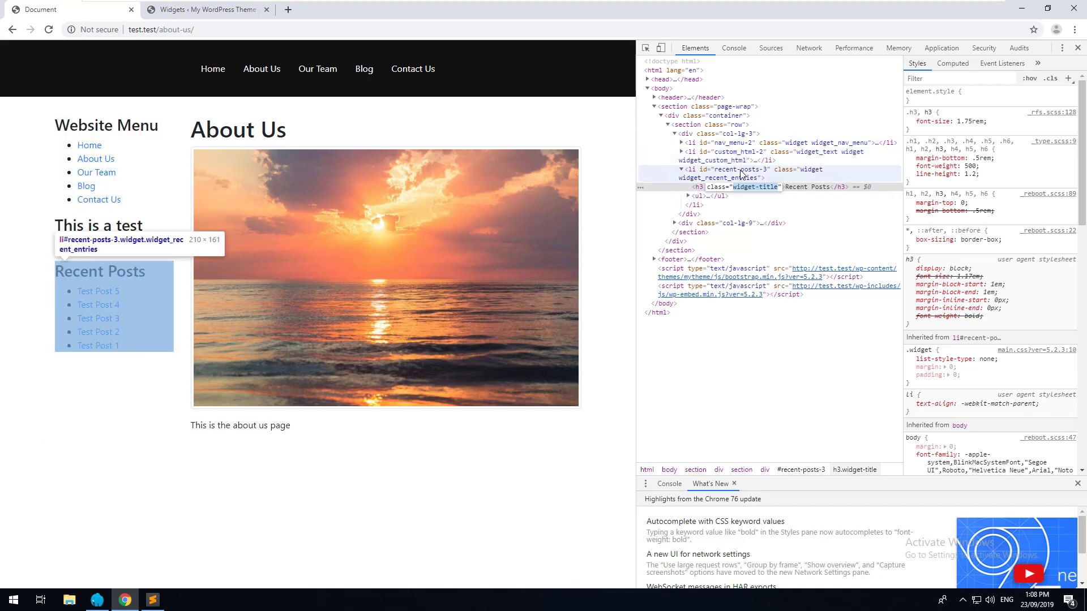
click(735, 170)
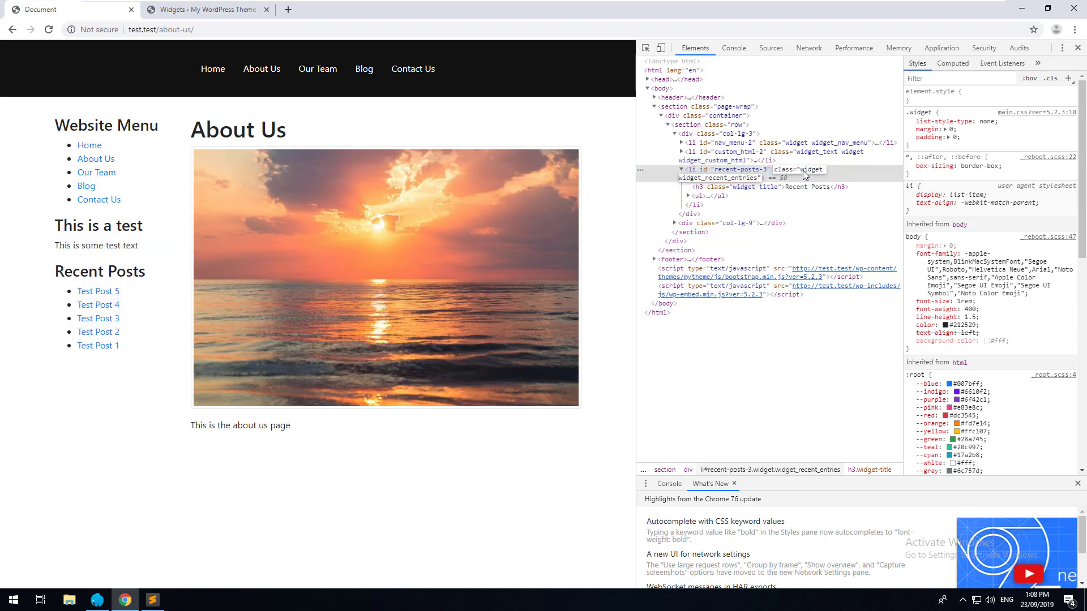
mouse_move(727, 183)
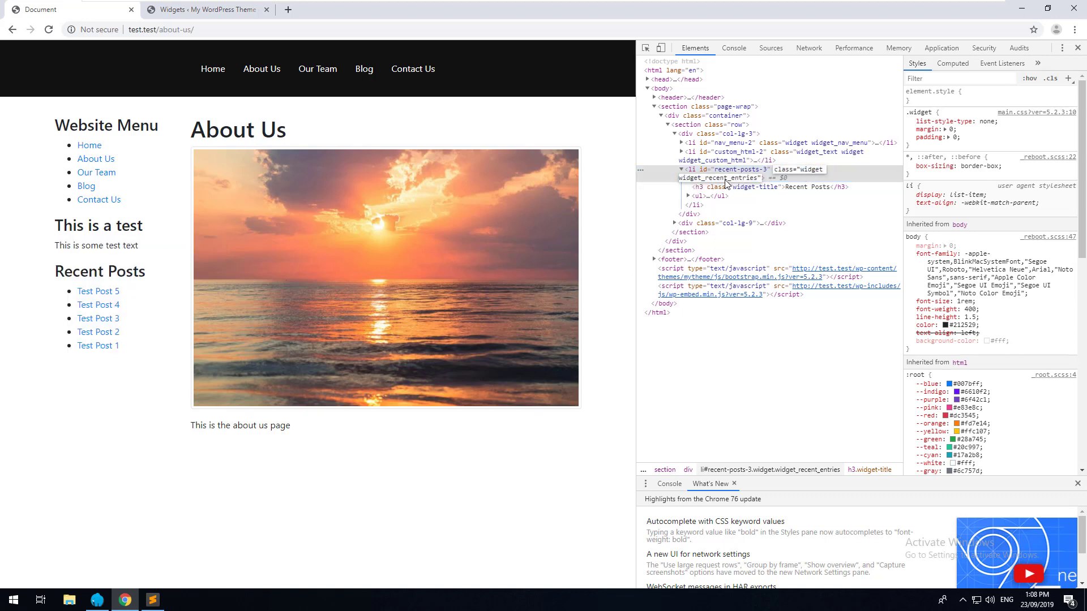
mouse_move(567, 254)
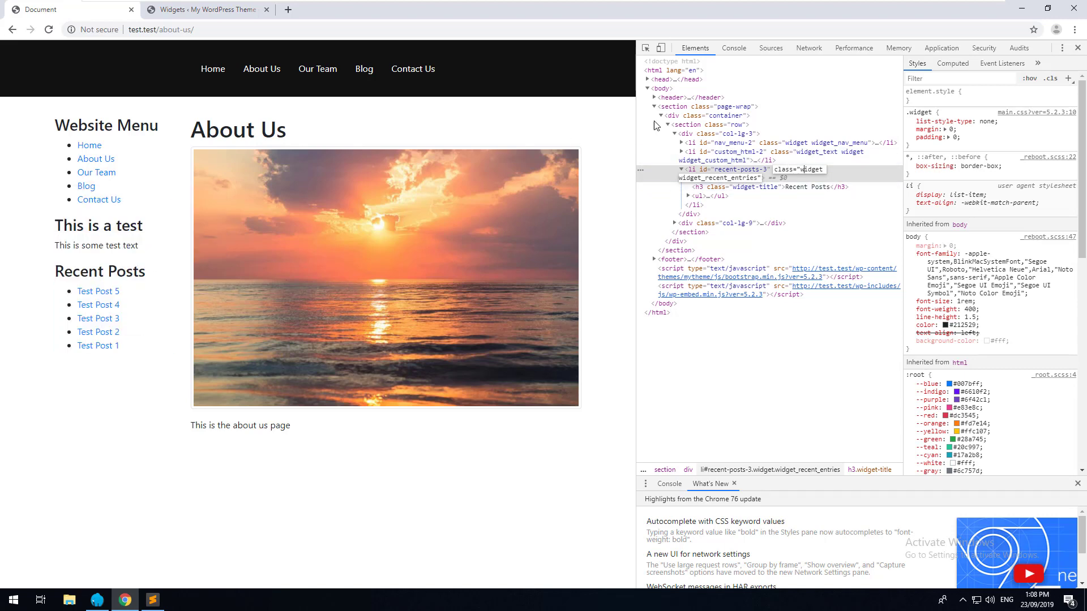
mouse_move(1028, 95)
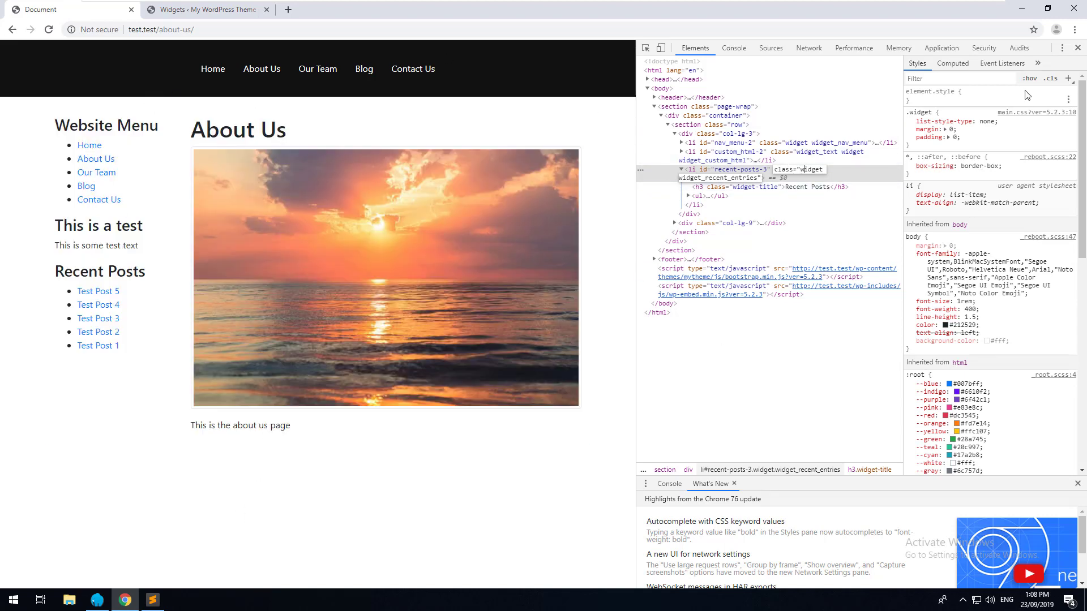
click(152, 600)
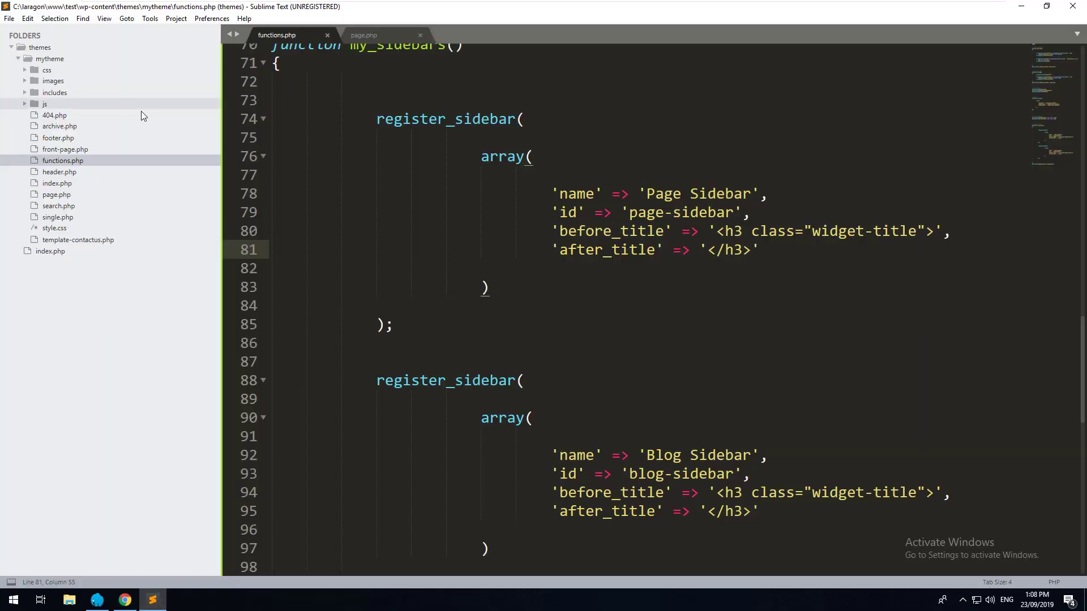
Step: Open main.css from the theme's css folder and view About Us in Chrome
click(47, 69)
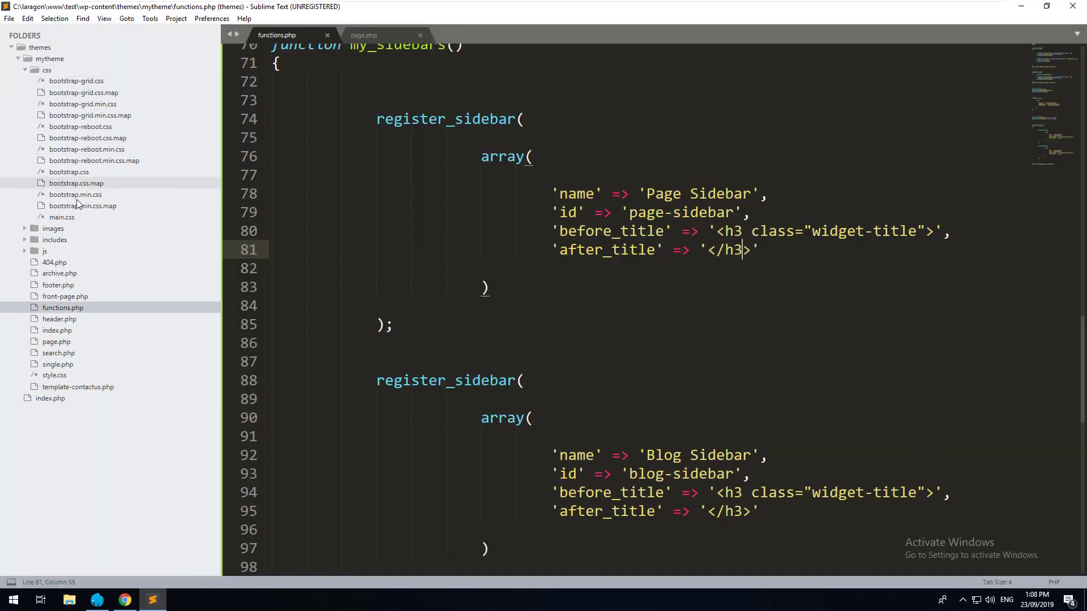
click(61, 217)
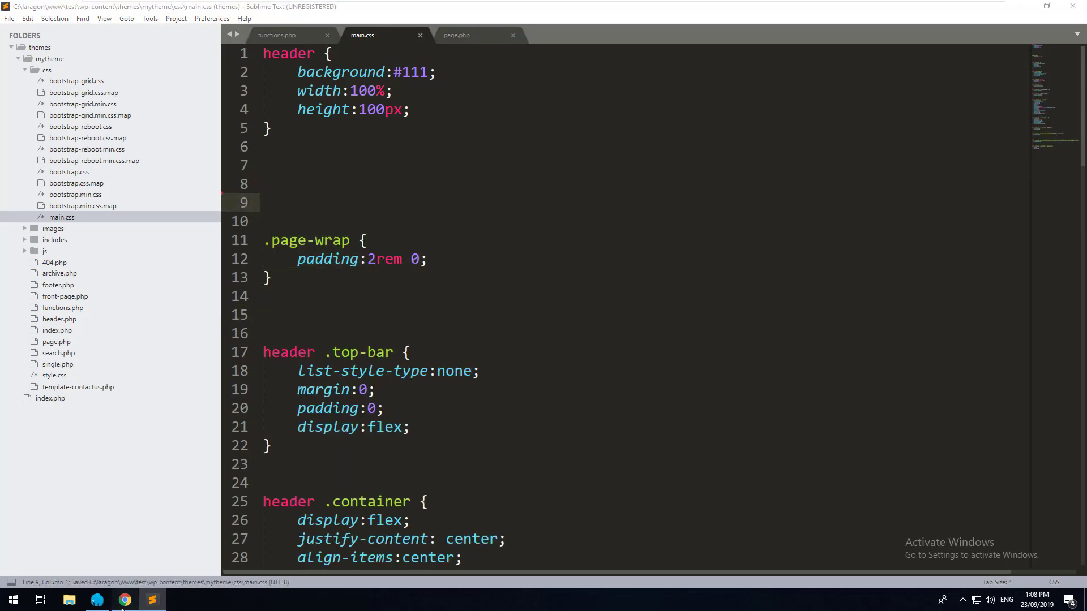
click(123, 600)
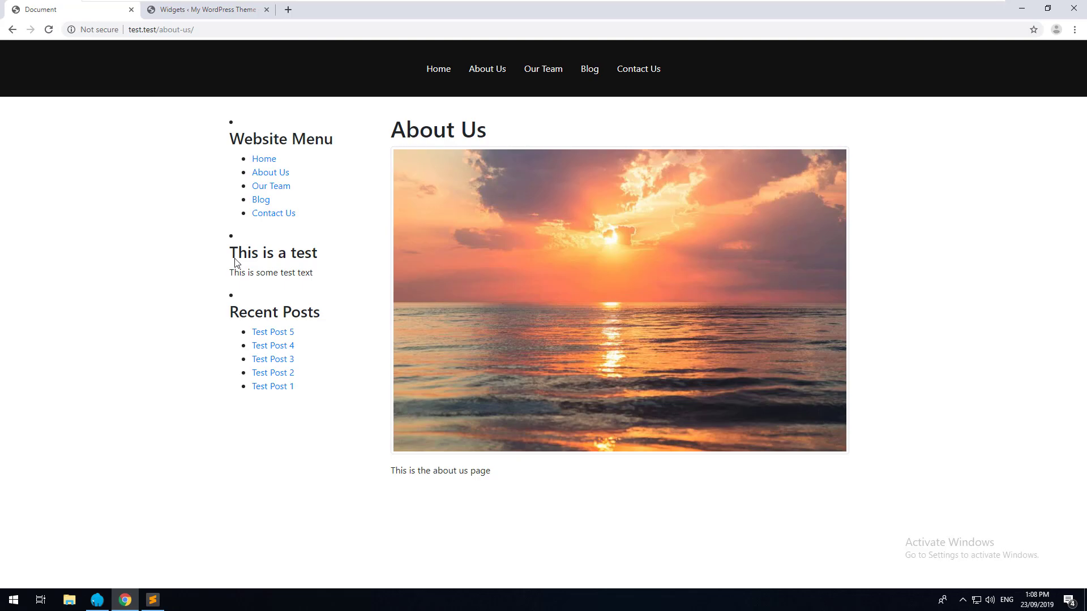
Step: Return to the editor briefly, then open the site's Blog category page in Chrome
click(151, 600)
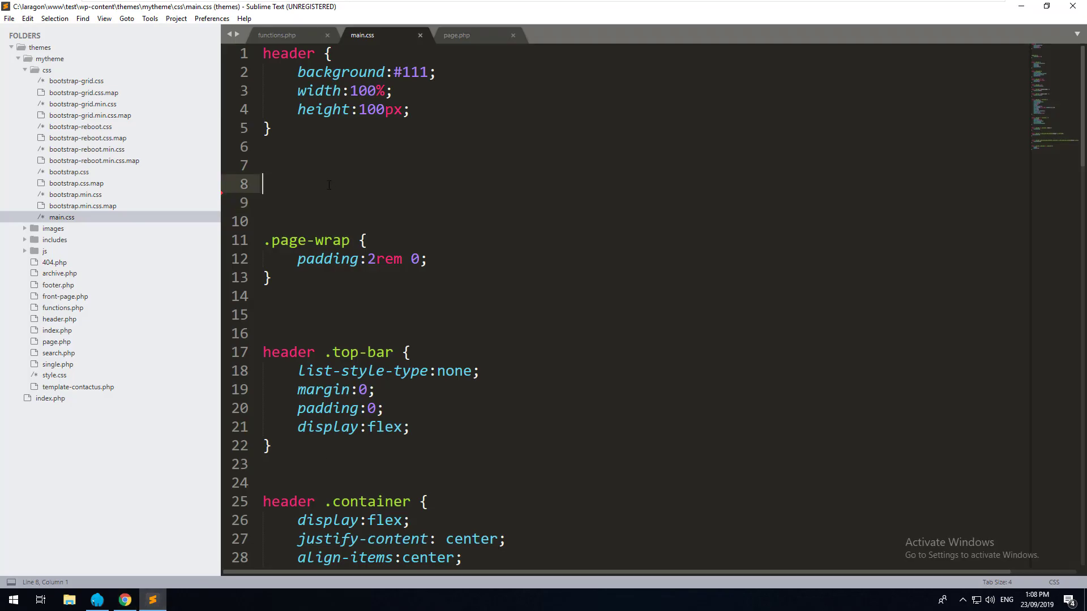
click(122, 600)
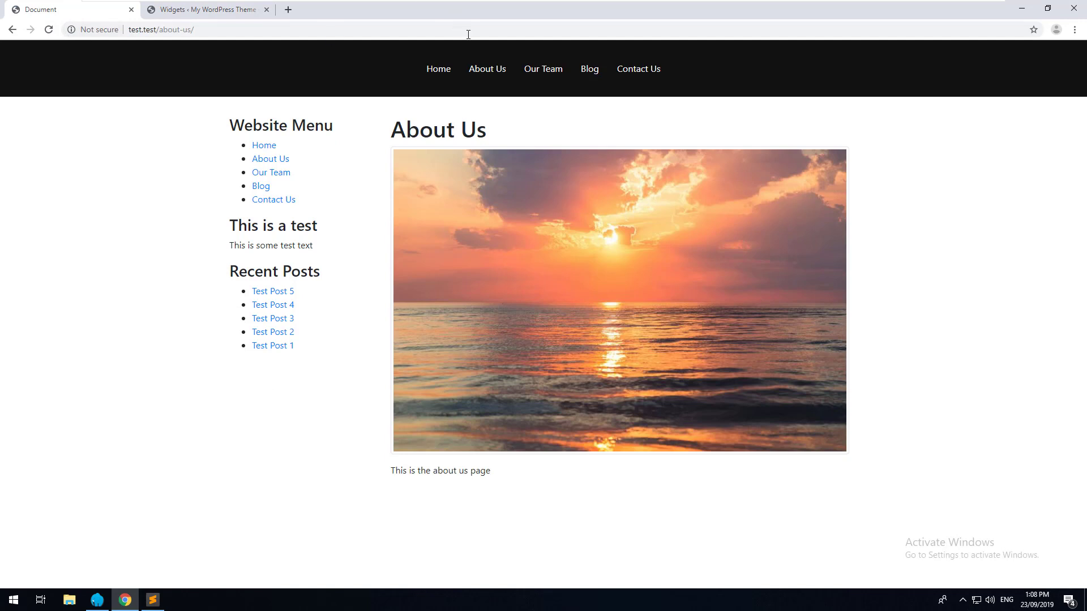
click(586, 70)
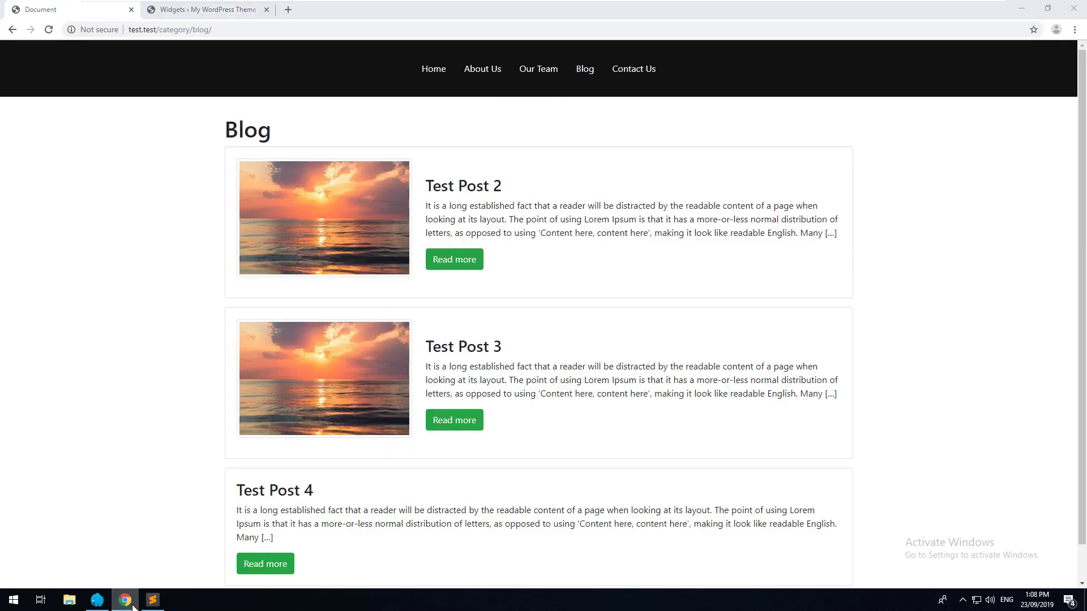
Step: Return to main.css for the .widget rule, then go to page.php to copy its sidebar row markup
click(150, 600)
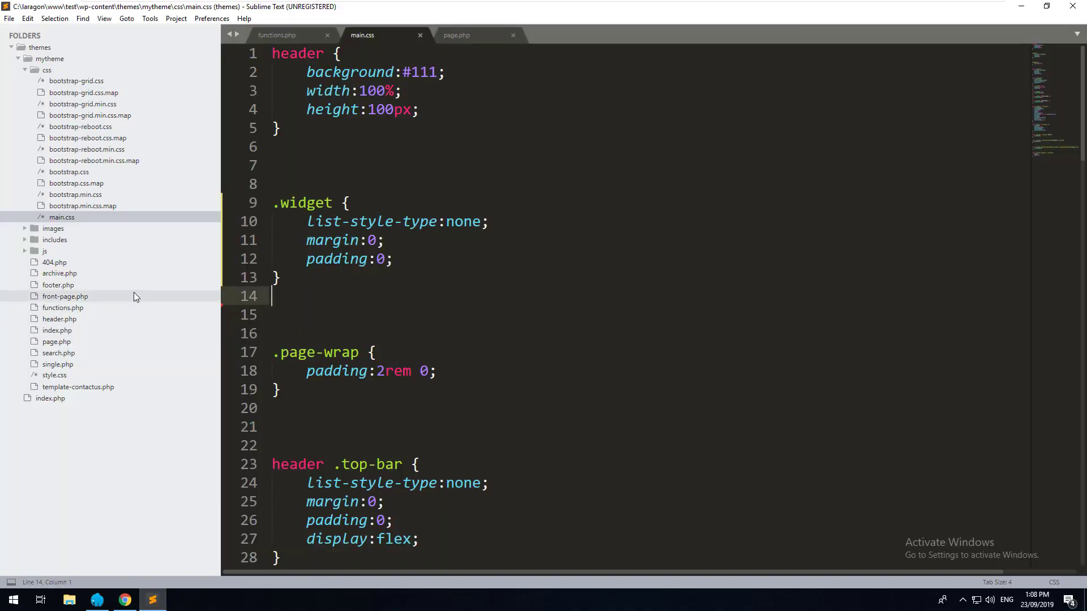
mouse_move(79, 305)
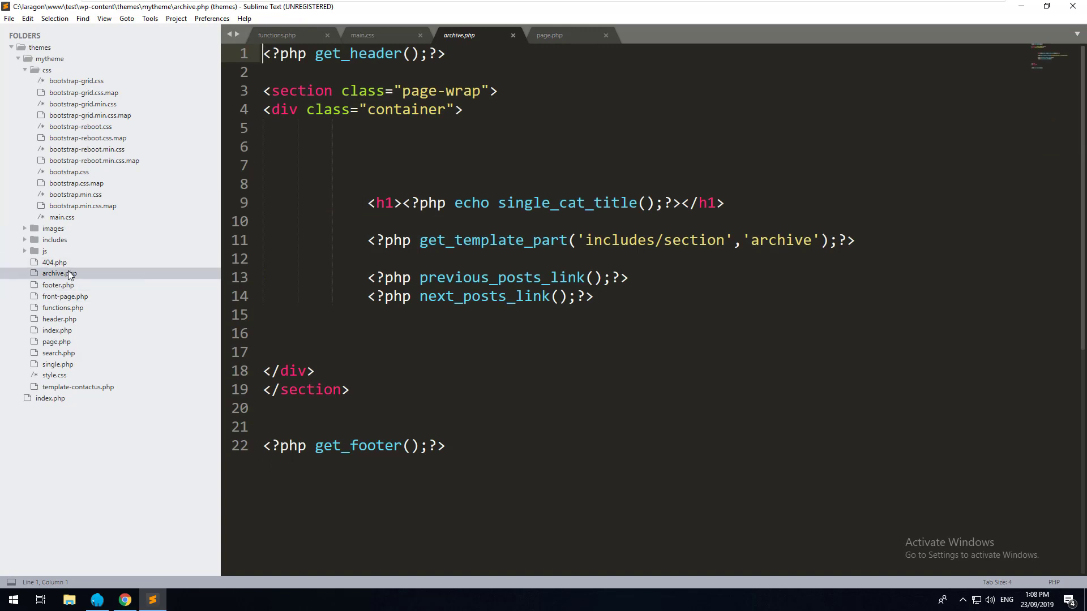
mouse_move(76, 278)
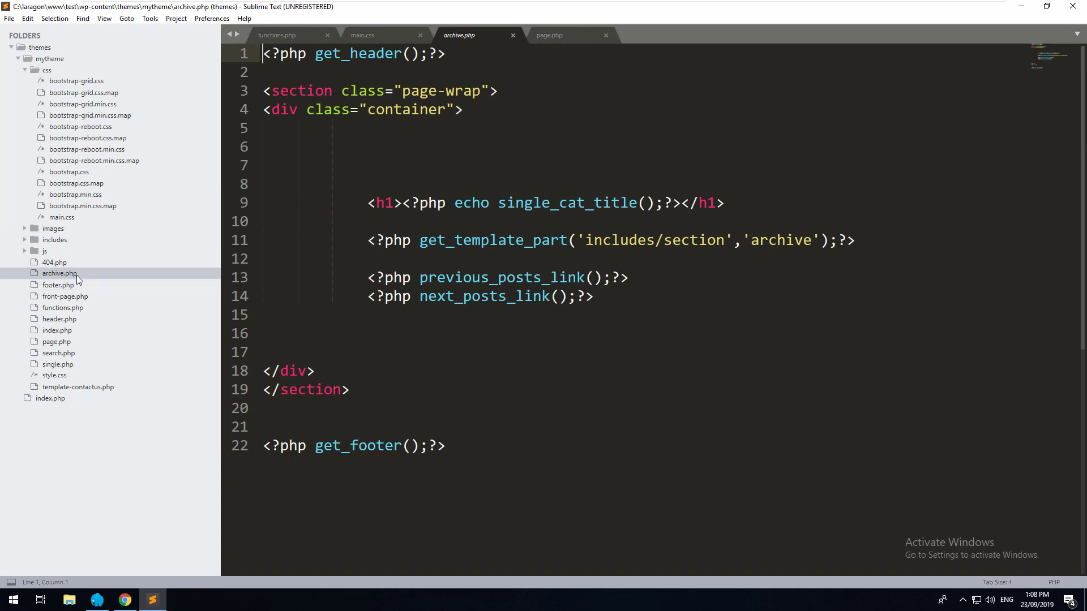
mouse_move(82, 304)
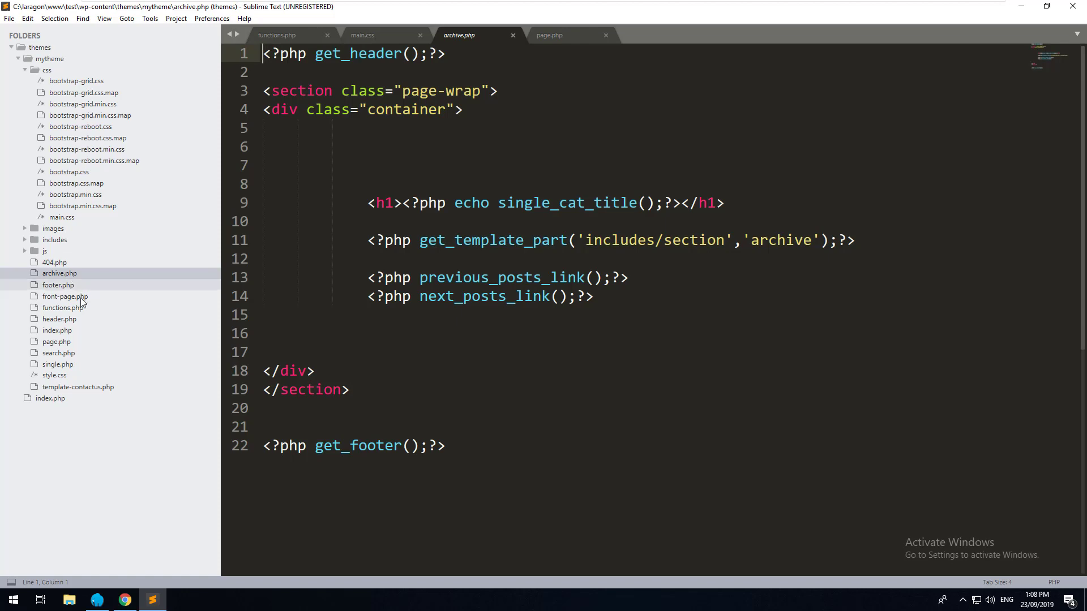
click(549, 35)
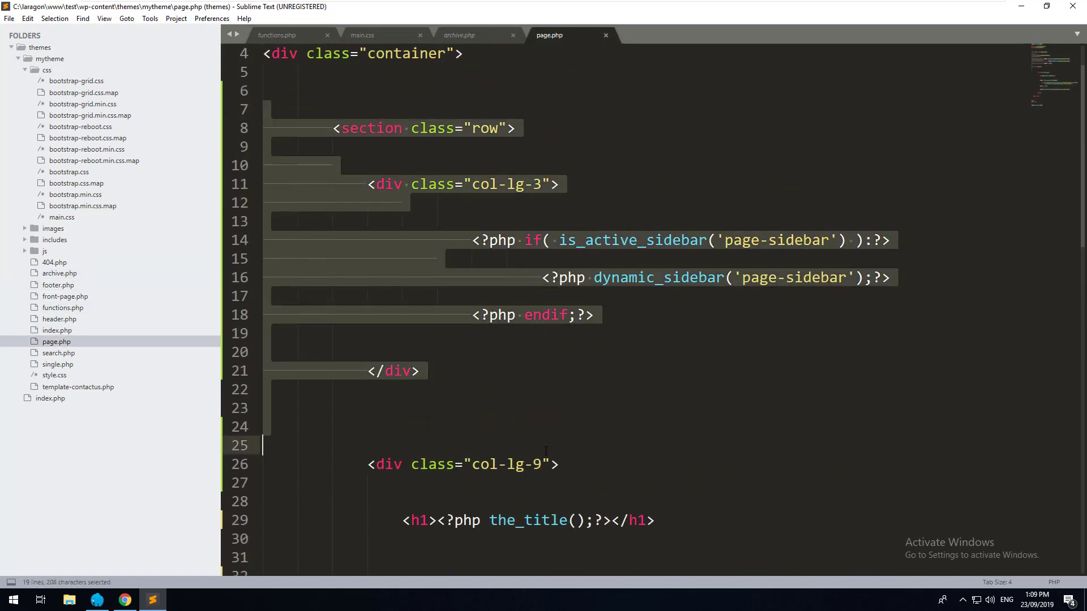
Step: Paste the row into archive.php and wrap the posts in div.col-lg-9 with closing tags
click(459, 35)
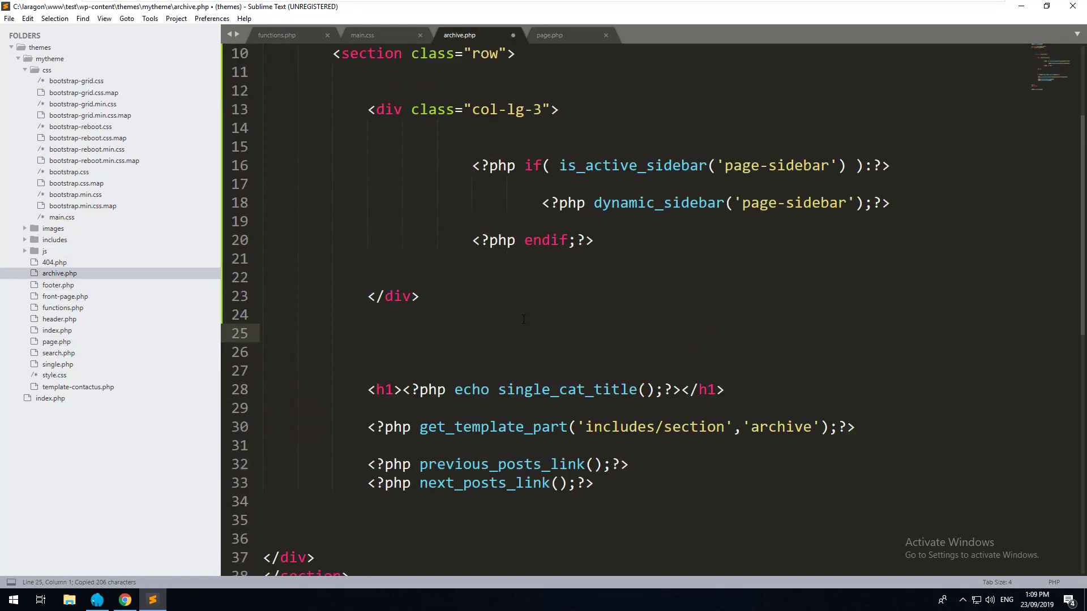
text(div.)
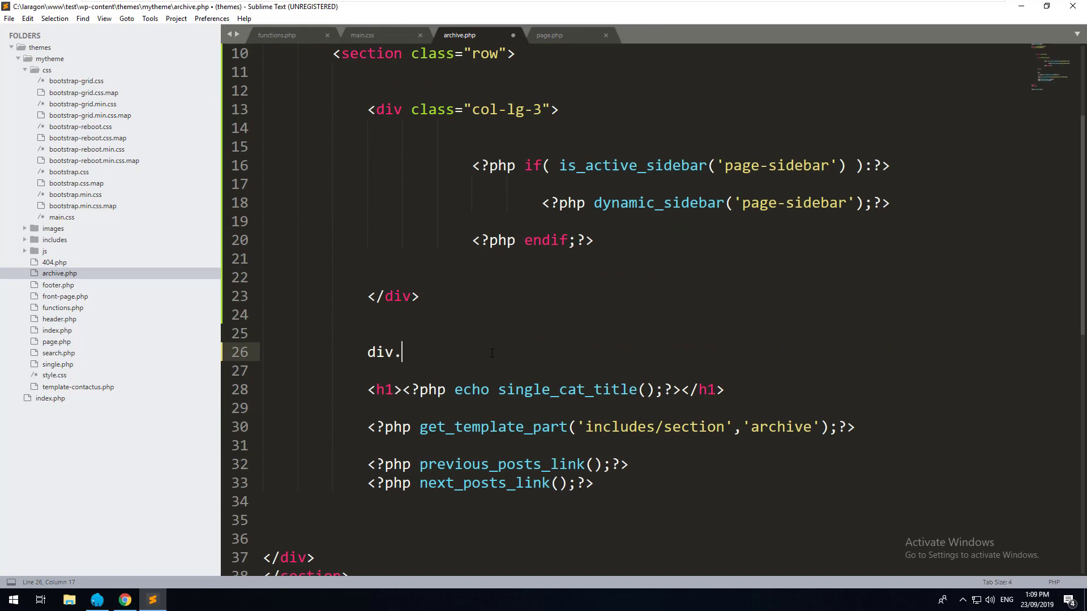
text(col-lg-9">)
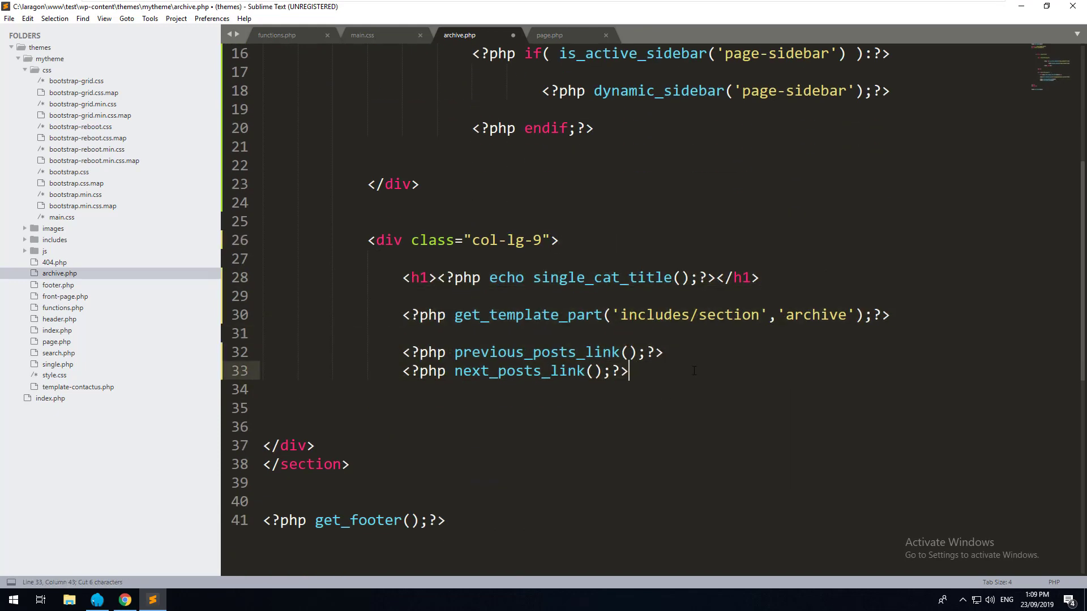
key(enter)
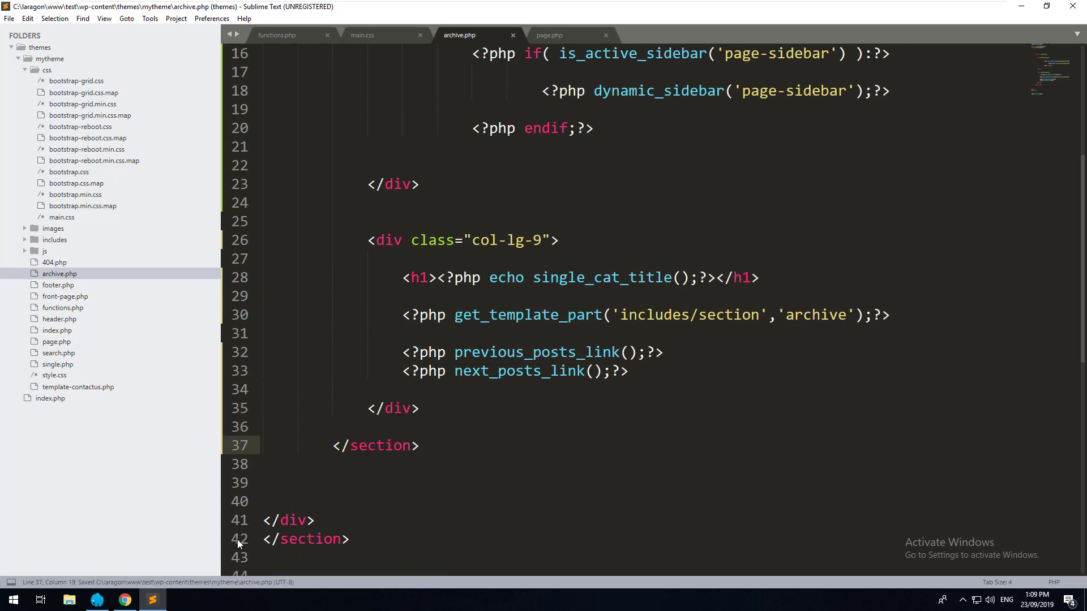
Step: Rename the calls to blog-sidebar, save archive.php and switch to Chrome
scroll(up, 3)
text(blo)
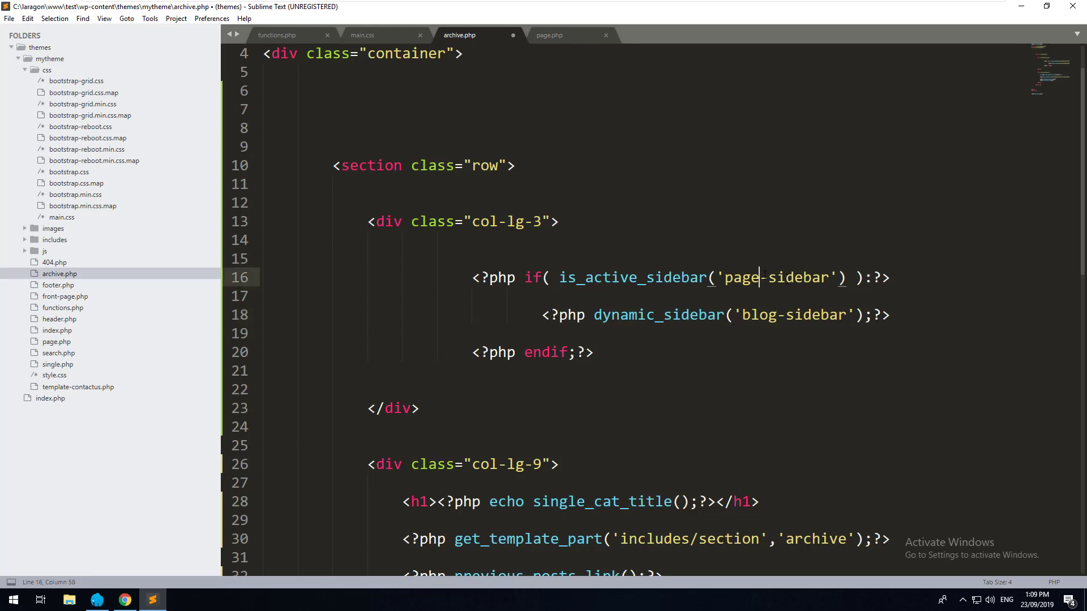
key(ctrl+s)
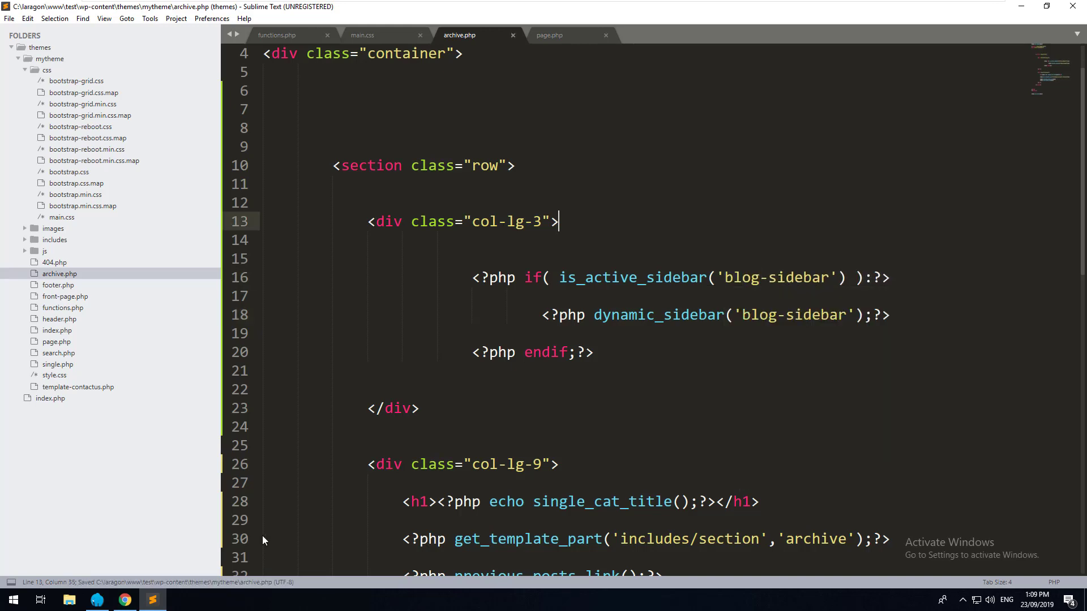
click(123, 600)
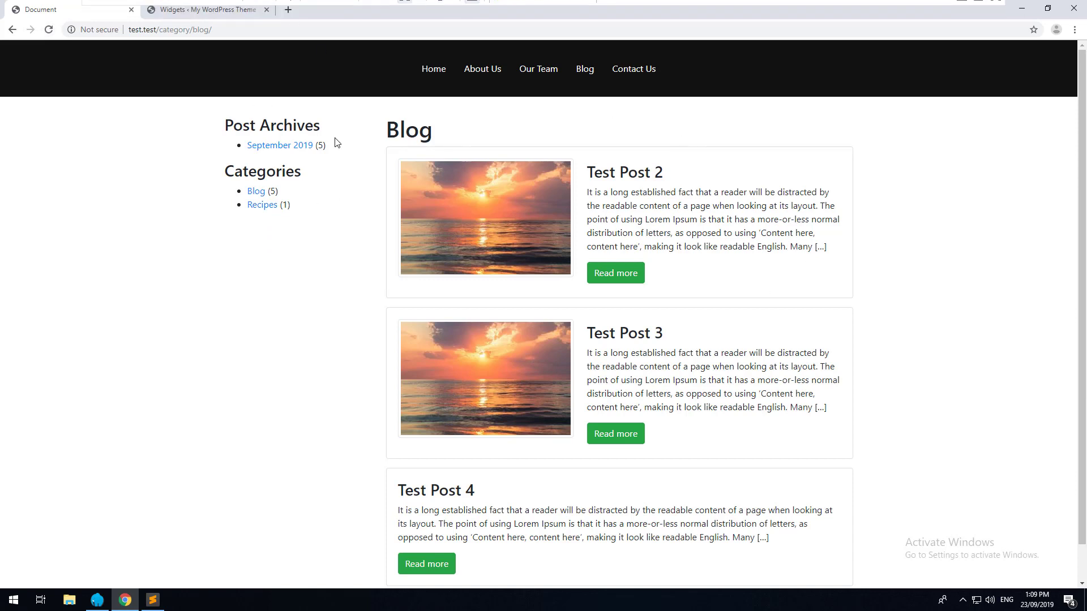
mouse_move(326, 233)
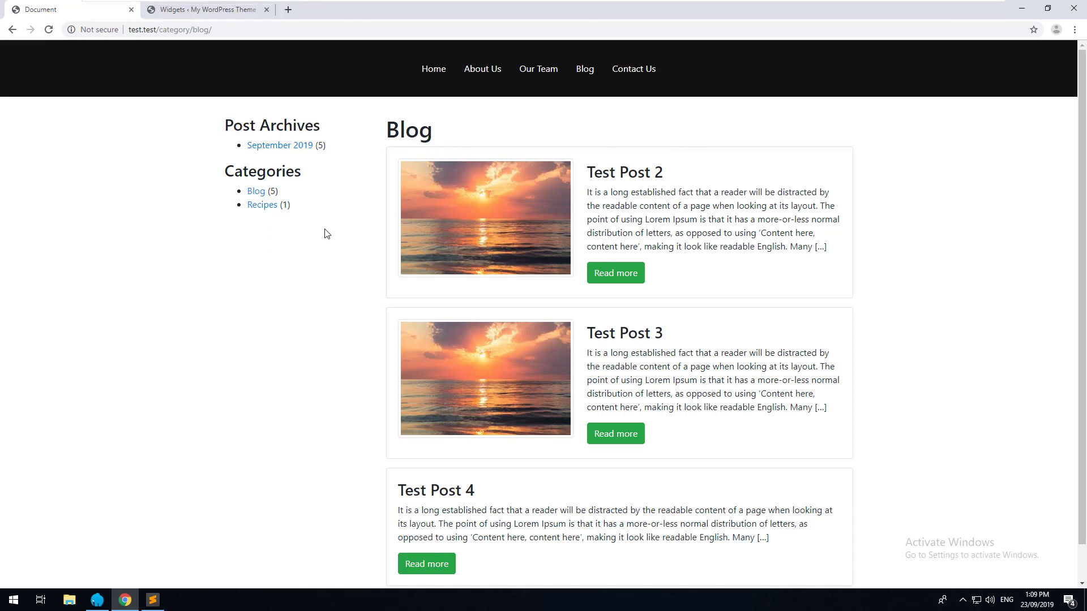
mouse_move(350, 189)
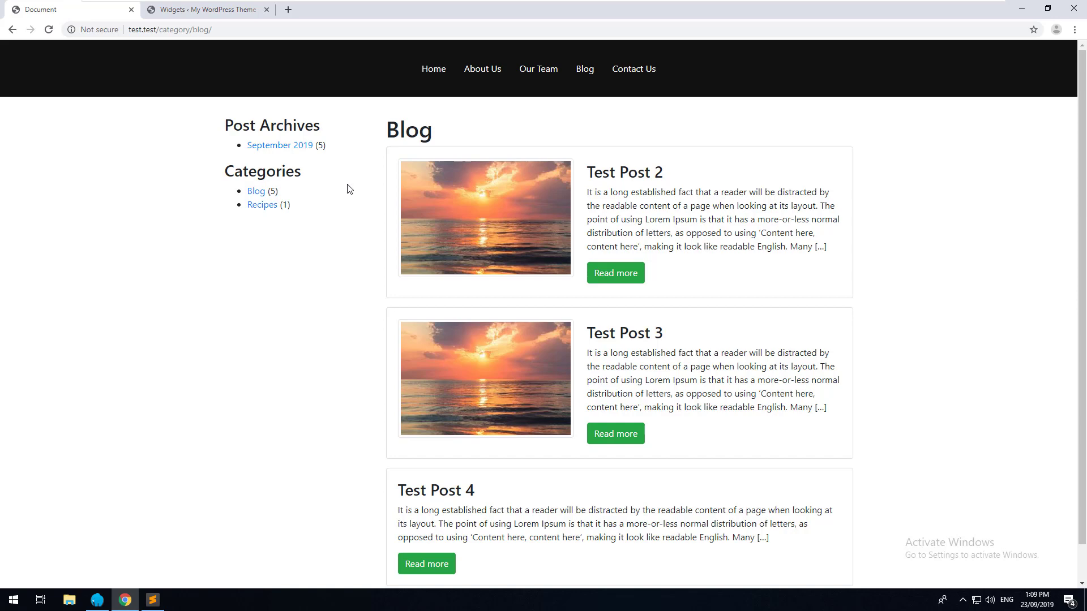
mouse_move(346, 181)
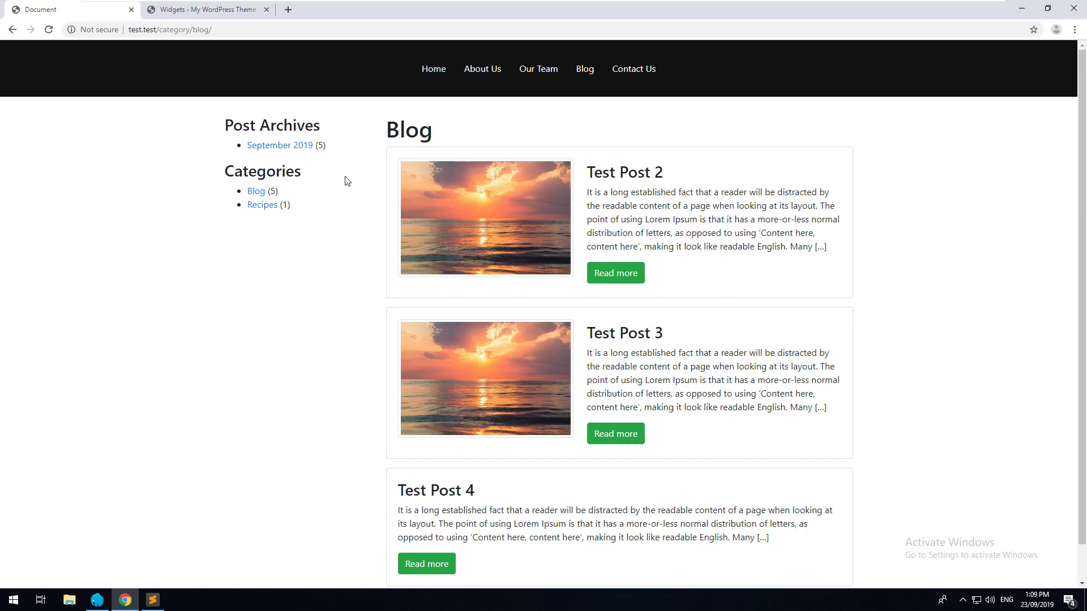
mouse_move(298, 140)
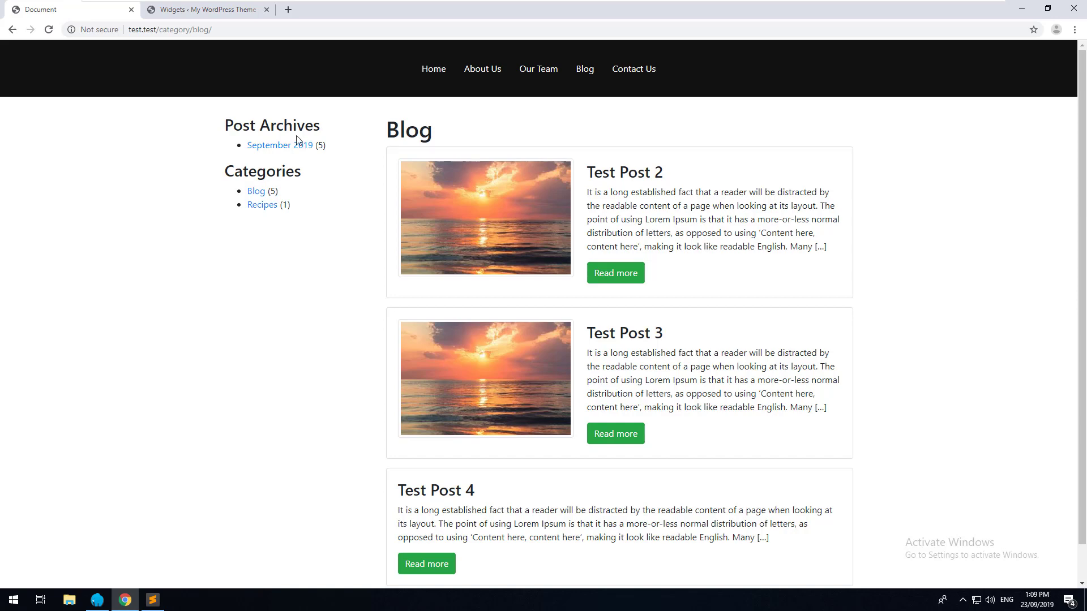
Step: View the September 2019 archive with its sidebar, return Home, then open the Widgets admin page
click(280, 145)
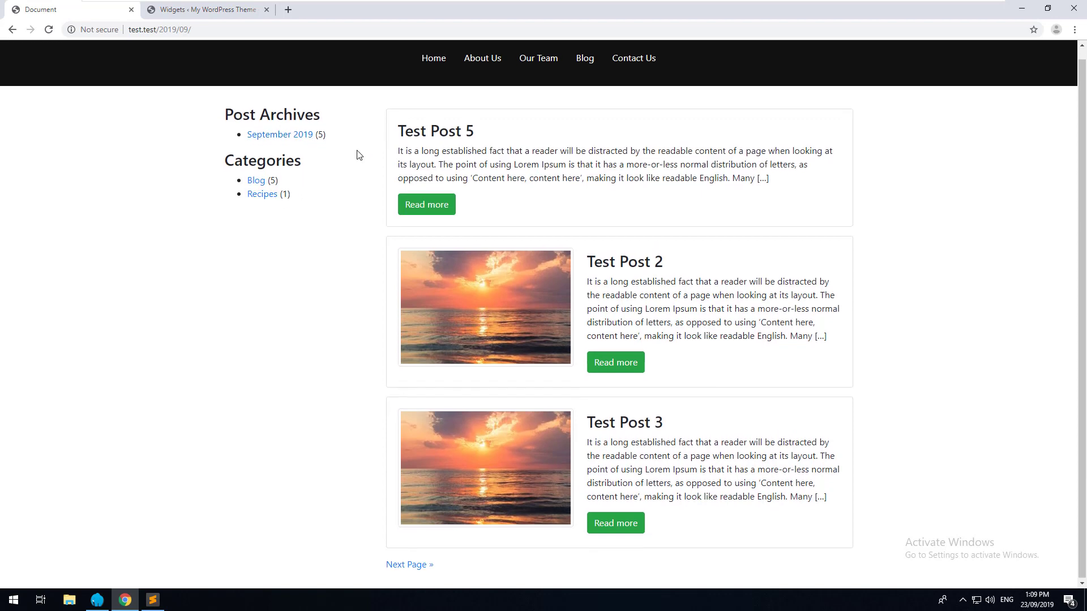
click(434, 57)
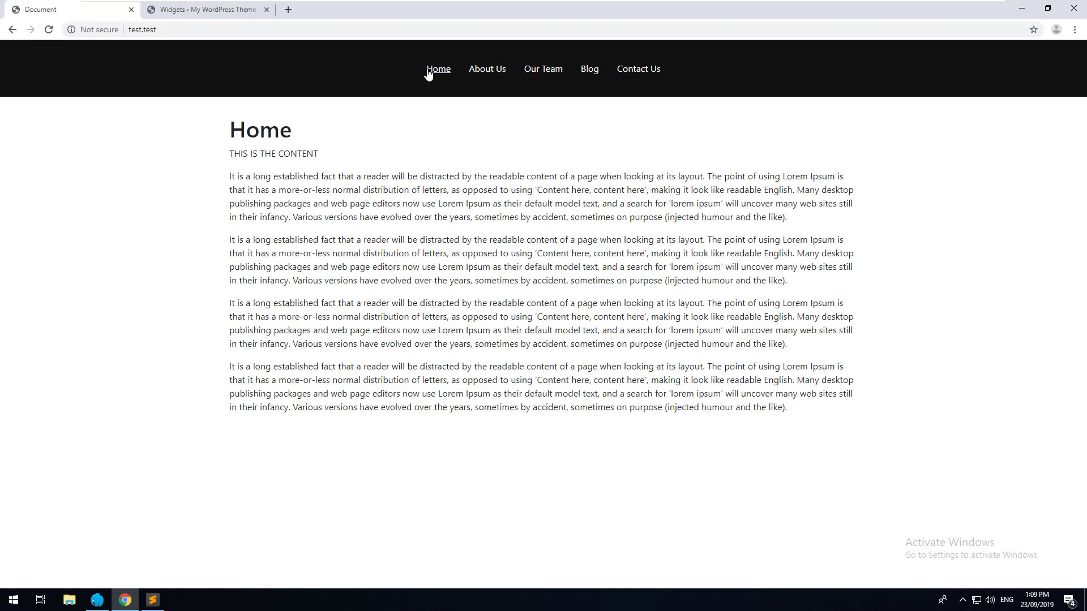
mouse_move(442, 196)
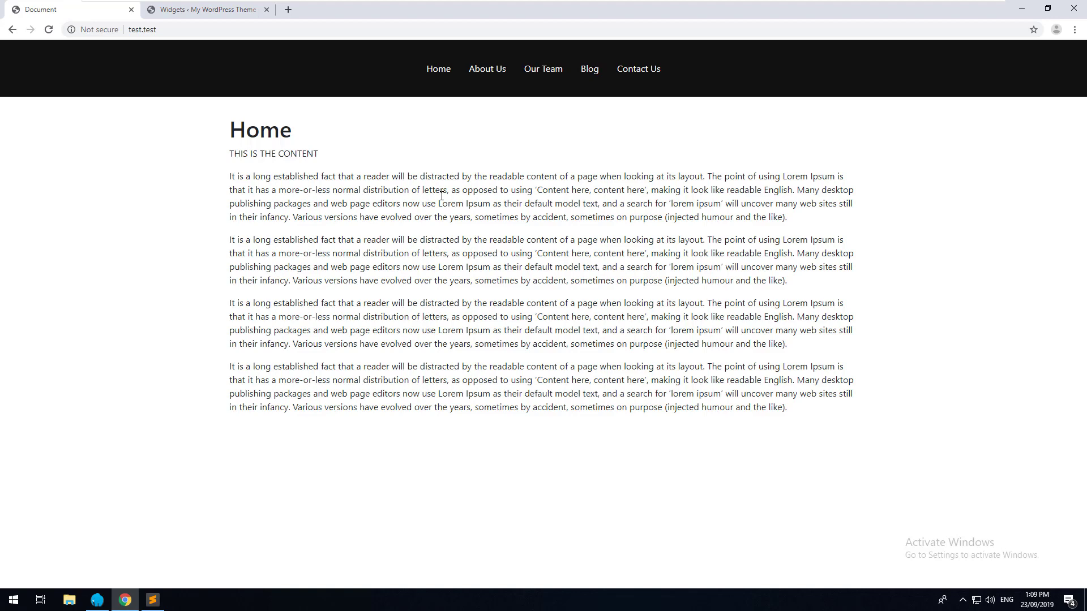
click(205, 9)
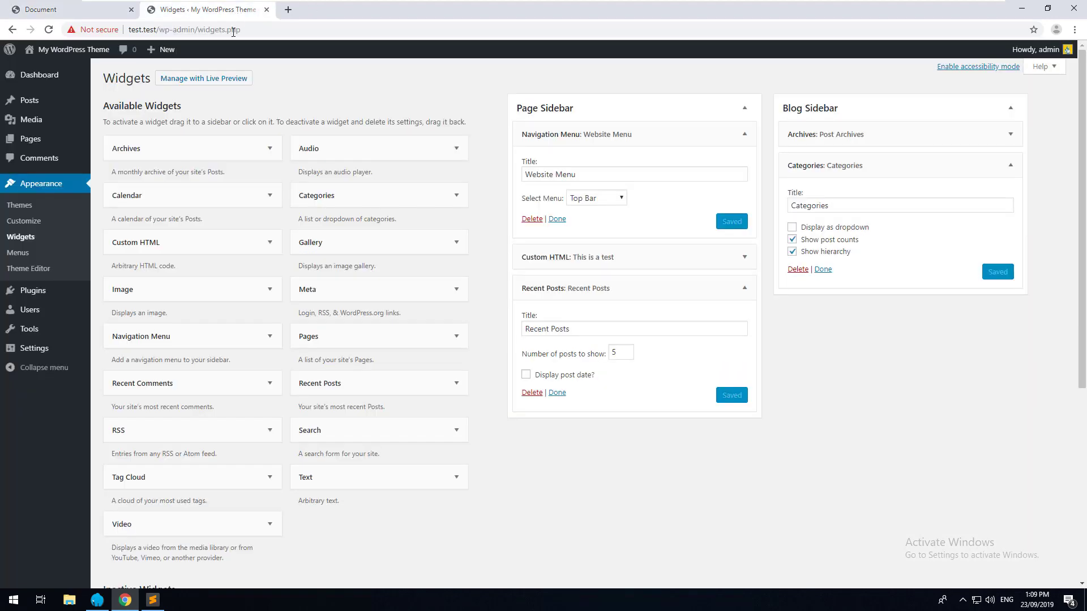
mouse_move(411, 472)
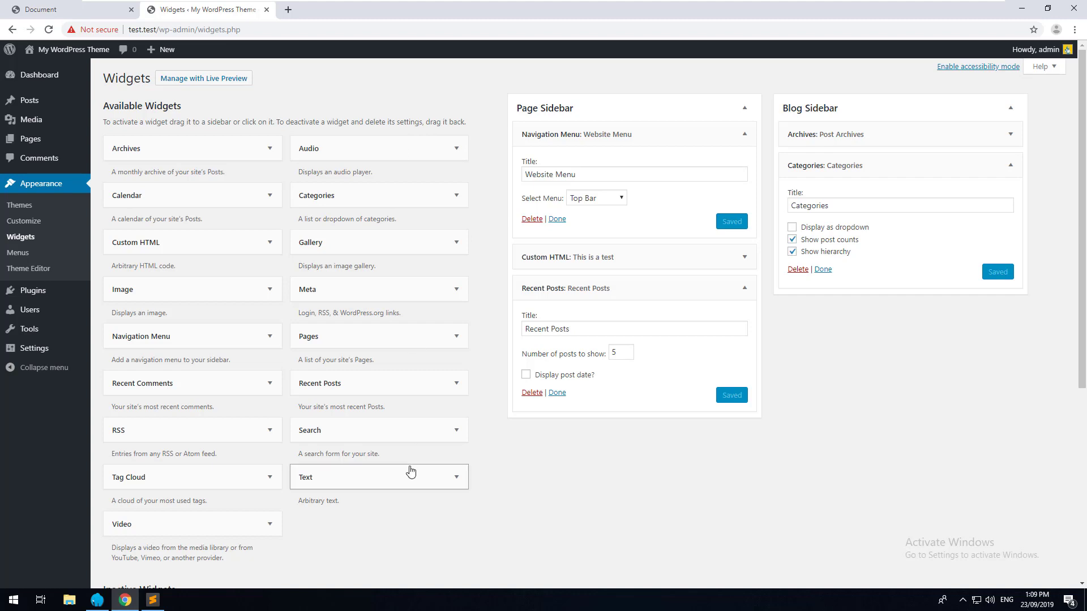
mouse_move(369, 383)
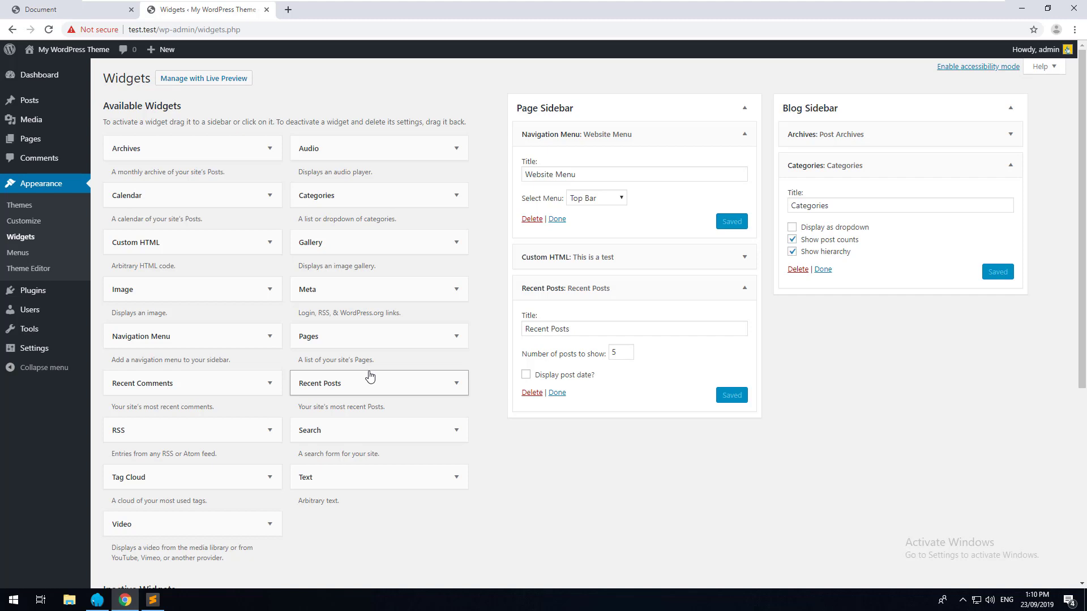
mouse_move(427, 359)
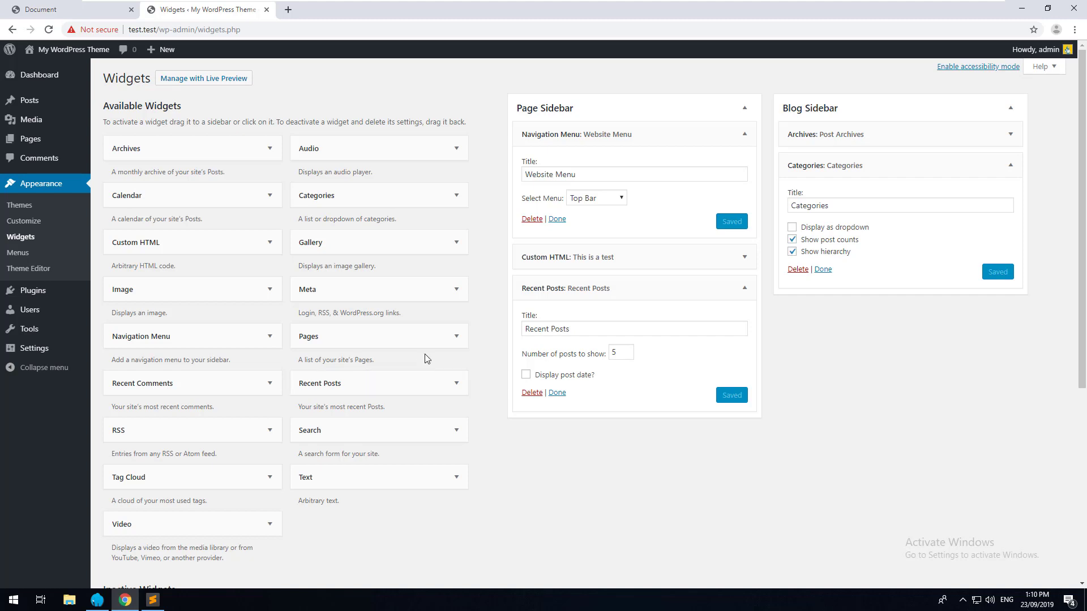
mouse_move(709, 293)
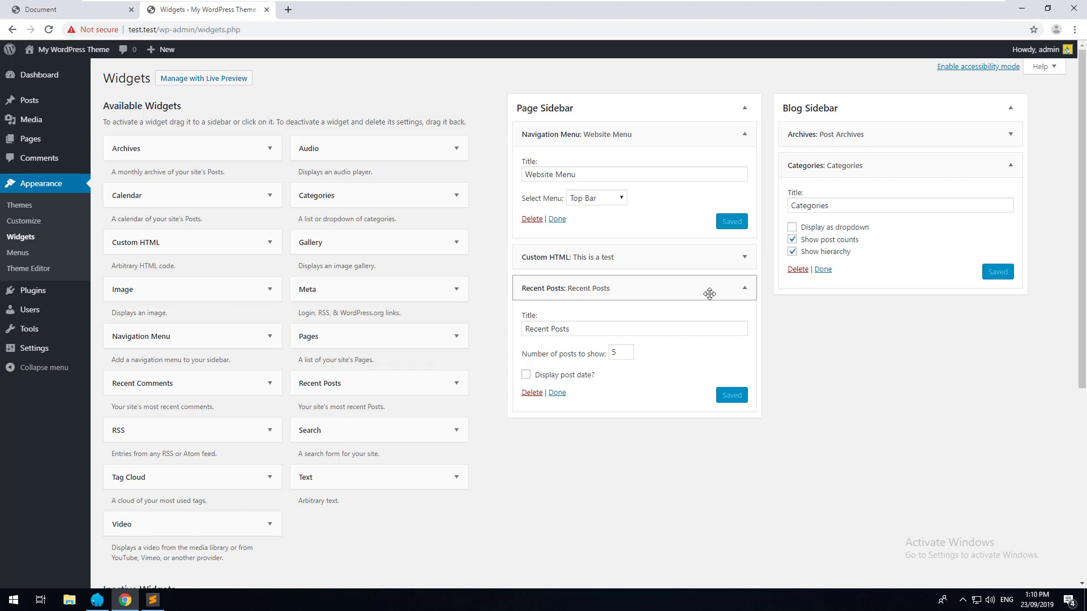